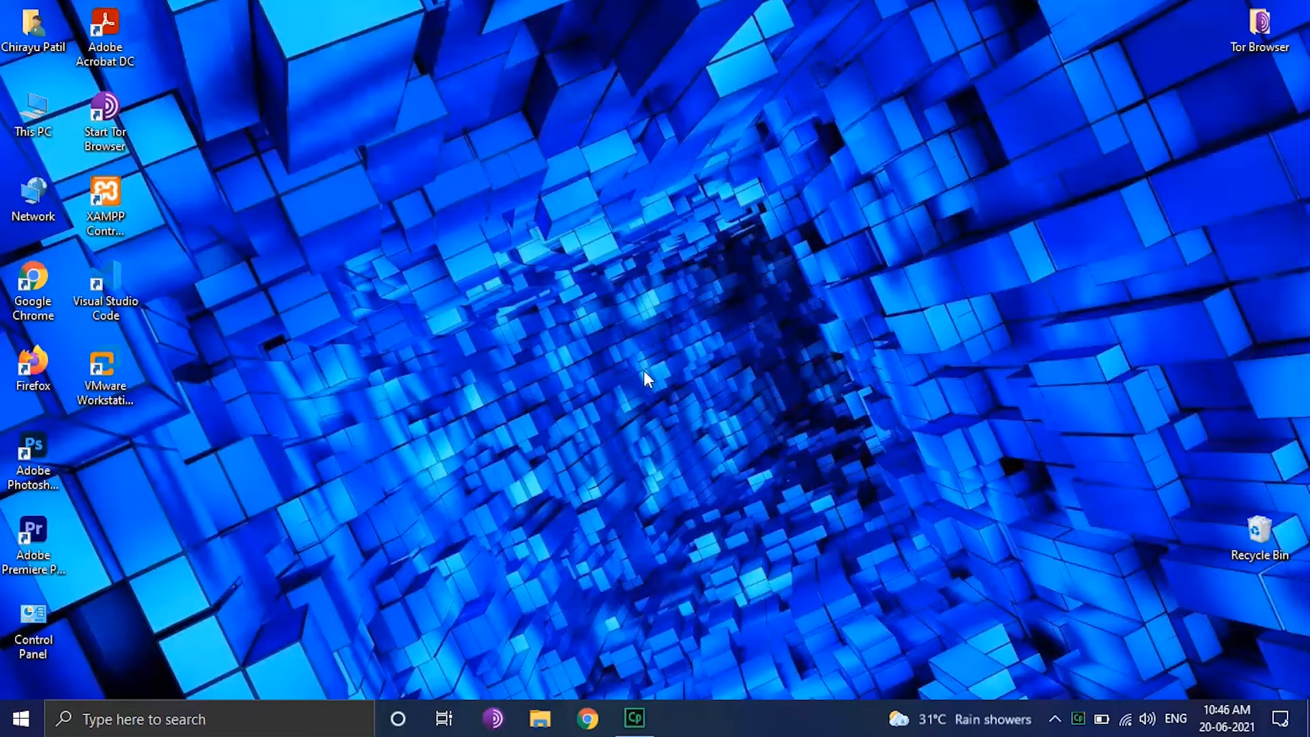
- Launch VMware Workstation Pro from its Windows 10 desktop shortcut
{"action": "left_click", "coordinate": [105, 365]}
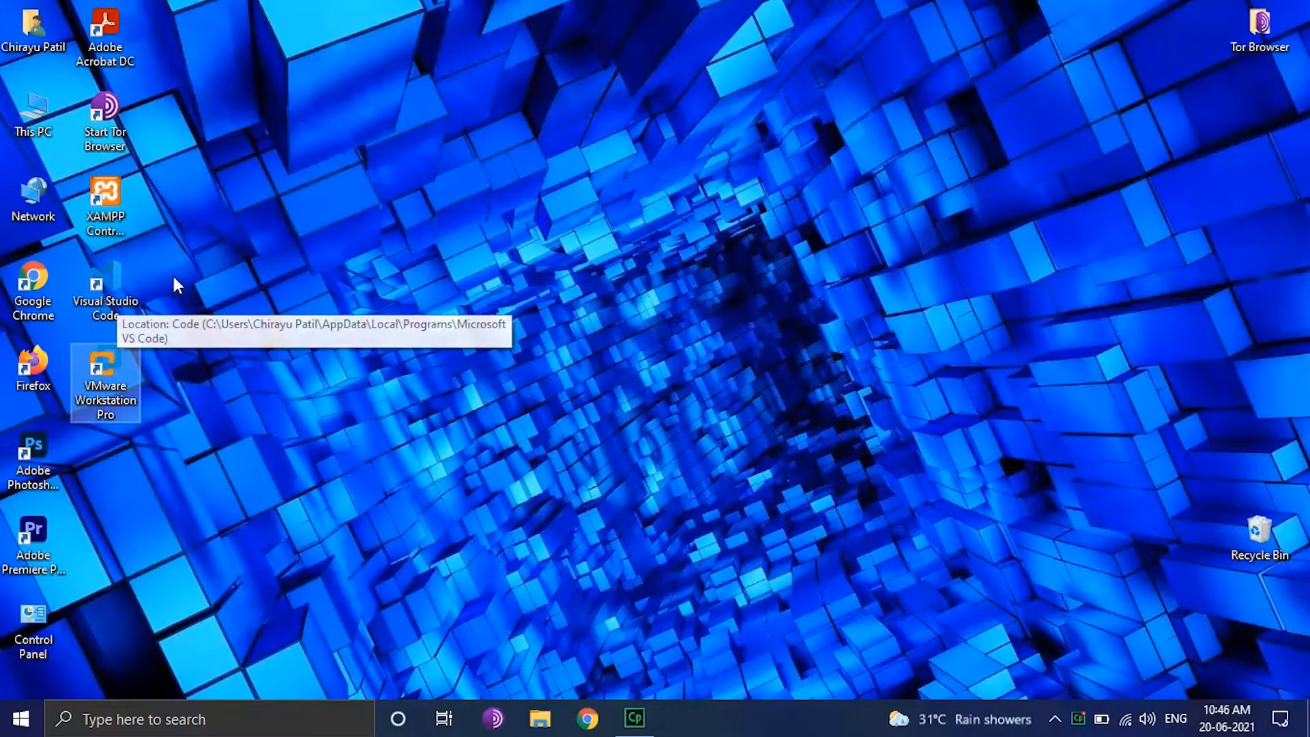
{"action": "double_click", "coordinate": [104, 362]}
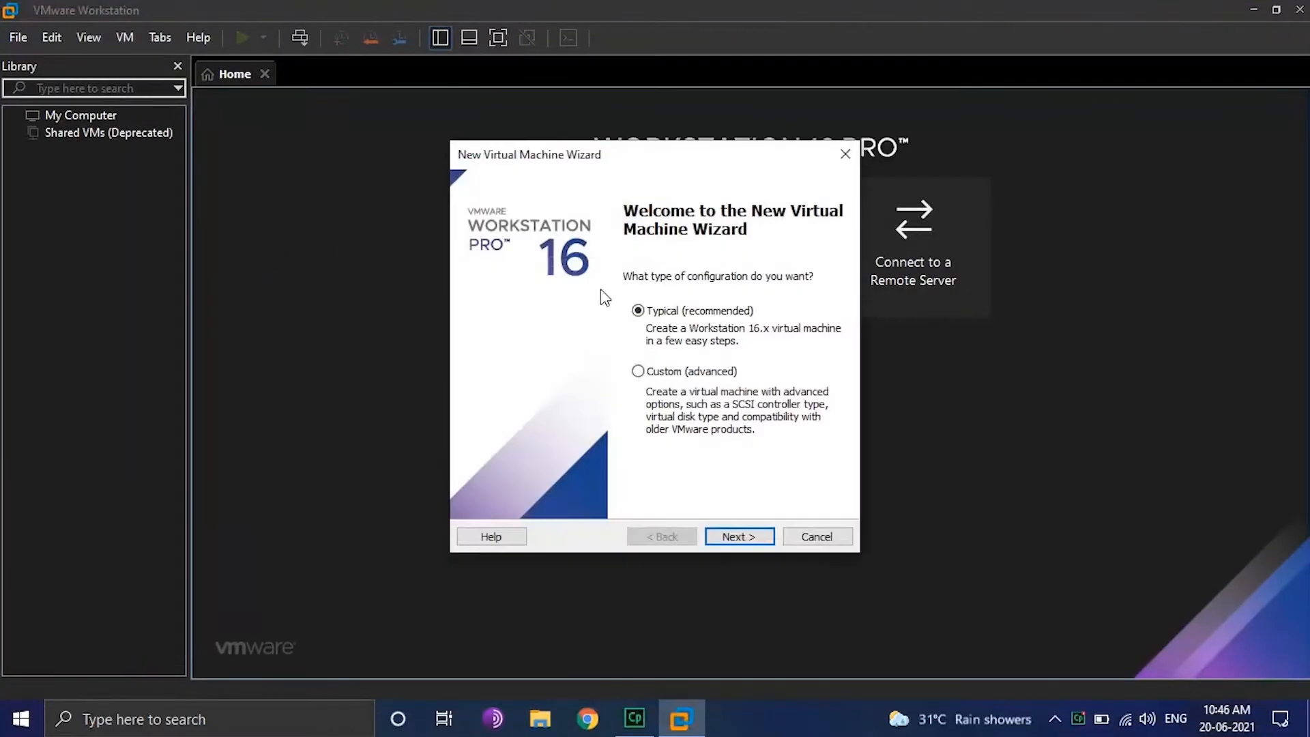
- Start a Typical virtual machine setup with Windows 10 x64 as the guest OS
{"action": "left_click", "coordinate": [739, 536]}
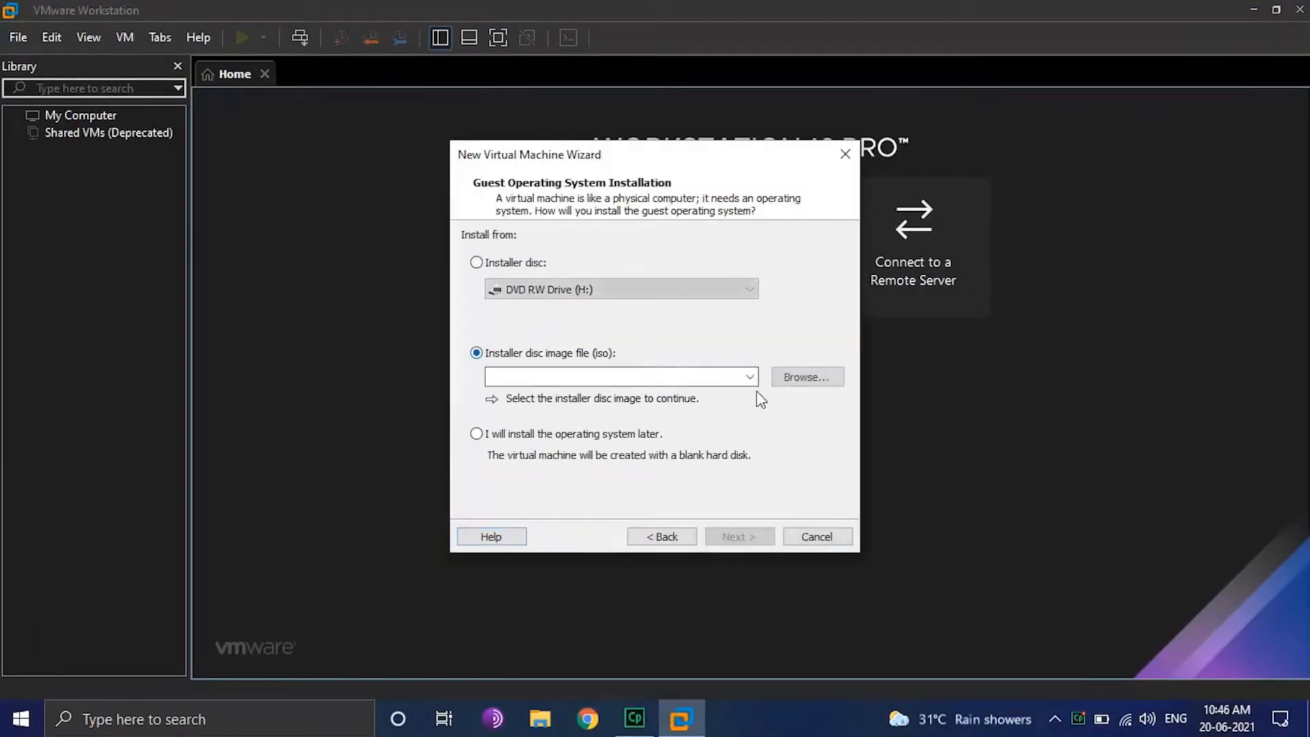
{"action": "left_click", "coordinate": [738, 537]}
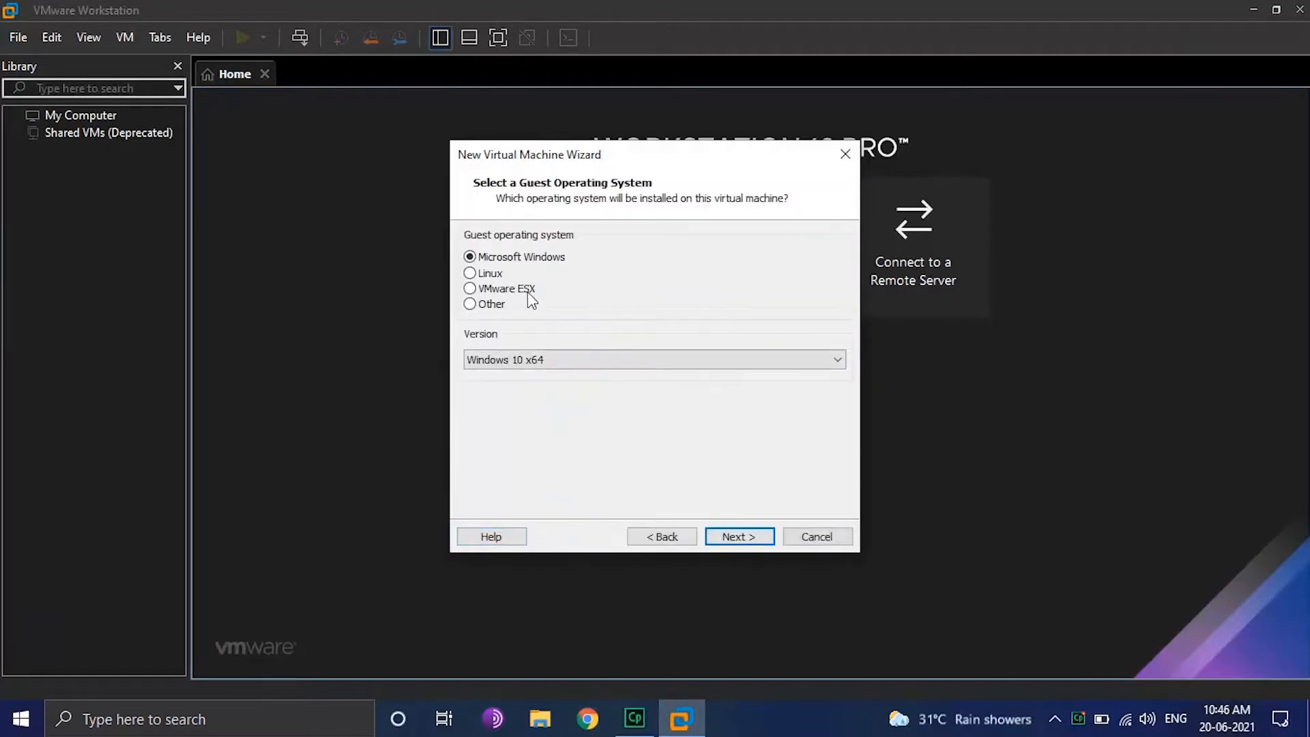
{"action": "left_click", "coordinate": [738, 536]}
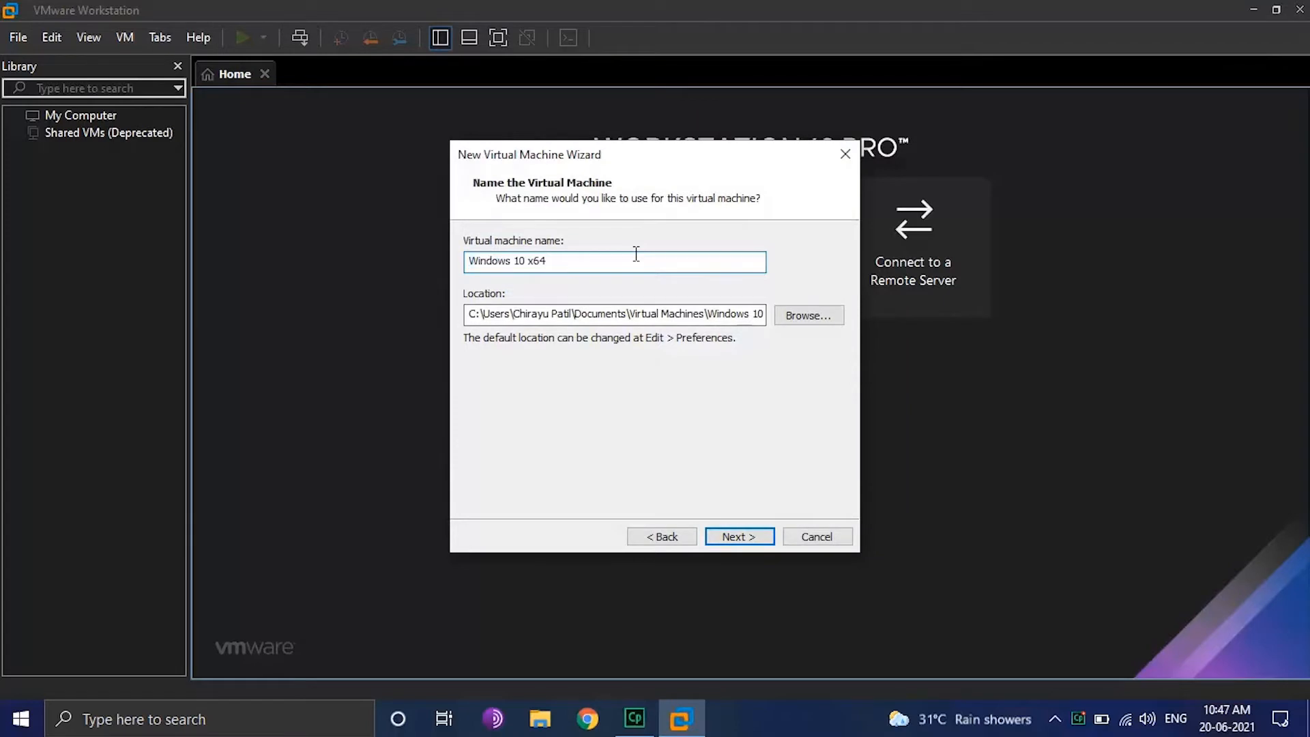
- Name the VM 'Windows 11', store it in E:\Virtual Machine, and keep the 60 GB split disk
{"action": "key", "text": "BackSpace"}
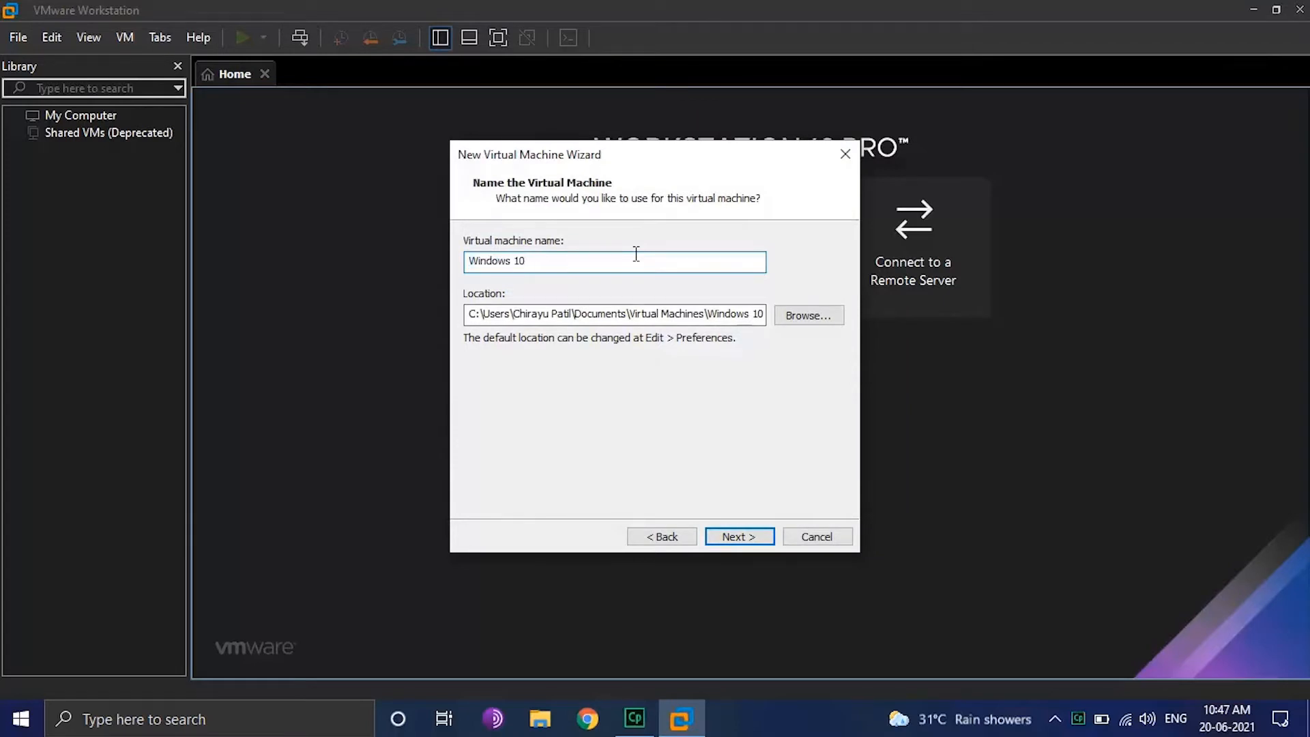
{"action": "type", "text": "Windows 11"}
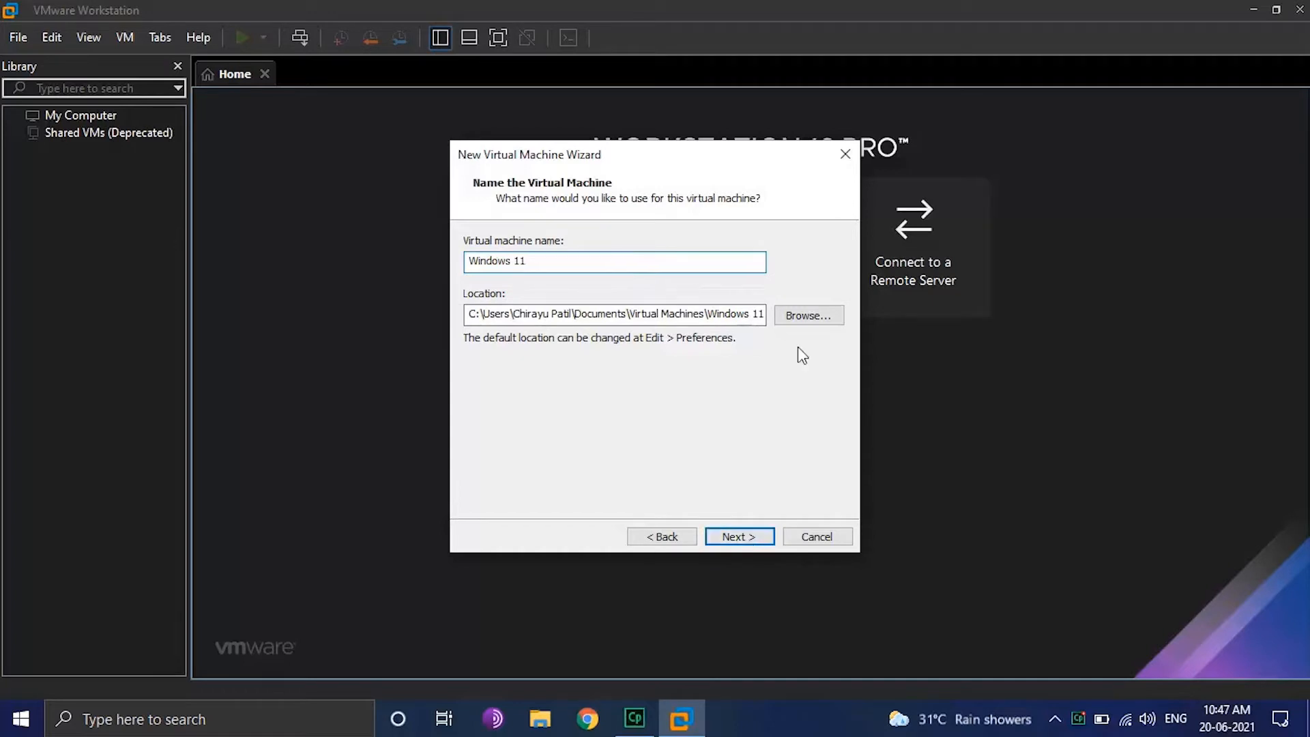
{"action": "left_click", "coordinate": [807, 315]}
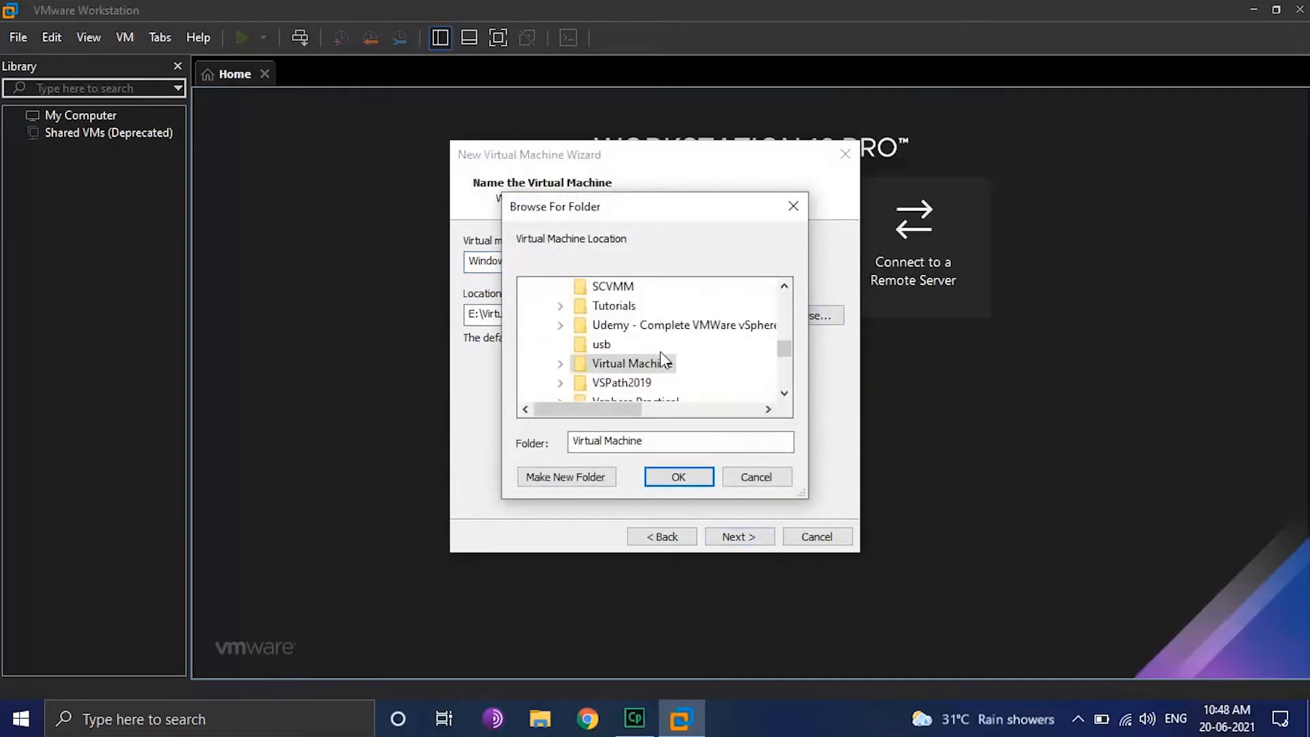
{"action": "left_click", "coordinate": [678, 476]}
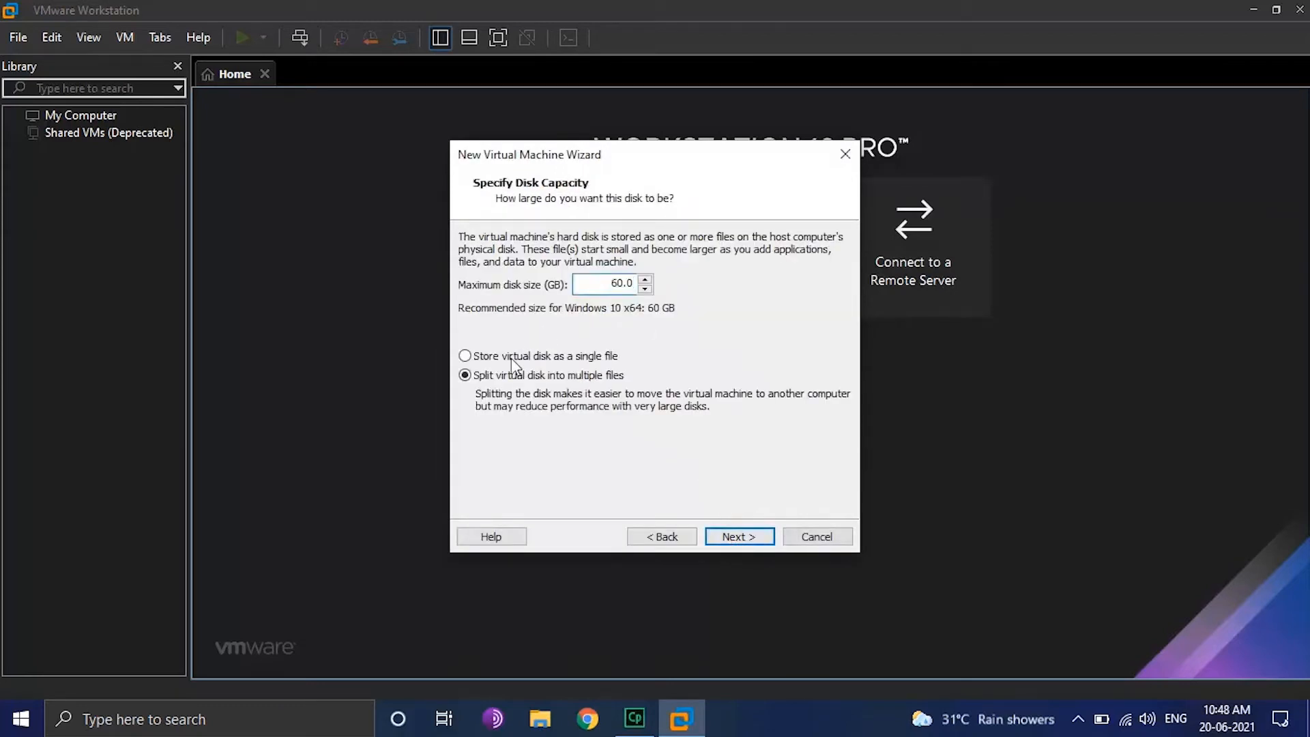
{"action": "left_click", "coordinate": [738, 537]}
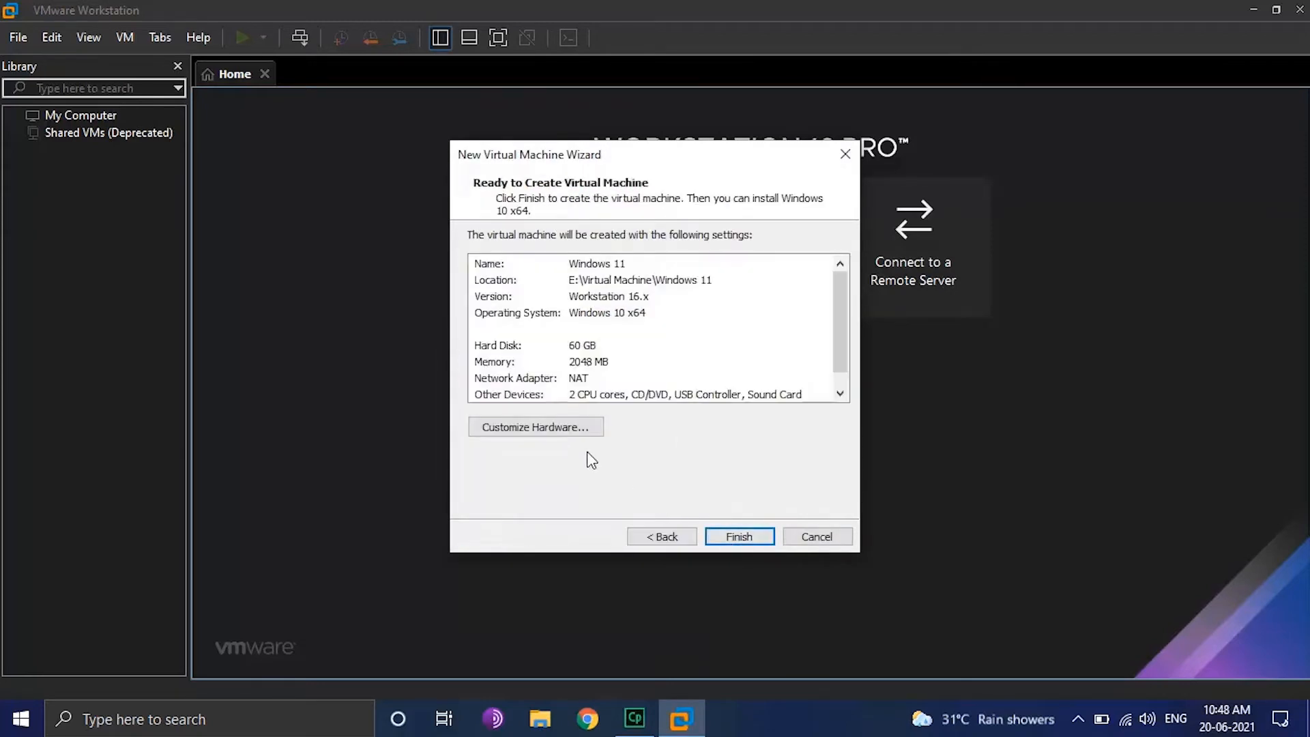
- Set the VM memory to 4 GB and attach the Windows 11 Dev Build 21996.1 ISO
{"action": "left_click", "coordinate": [535, 427]}
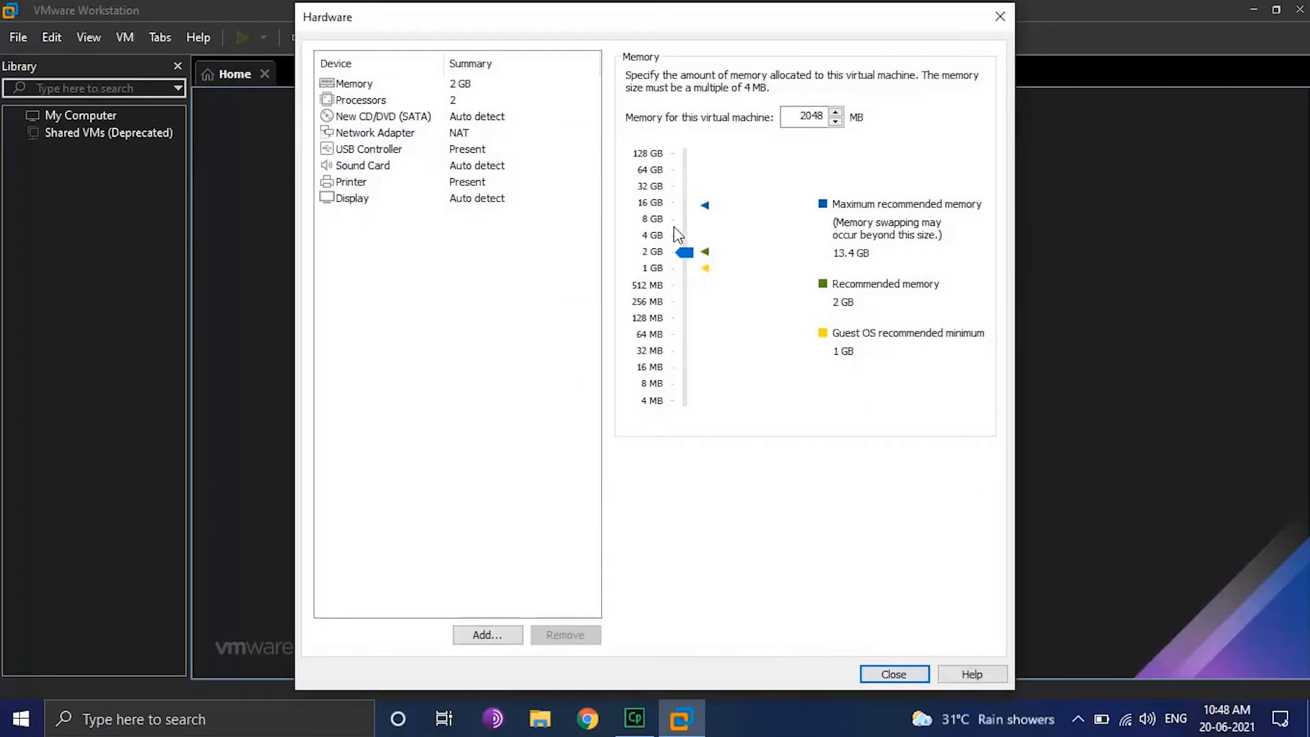
{"action": "left_click_drag", "start_coordinate": [686, 252], "coordinate": [685, 235]}
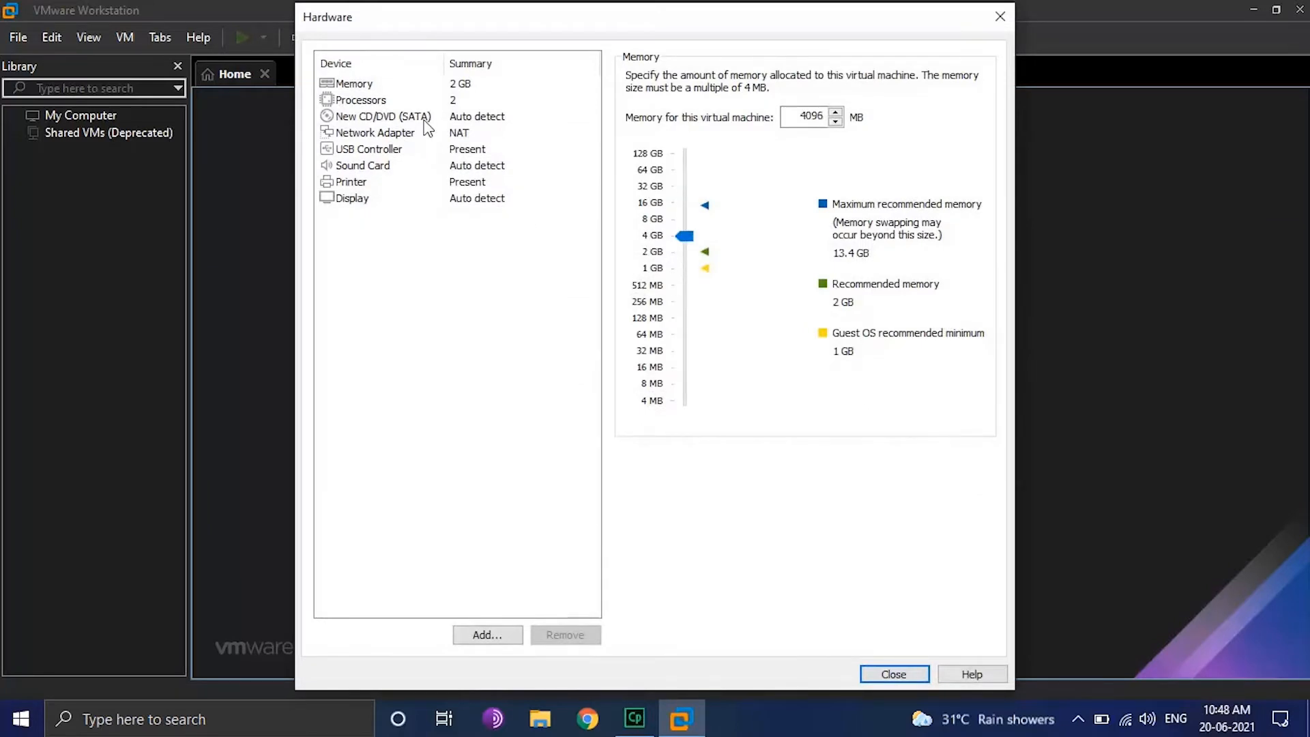
{"action": "left_click", "coordinate": [950, 215]}
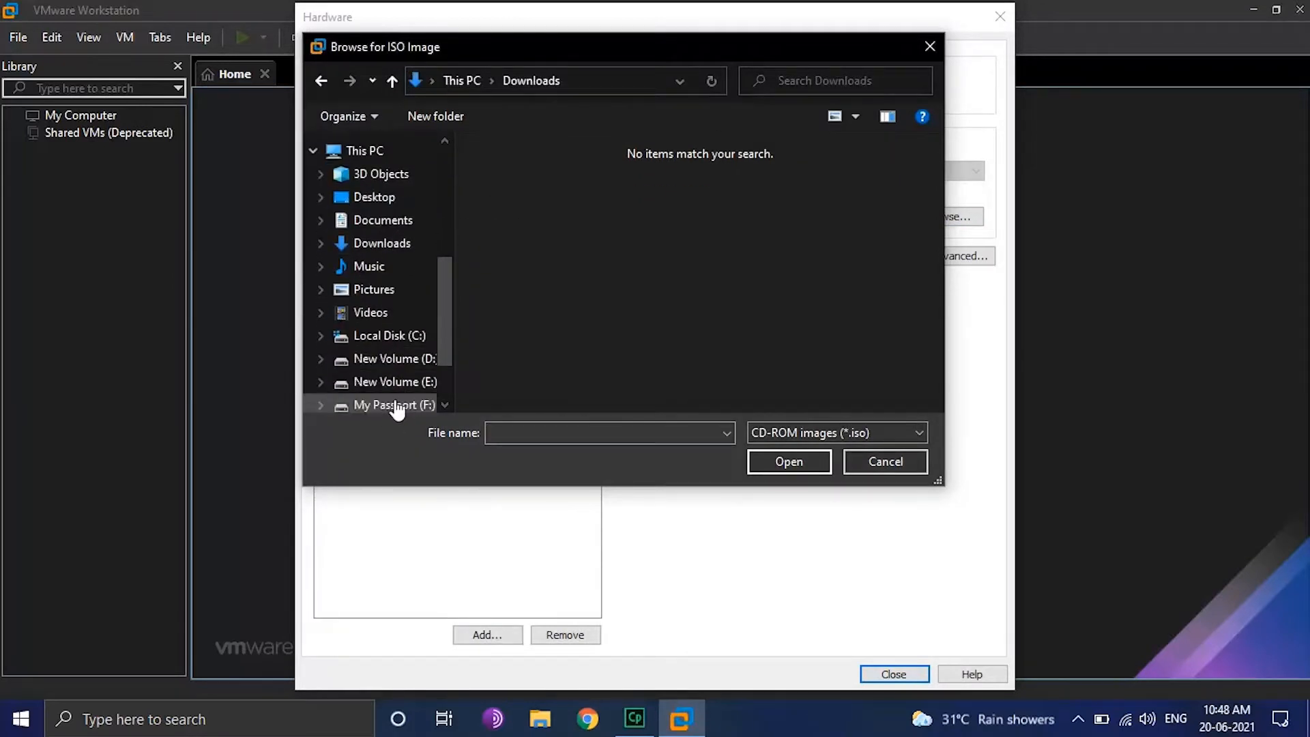
{"action": "left_click", "coordinate": [398, 382]}
{"action": "type", "text": "Windows"}
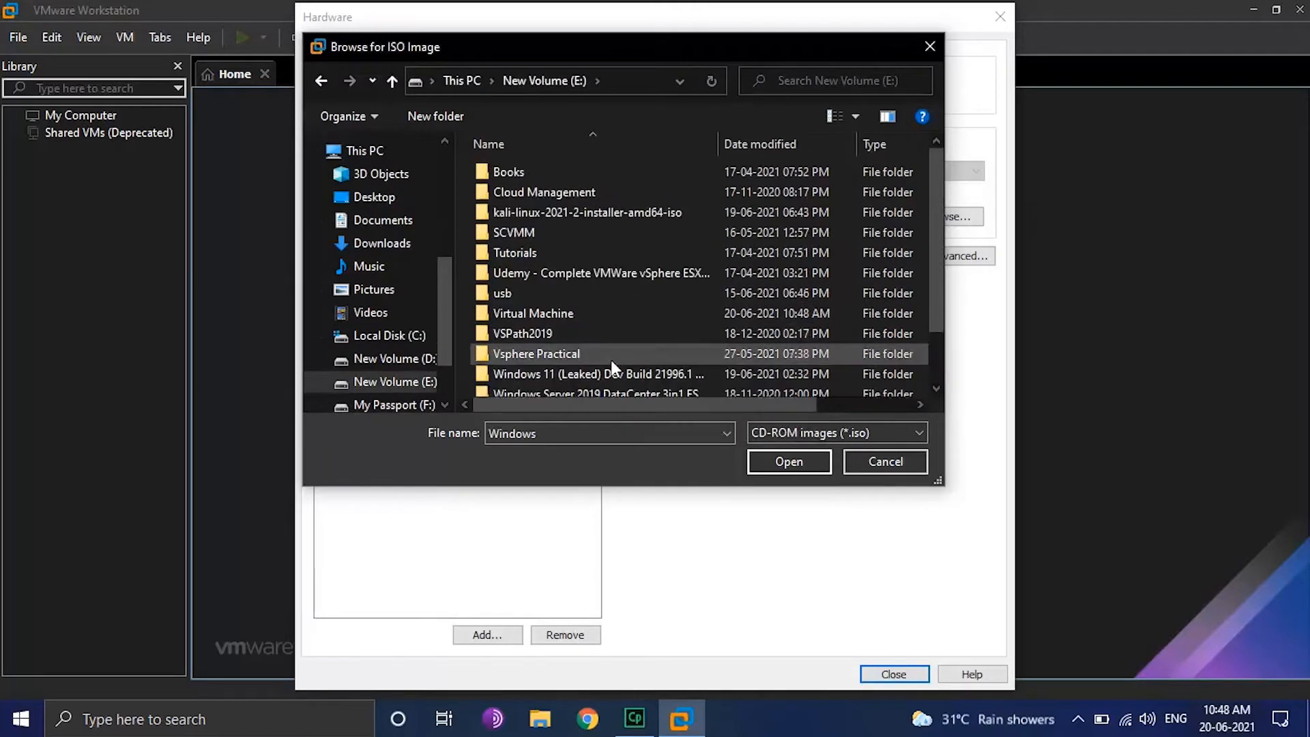
{"action": "left_click", "coordinate": [787, 461]}
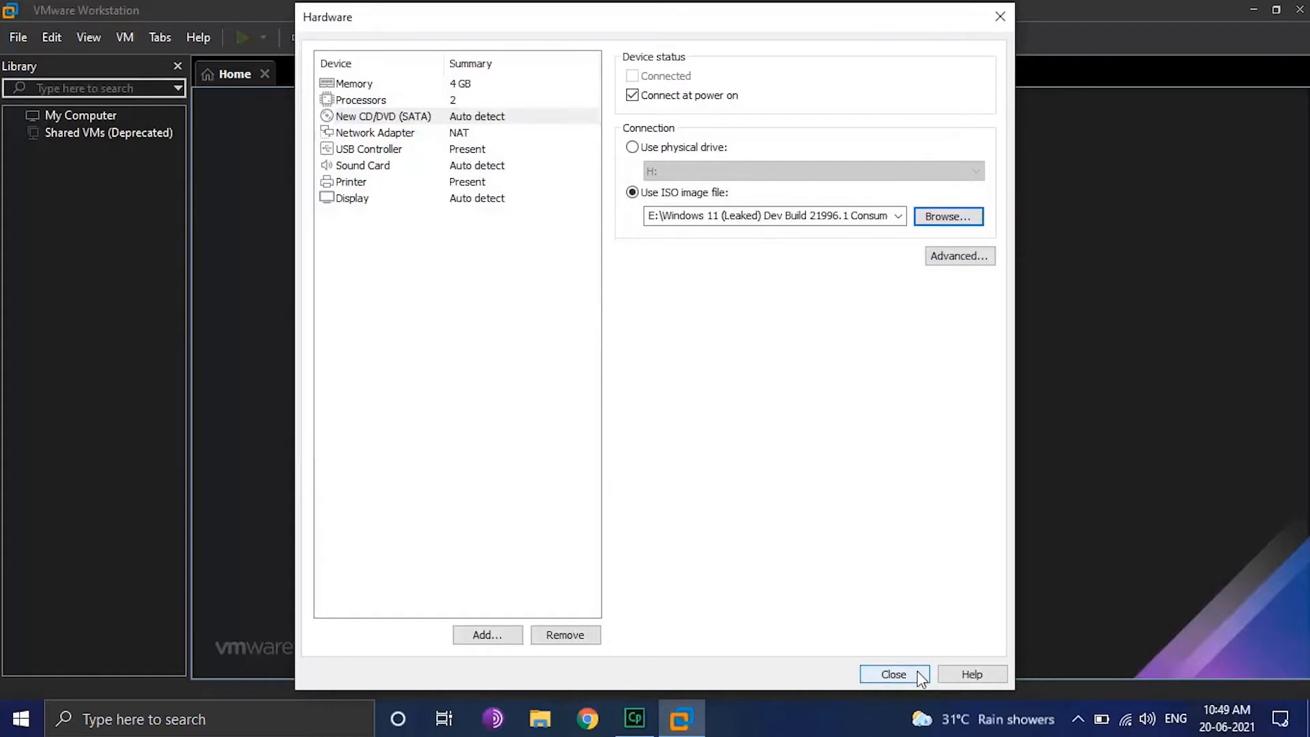
{"action": "left_click", "coordinate": [894, 674]}
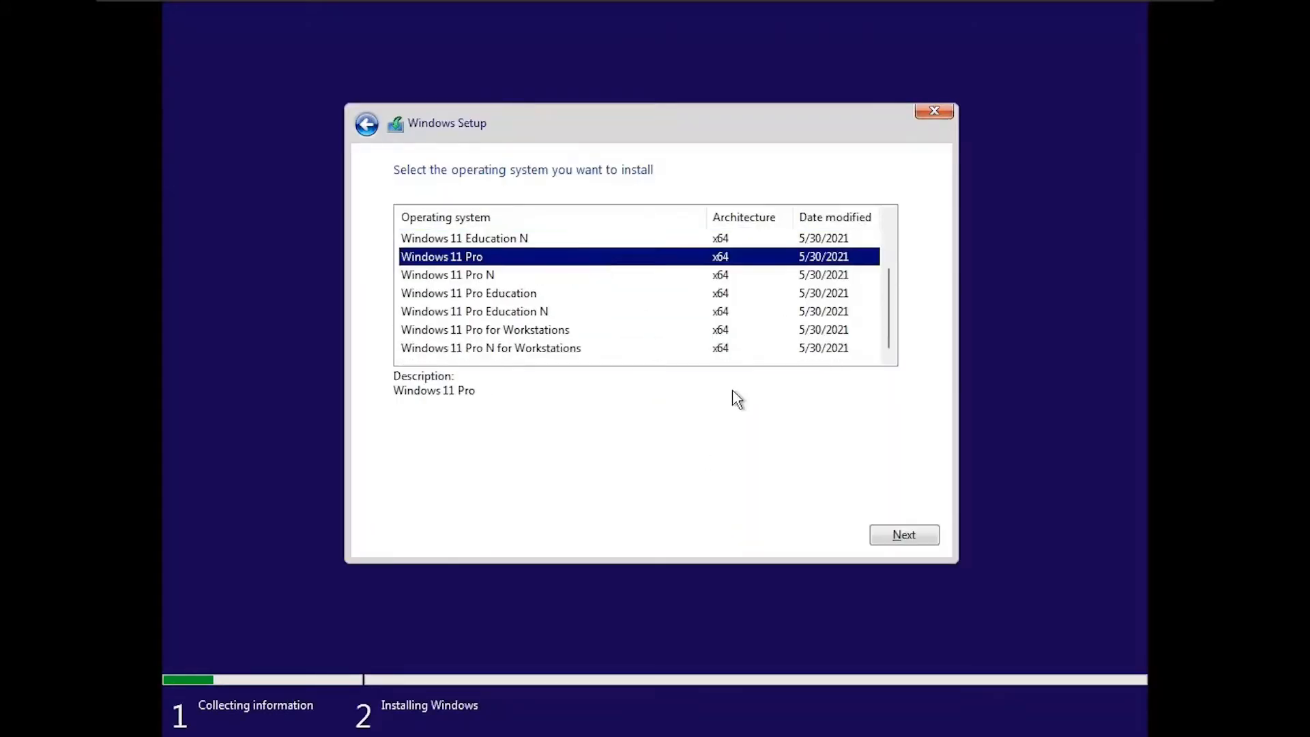
- Select Windows 11 Pro as the edition and continue the installation
{"action": "left_click", "coordinate": [904, 535]}
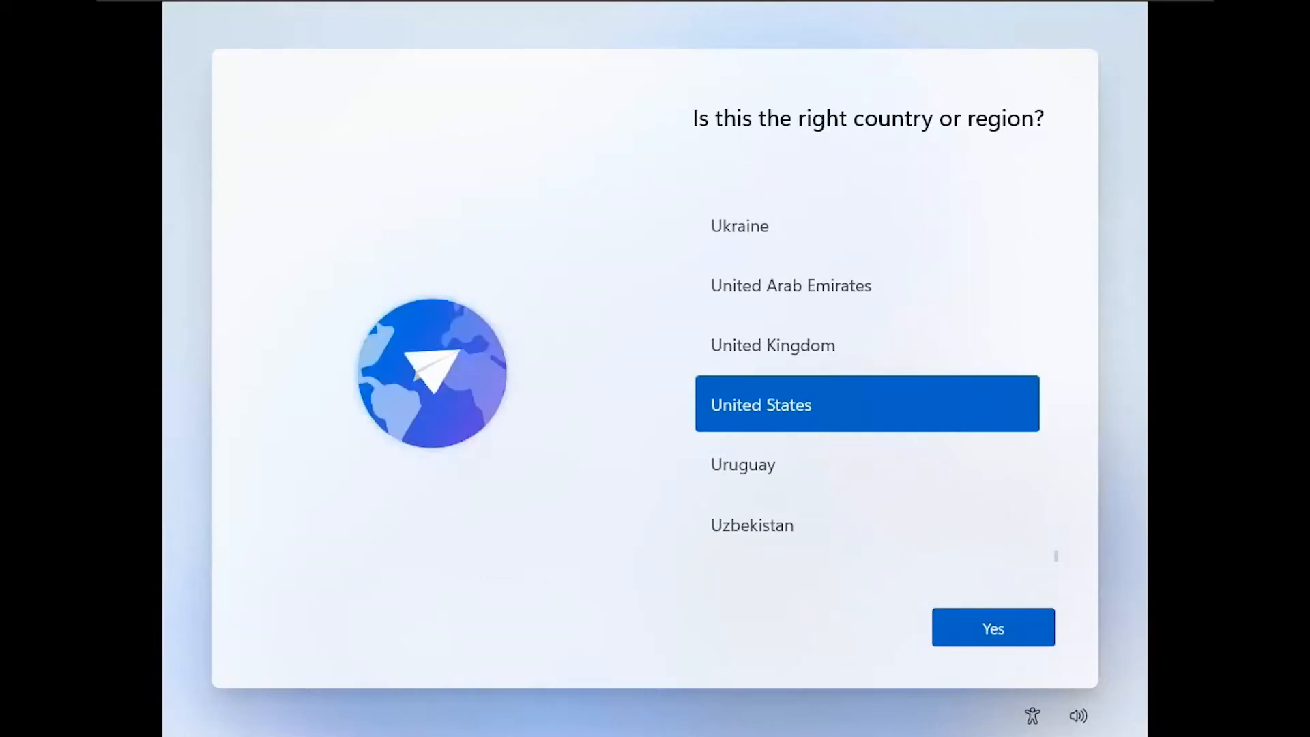
- Set the country or region to India and accept the US keyboard layout
{"action": "scroll", "scroll_direction": "down", "scroll_amount": 3}
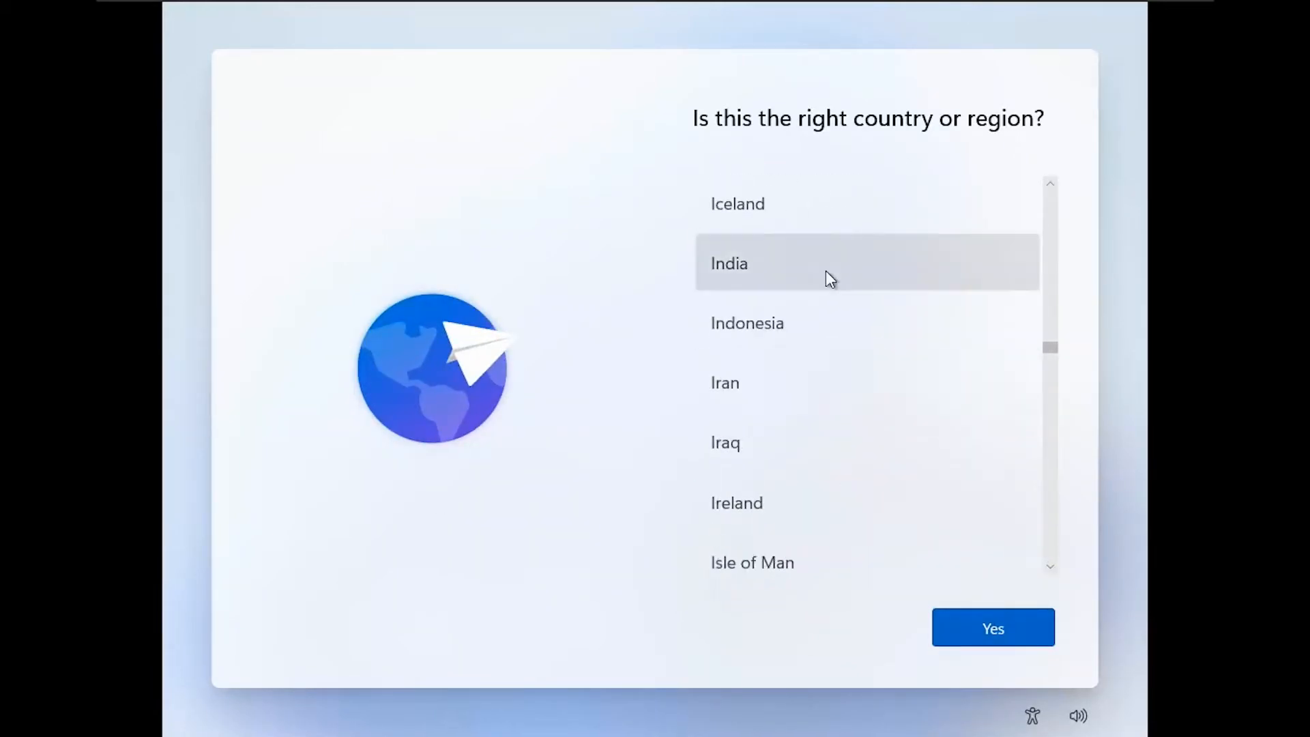
{"action": "left_click", "coordinate": [993, 628]}
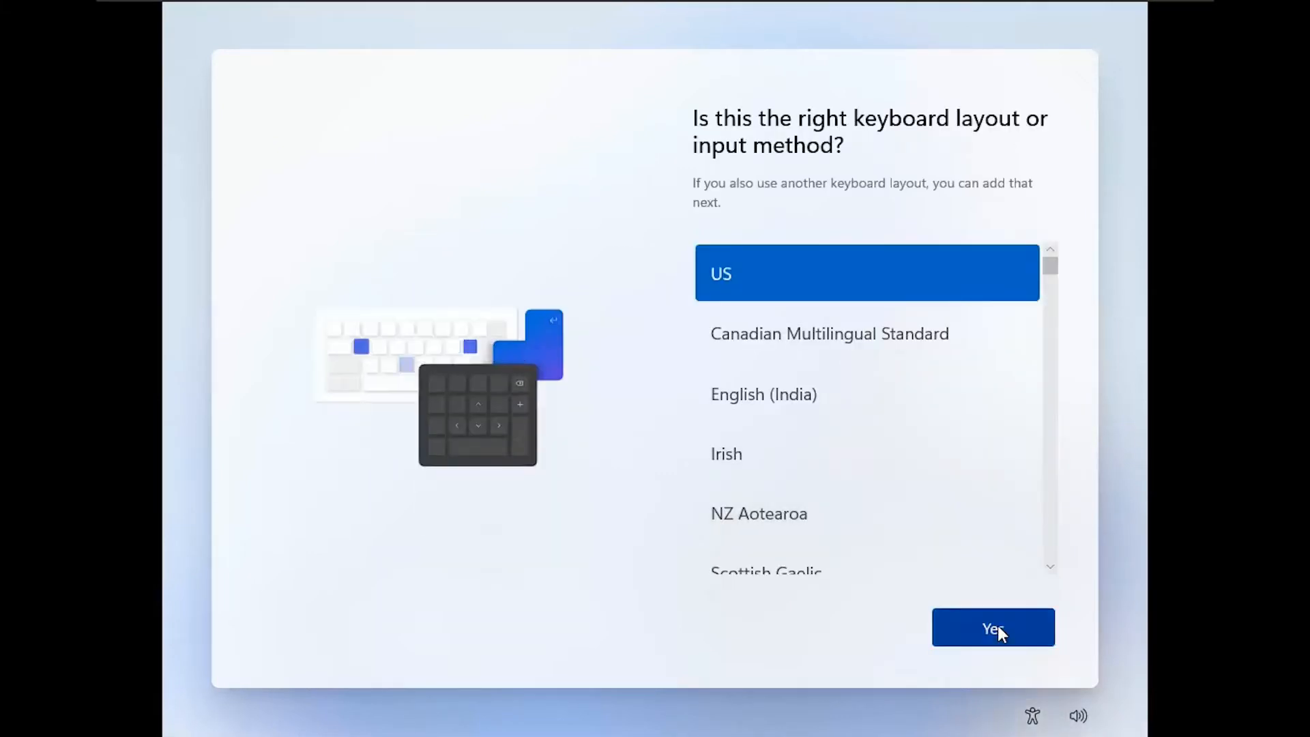
{"action": "left_click", "coordinate": [992, 628]}
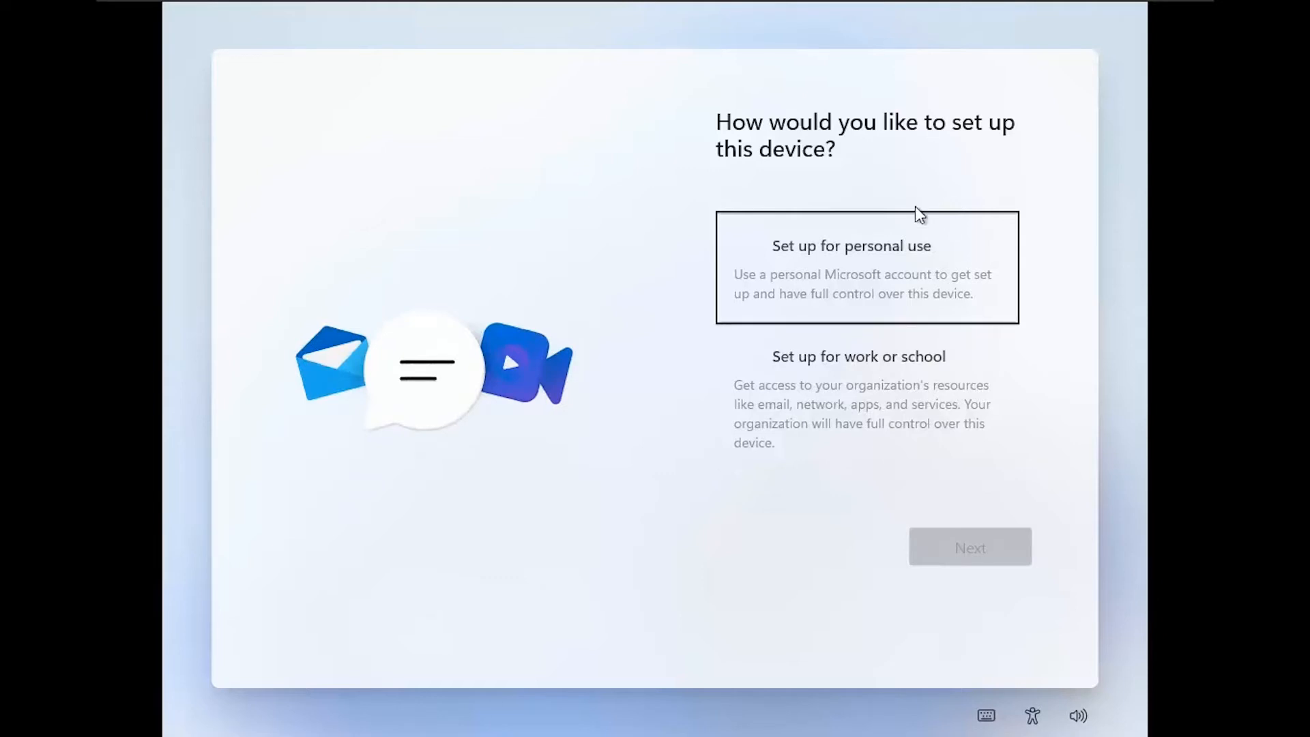
- Set up for personal use with local account 'Chirayu', a password and birth-city security question
{"action": "left_click", "coordinate": [969, 547]}
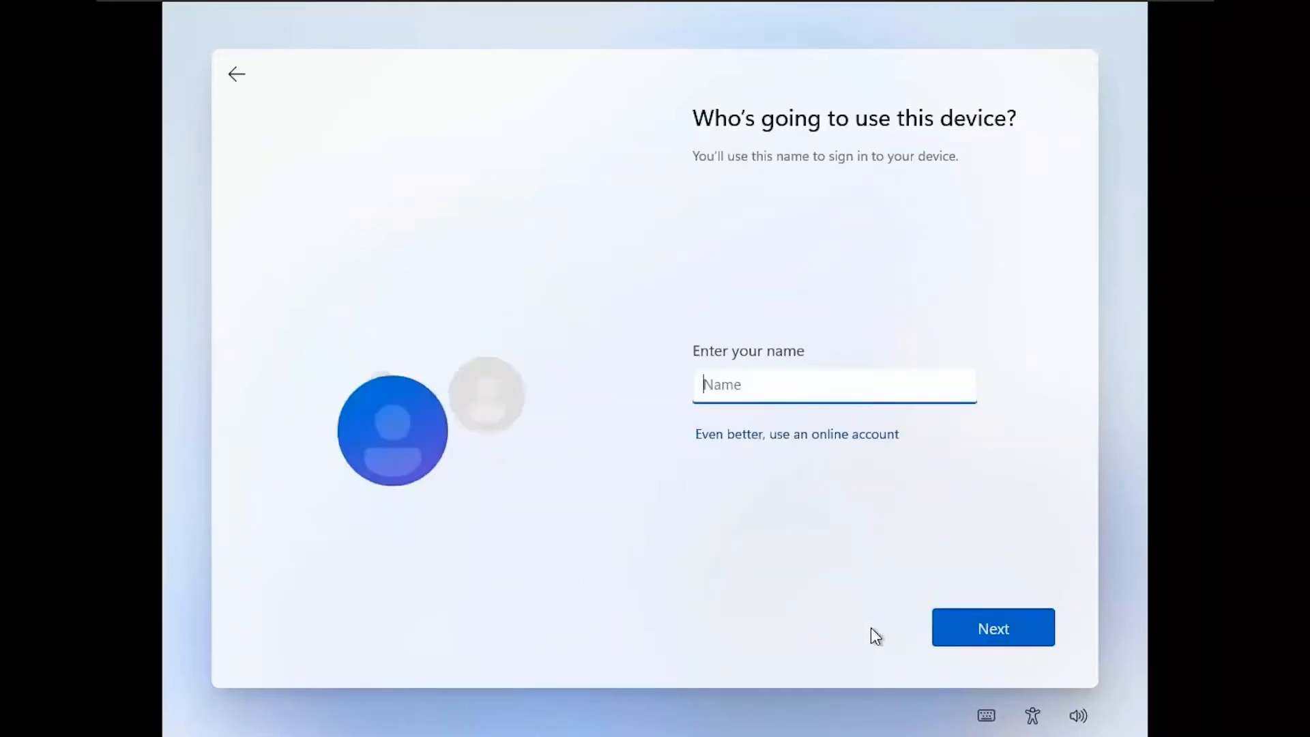
{"action": "type", "text": "Chirayu"}
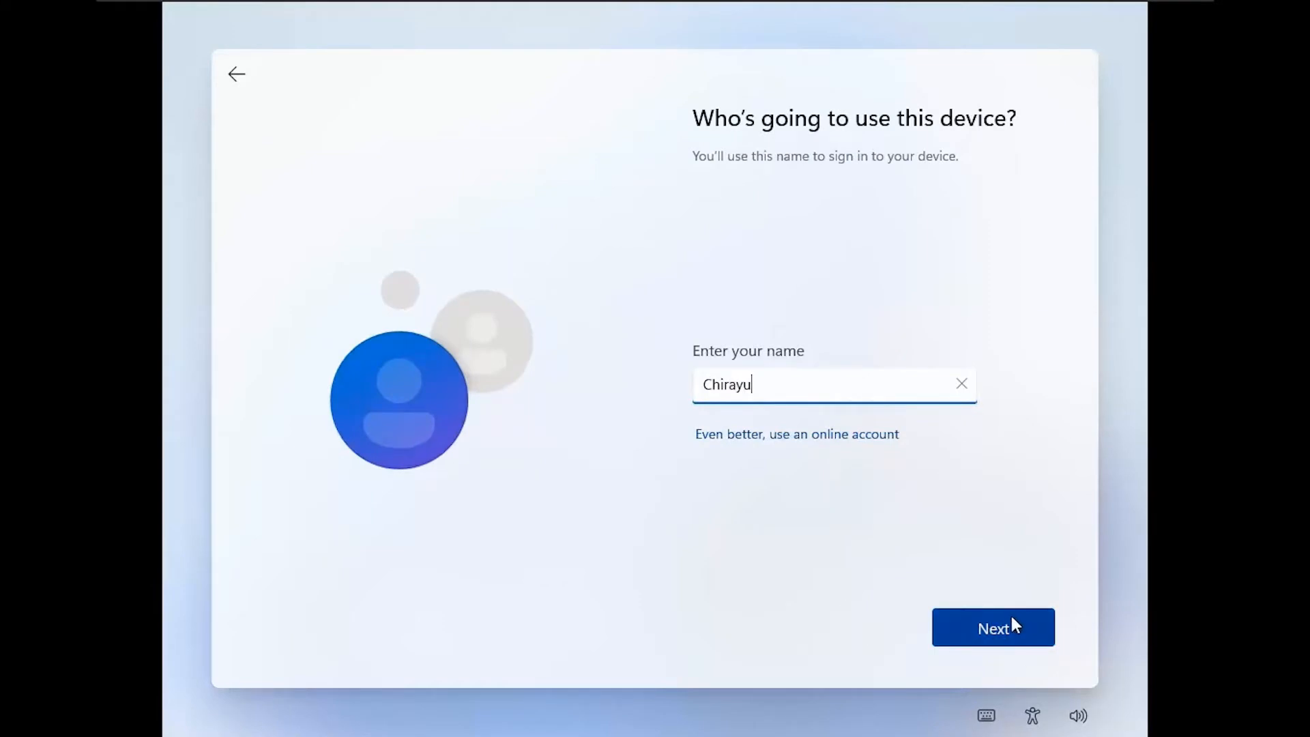
{"action": "left_click", "coordinate": [993, 628]}
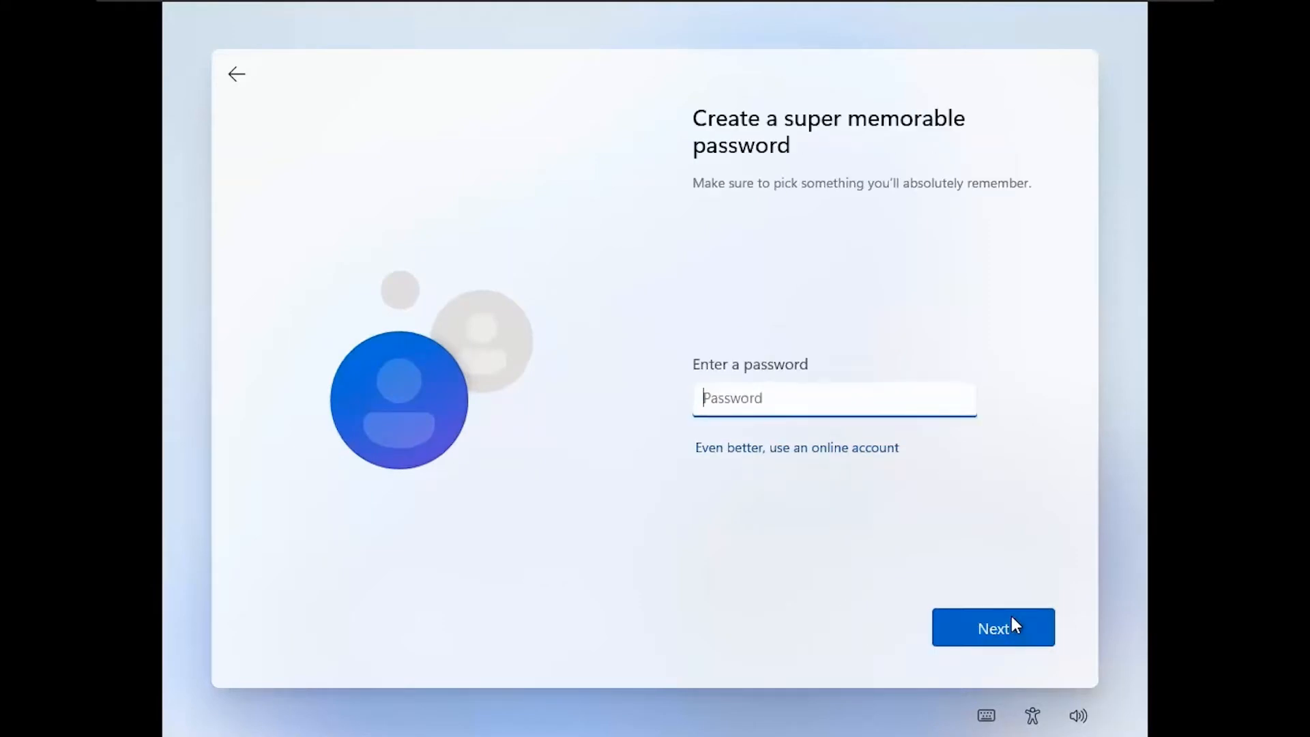
{"action": "left_click", "coordinate": [993, 628]}
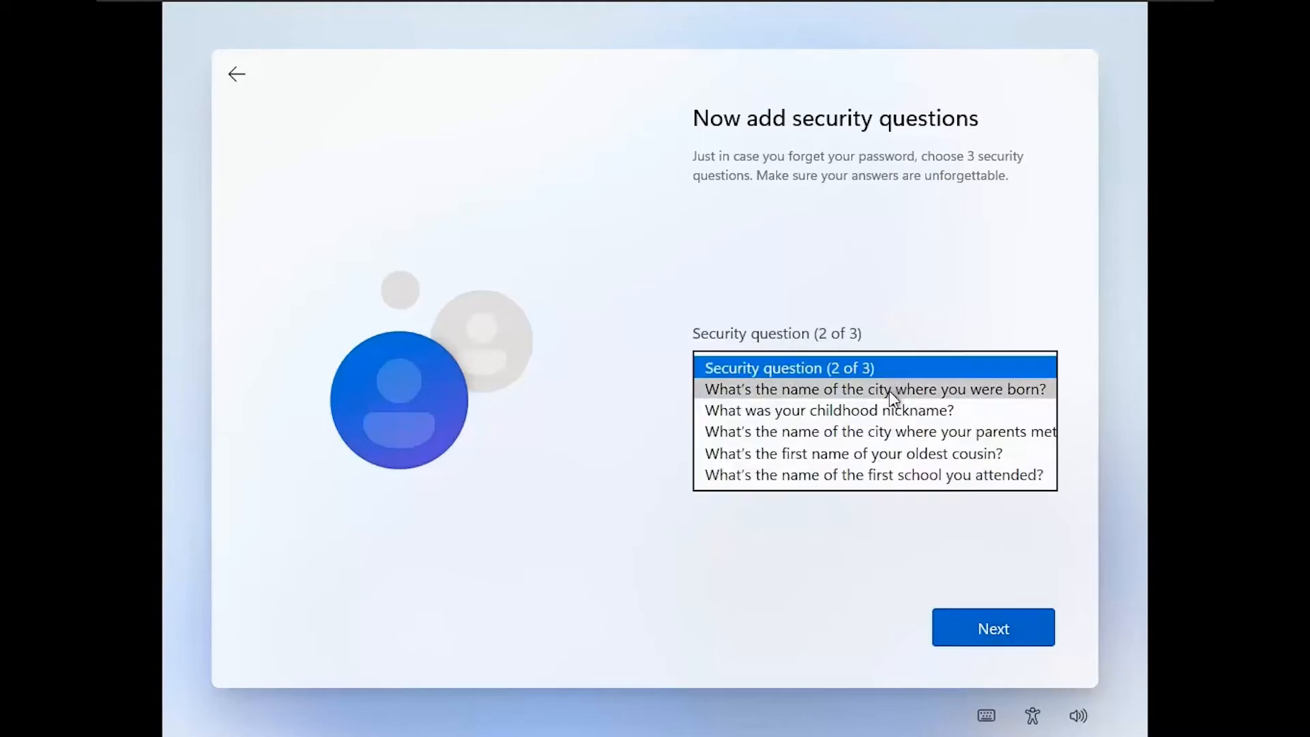
{"action": "left_click", "coordinate": [874, 388]}
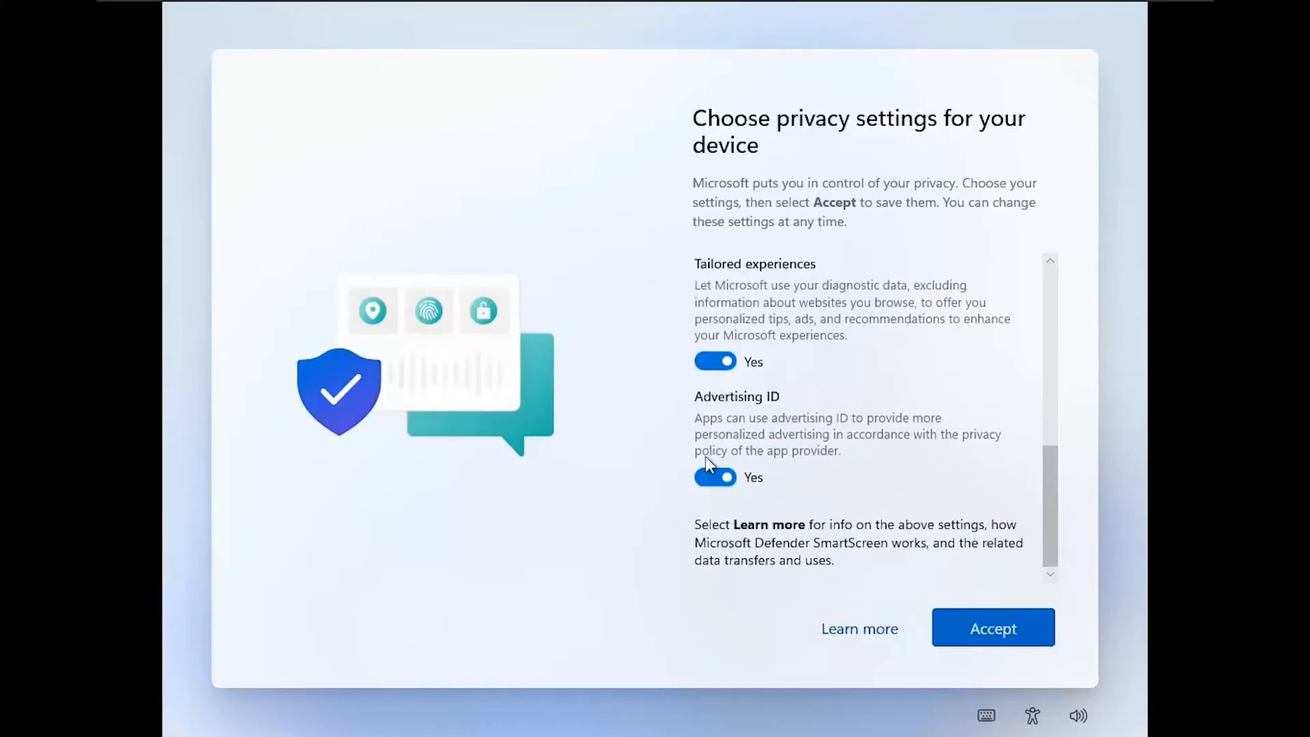
- Turn off advertising ID sharing and accept the privacy settings
{"action": "left_click", "coordinate": [993, 628]}
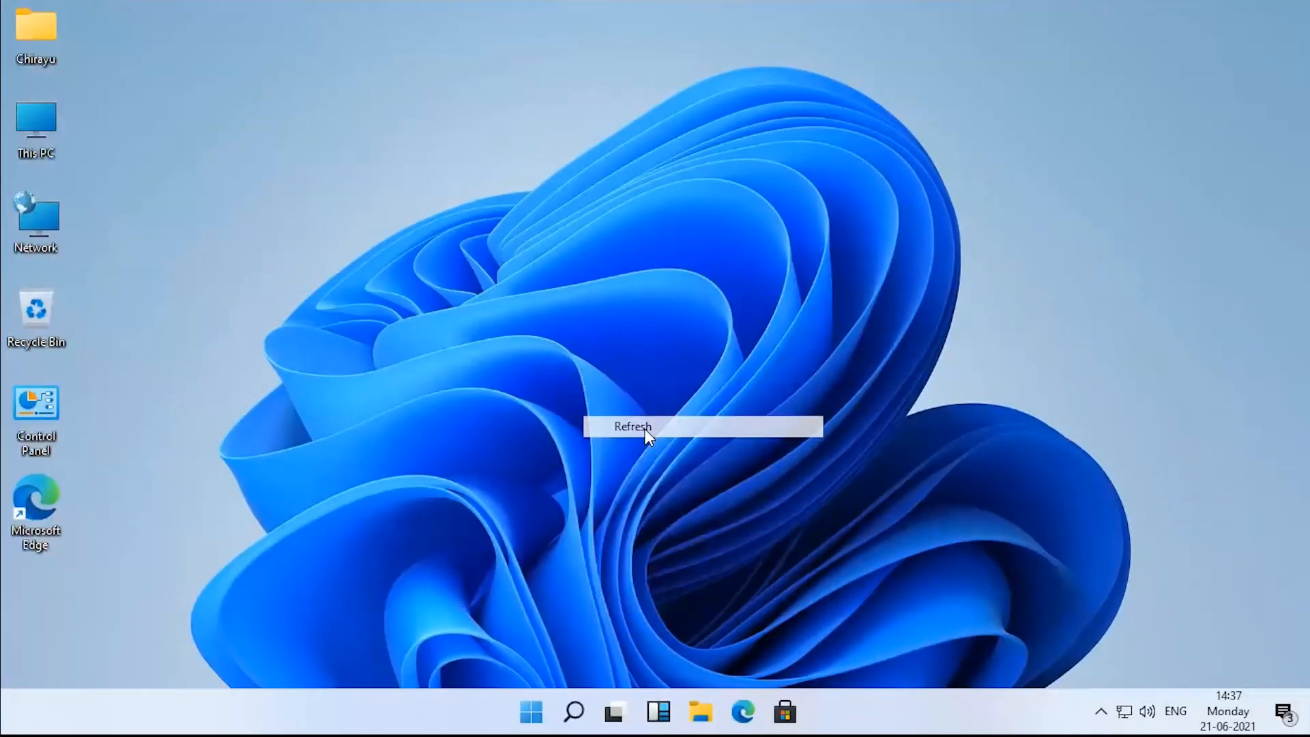
{"action": "left_click", "coordinate": [633, 428]}
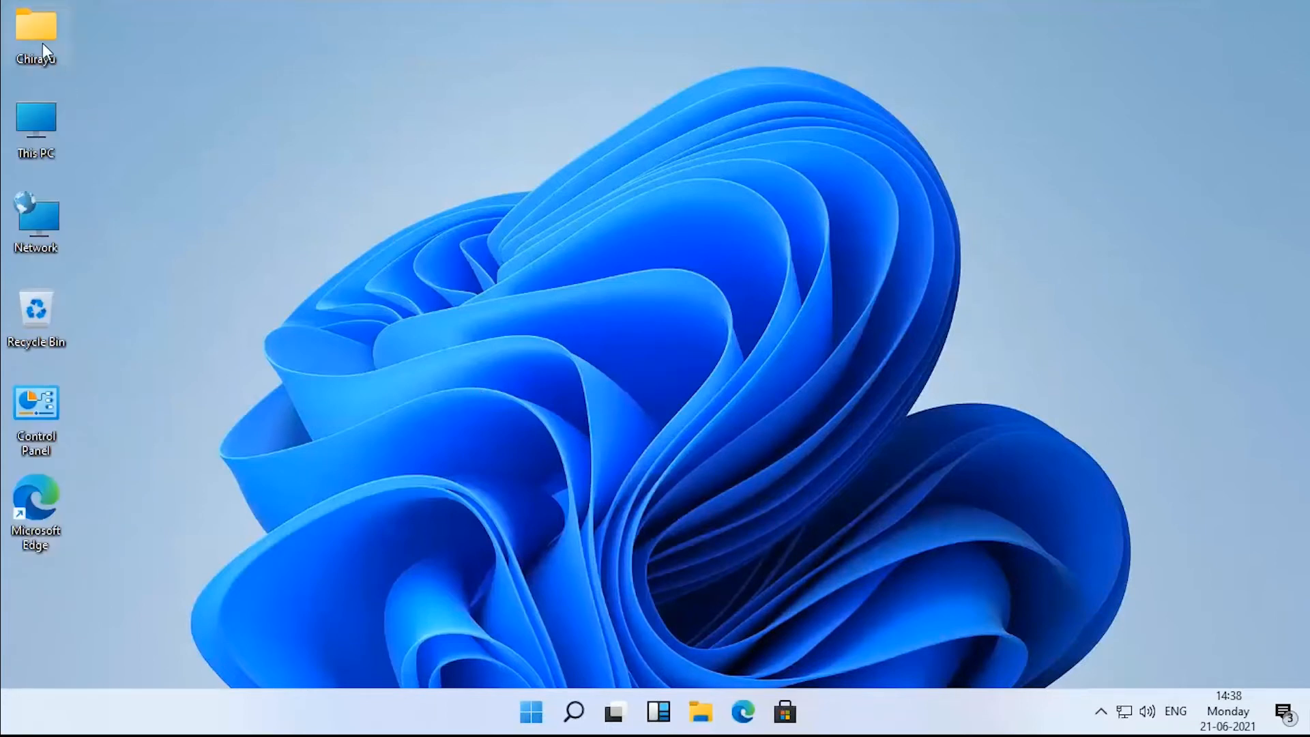
{"action": "double_click", "coordinate": [37, 33]}
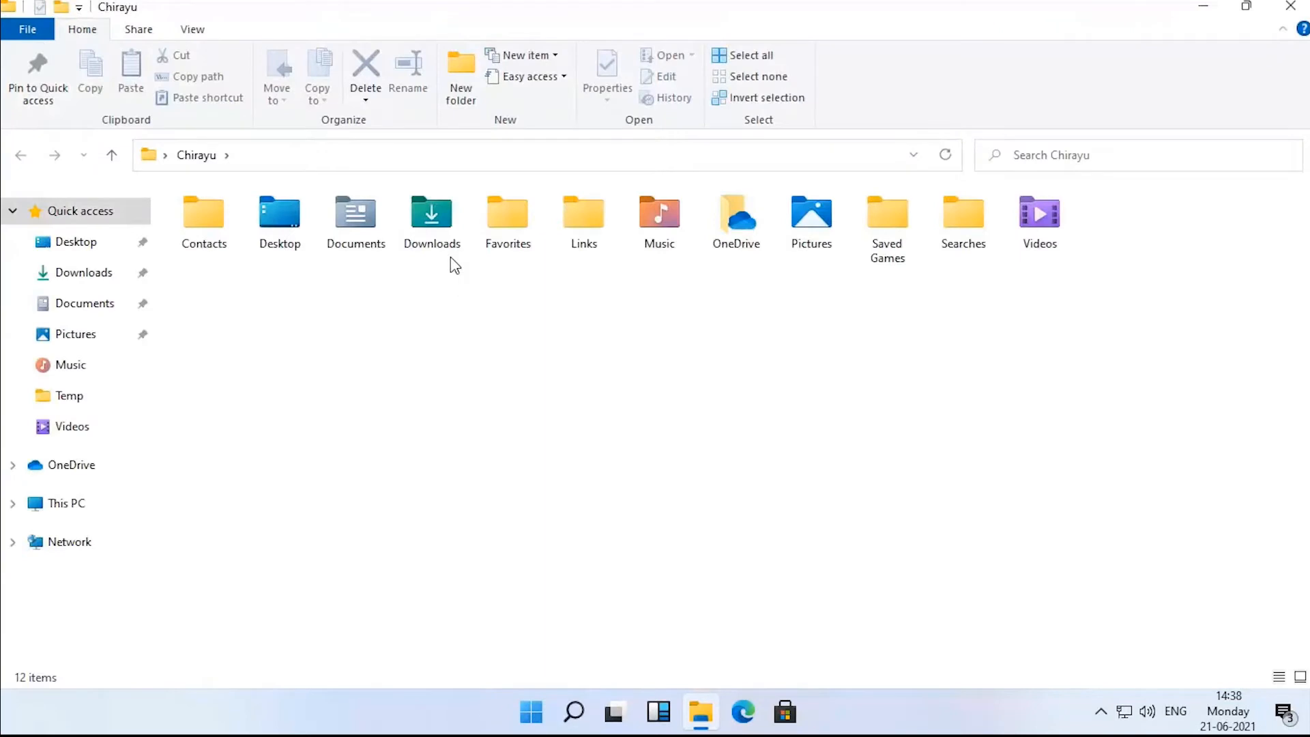
{"action": "mouse_move", "coordinate": [507, 213]}
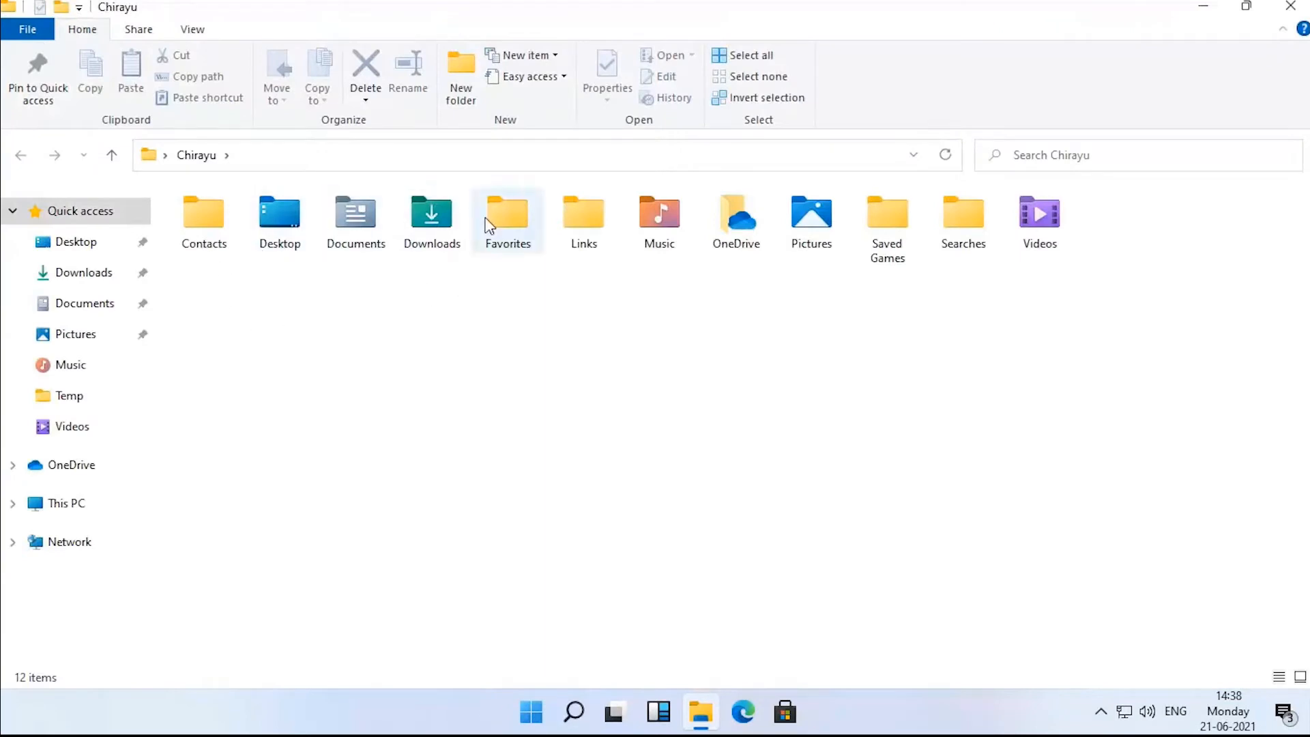
{"action": "mouse_move", "coordinate": [532, 329]}
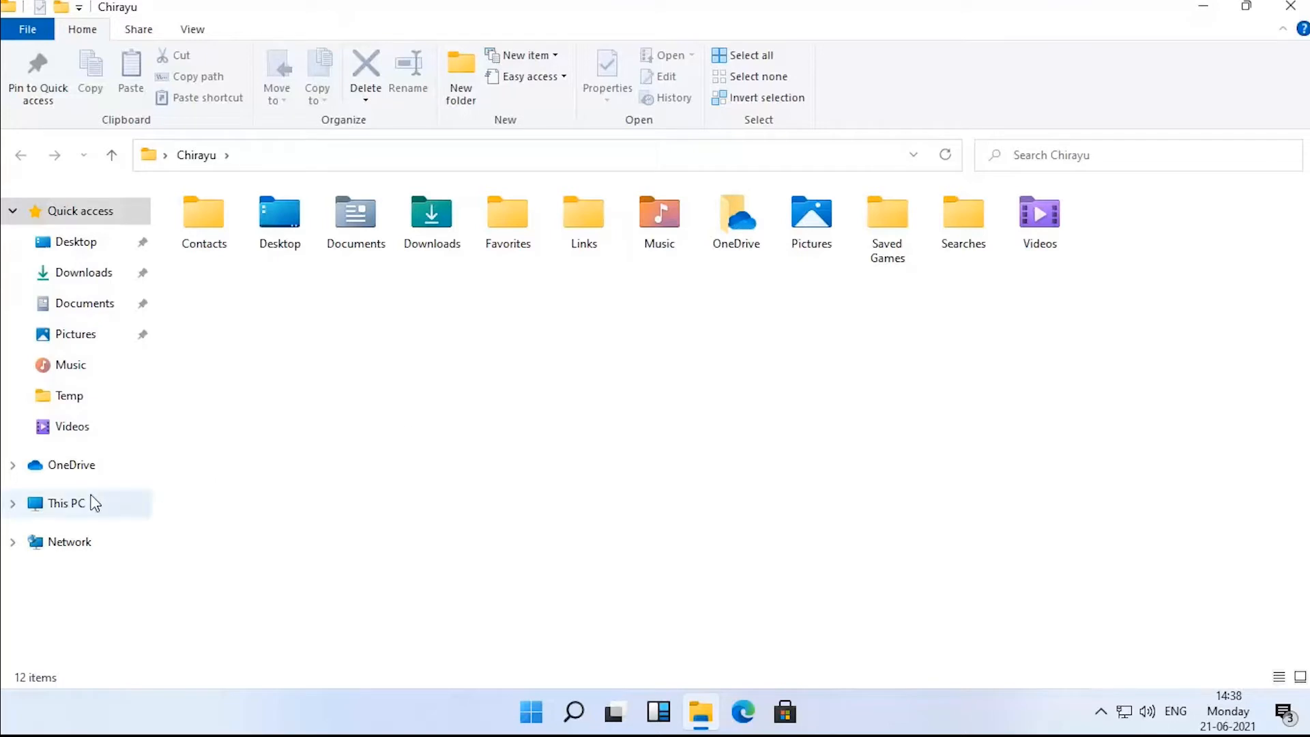
{"action": "left_click", "coordinate": [65, 503]}
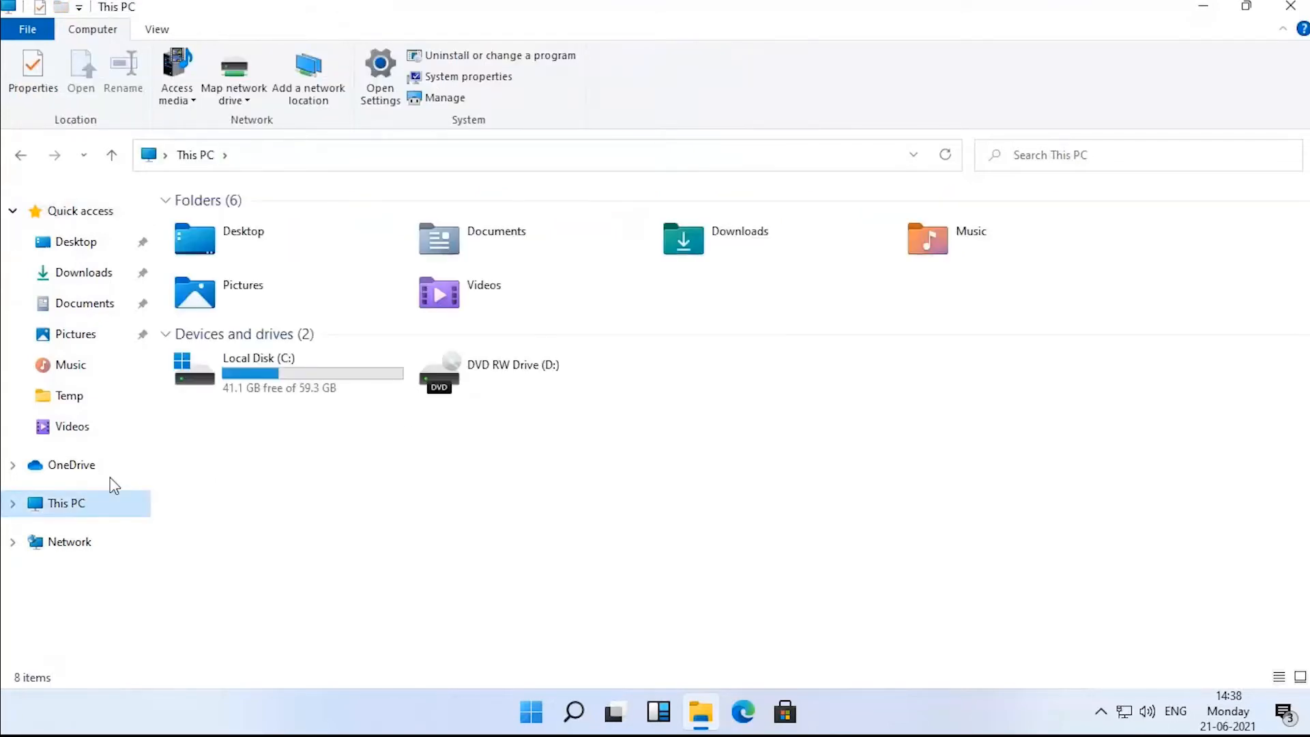
{"action": "mouse_move", "coordinate": [375, 551]}
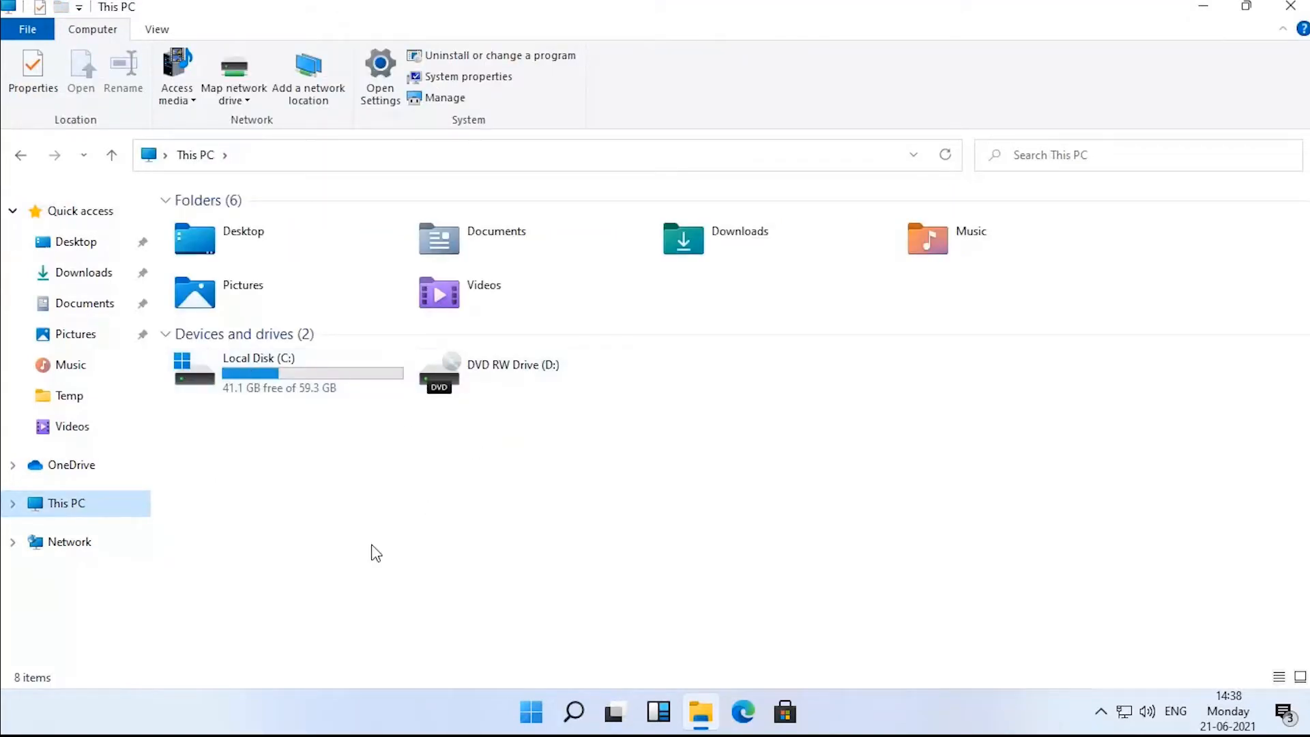
{"action": "mouse_move", "coordinate": [644, 509]}
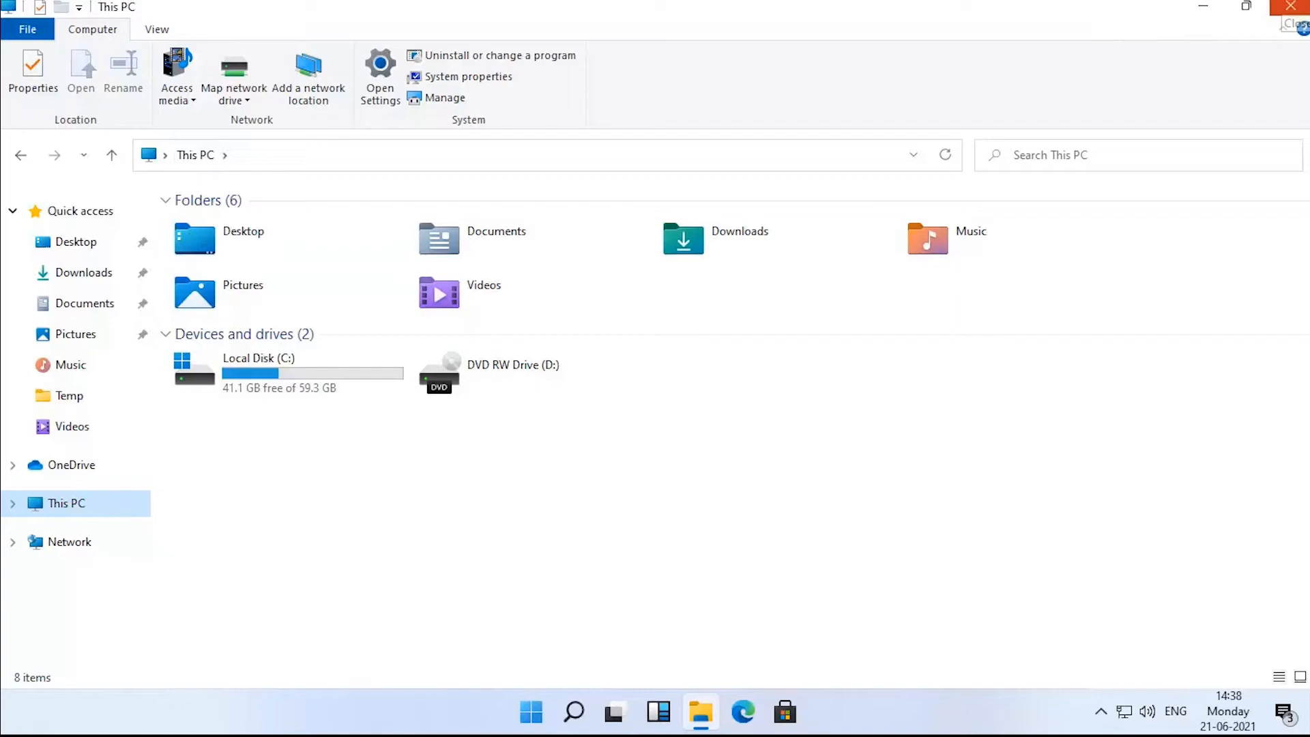
{"action": "left_click", "coordinate": [1295, 7]}
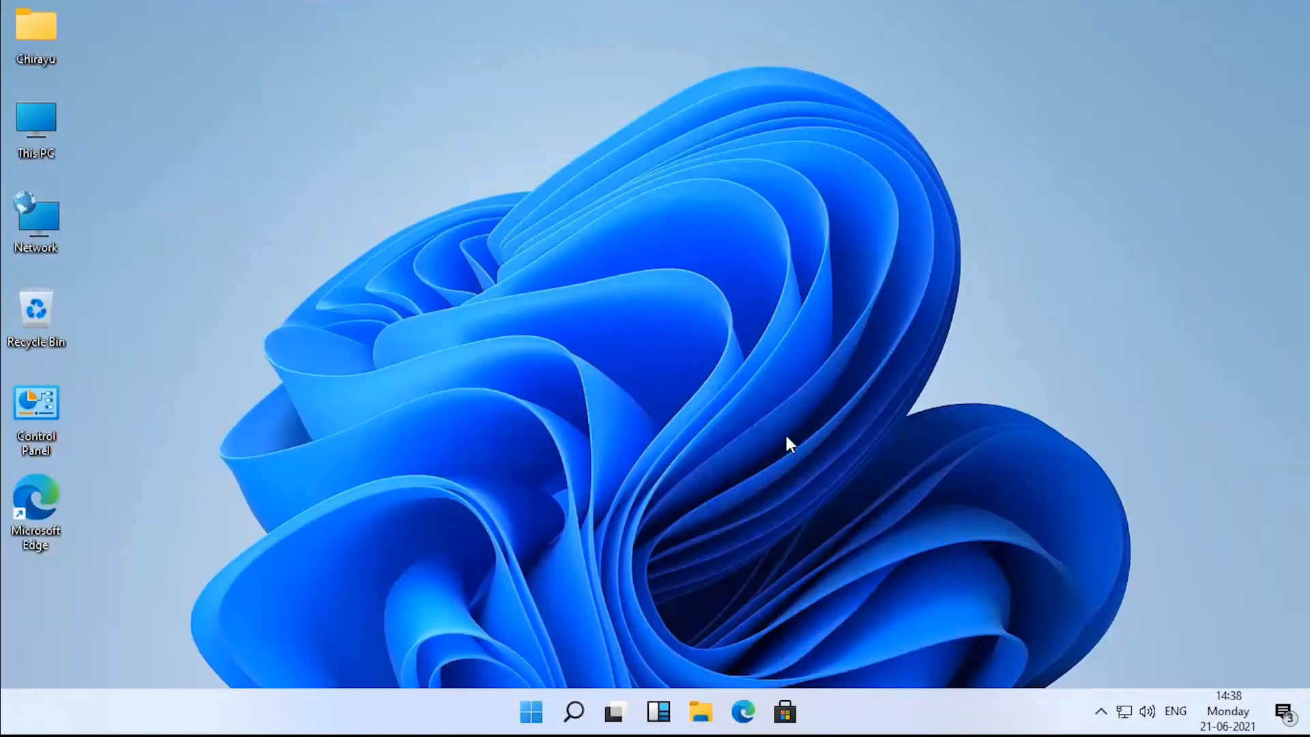
{"action": "mouse_move", "coordinate": [532, 712]}
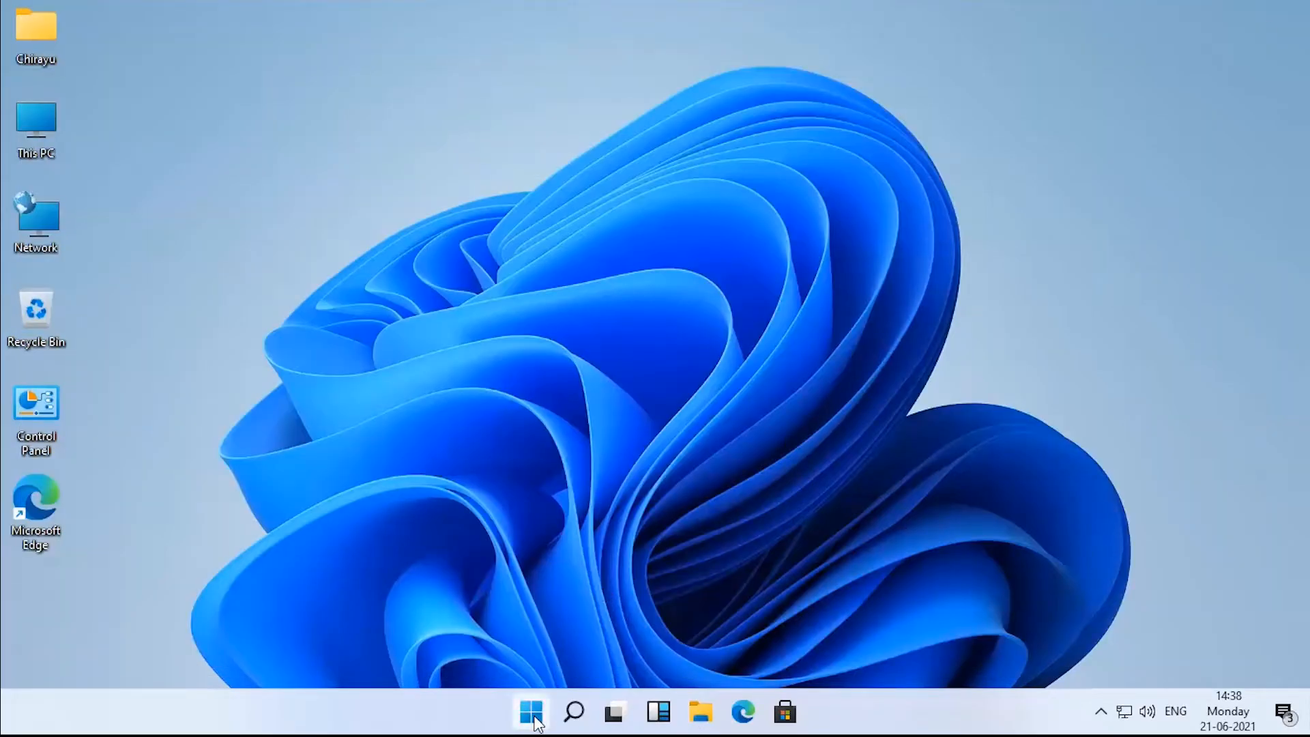
- Open Settings from the Start menu's pinned apps and go to System's Display page
{"action": "left_click", "coordinate": [530, 712]}
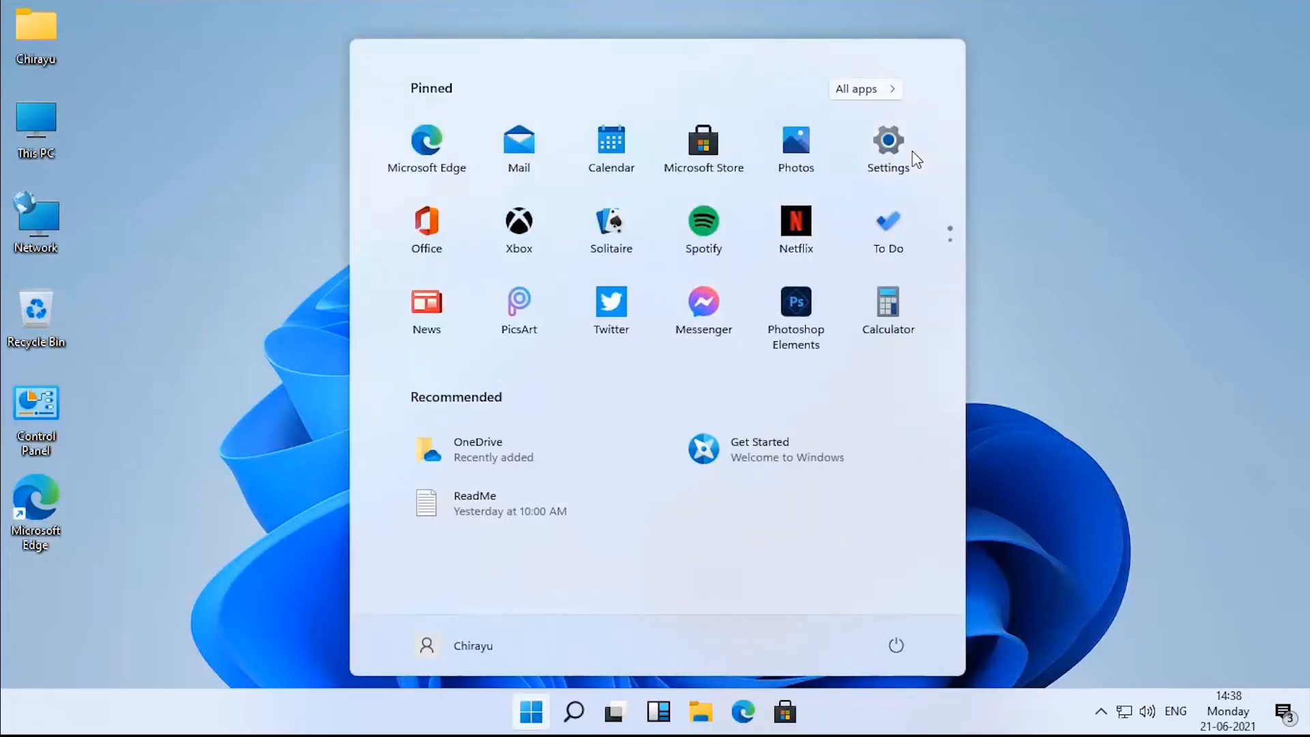
{"action": "left_click", "coordinate": [887, 142]}
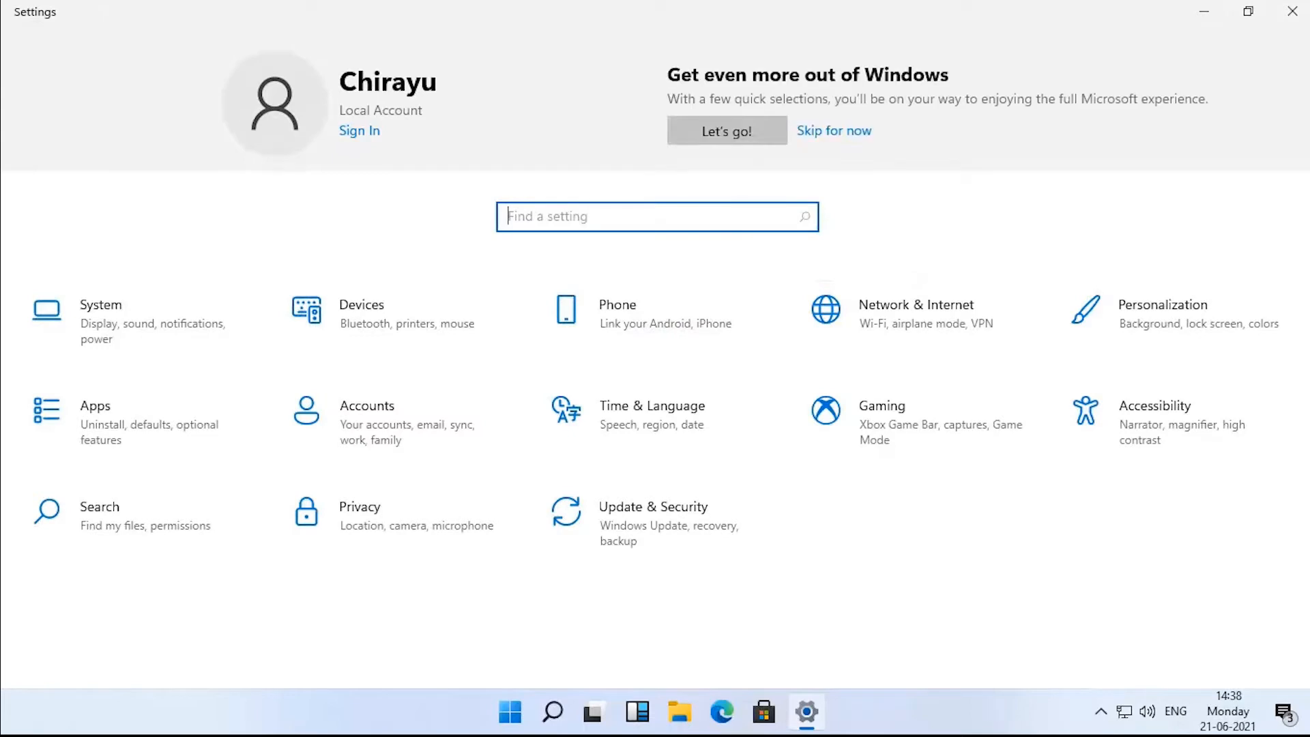
{"action": "mouse_move", "coordinate": [129, 316]}
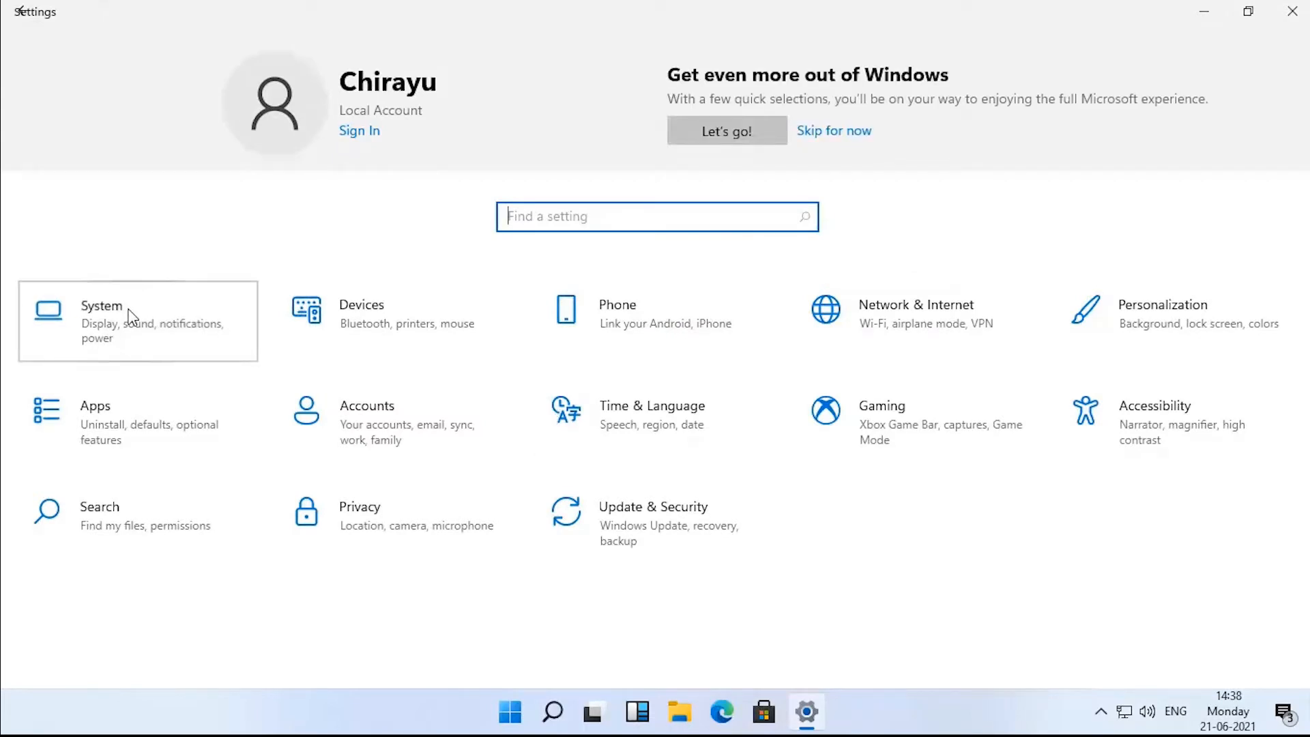
{"action": "left_click", "coordinate": [100, 321]}
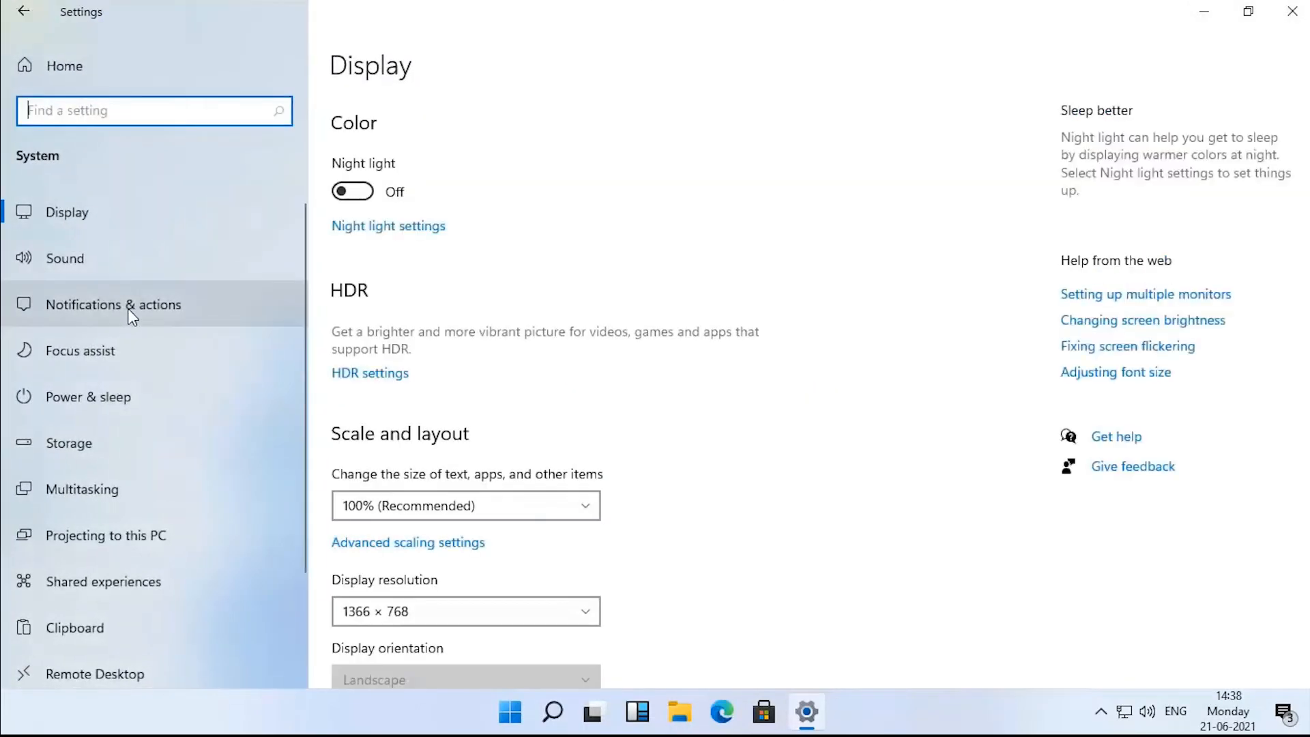
{"action": "mouse_move", "coordinate": [192, 451]}
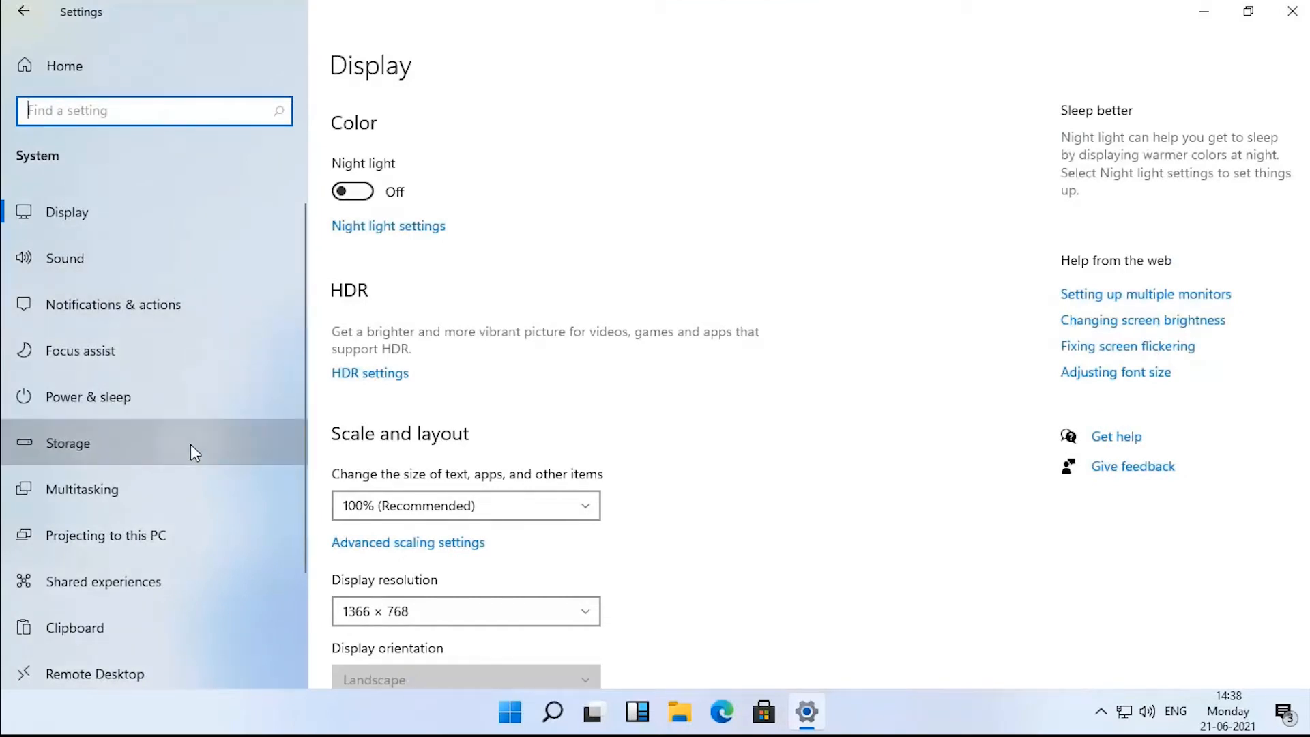
- View the Storage page for Local Disk C: (18.2 GB used, 41.0 GB free) and its categories
{"action": "left_click", "coordinate": [69, 443]}
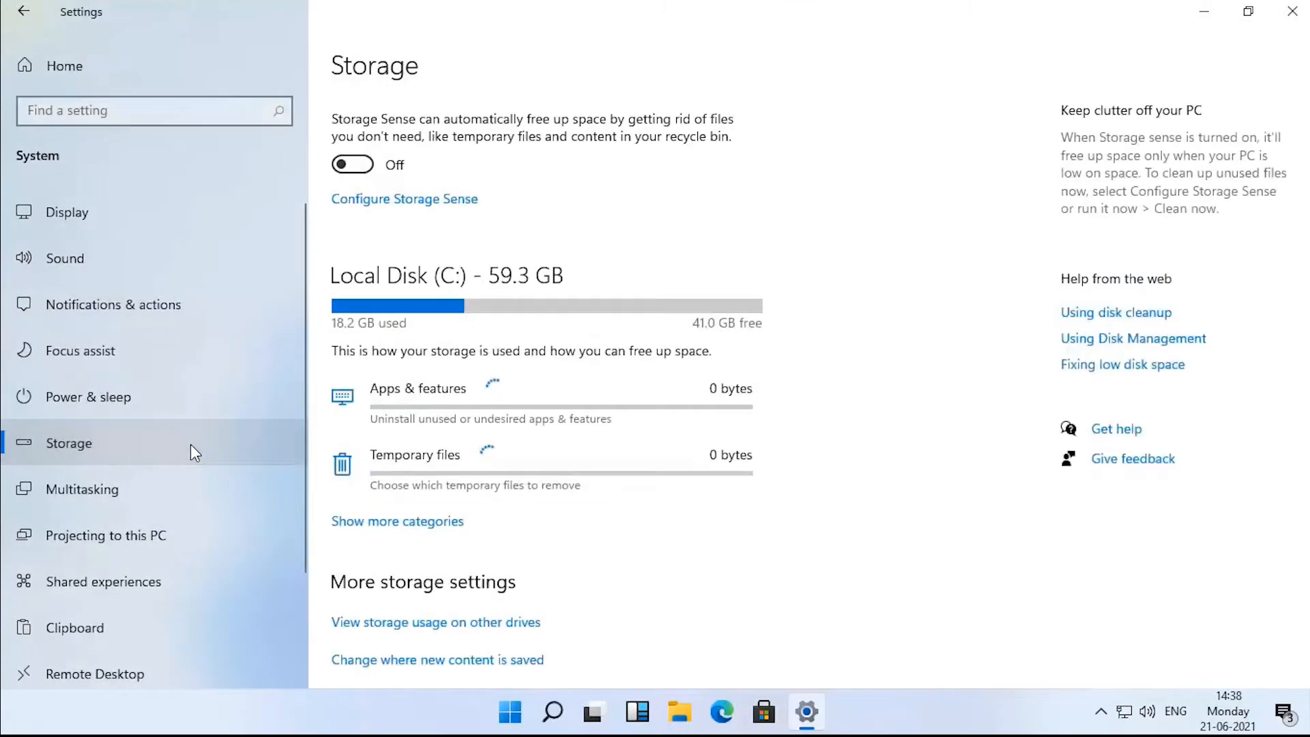
{"action": "scroll", "scroll_direction": "down", "scroll_amount": 3}
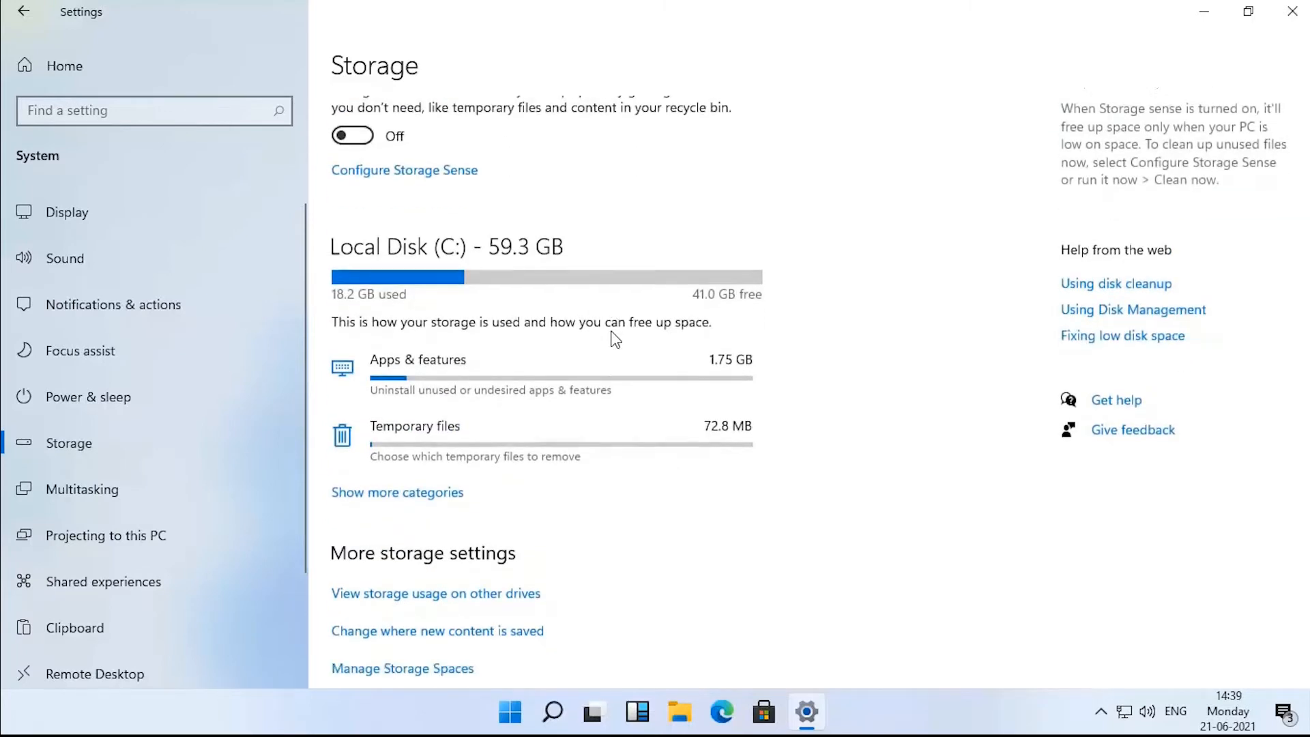
{"action": "scroll", "scroll_direction": "down", "scroll_amount": 3}
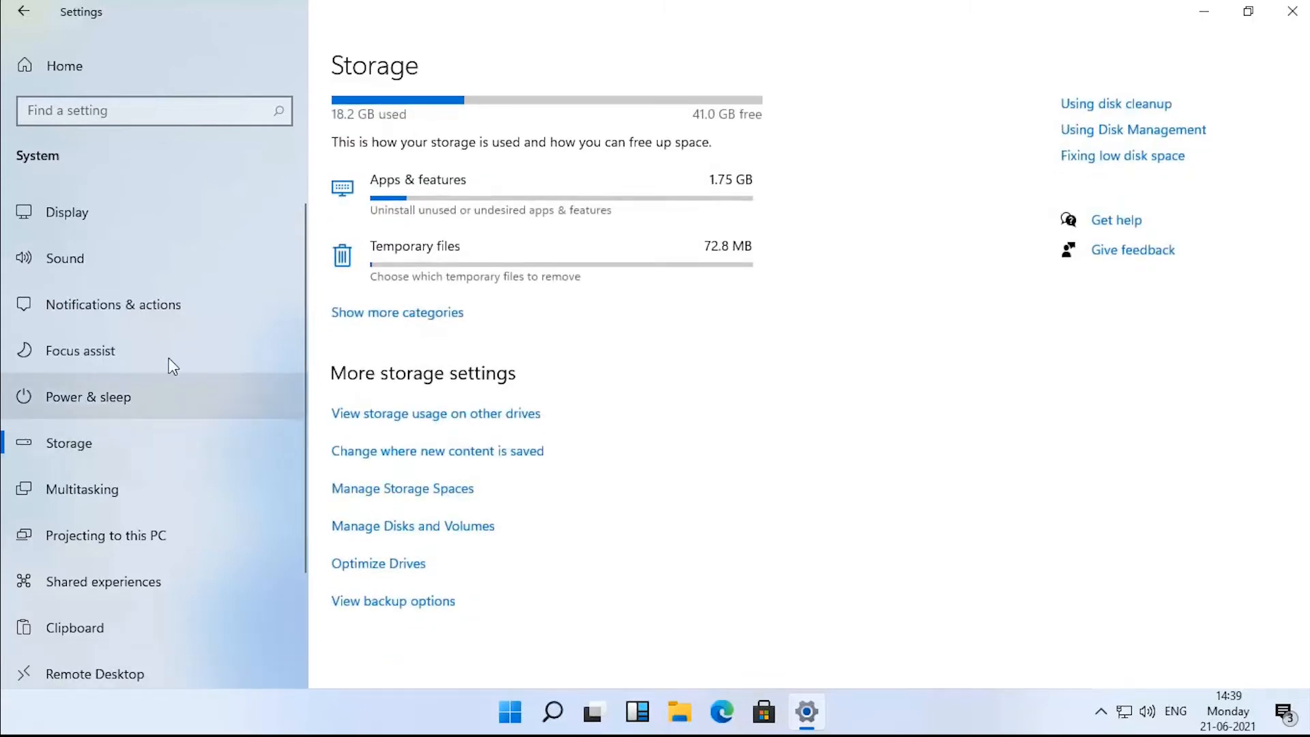
{"action": "mouse_move", "coordinate": [172, 273]}
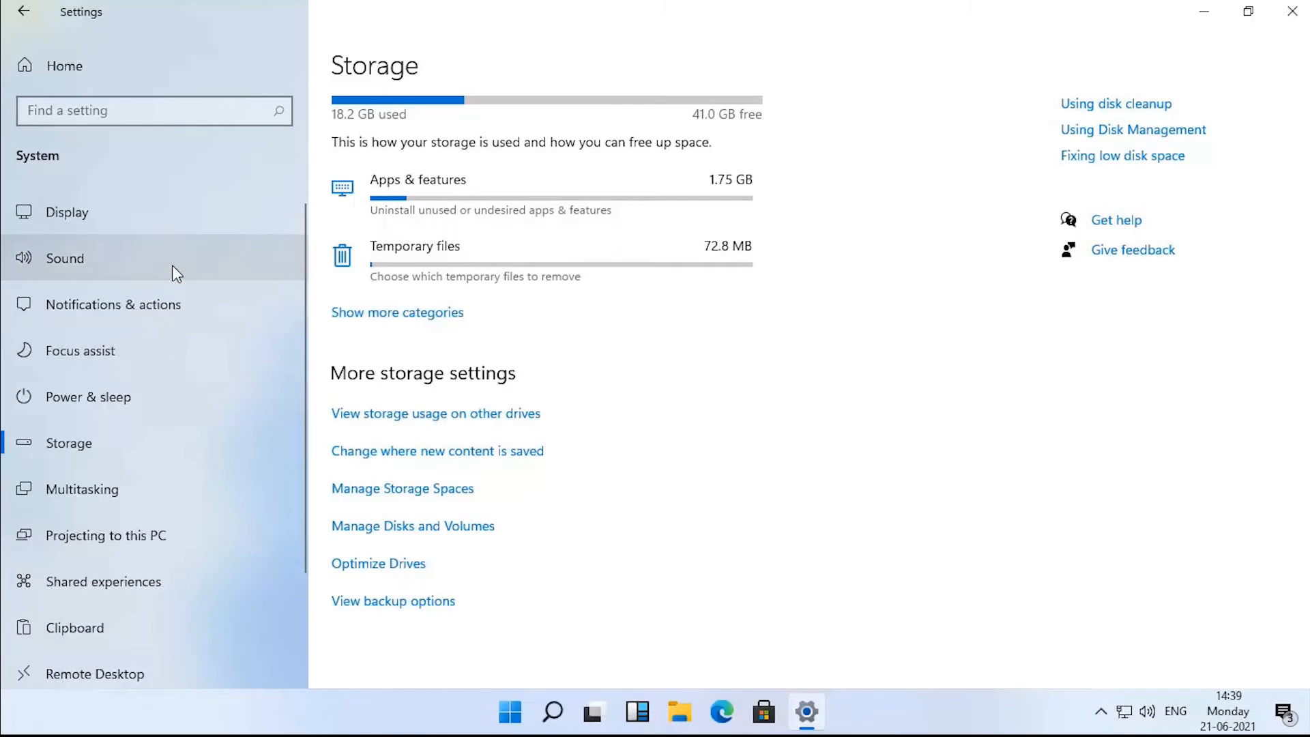
{"action": "scroll", "scroll_direction": "down", "scroll_amount": 3}
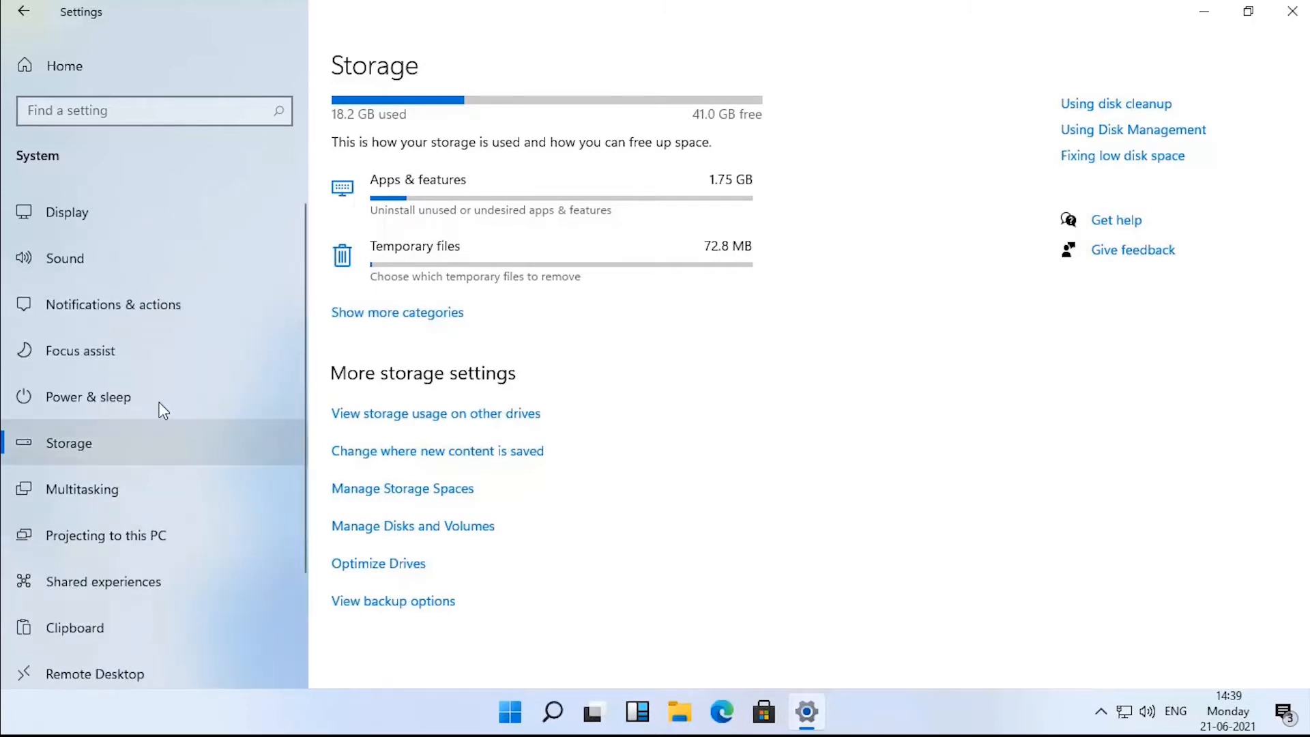
{"action": "mouse_move", "coordinate": [153, 243]}
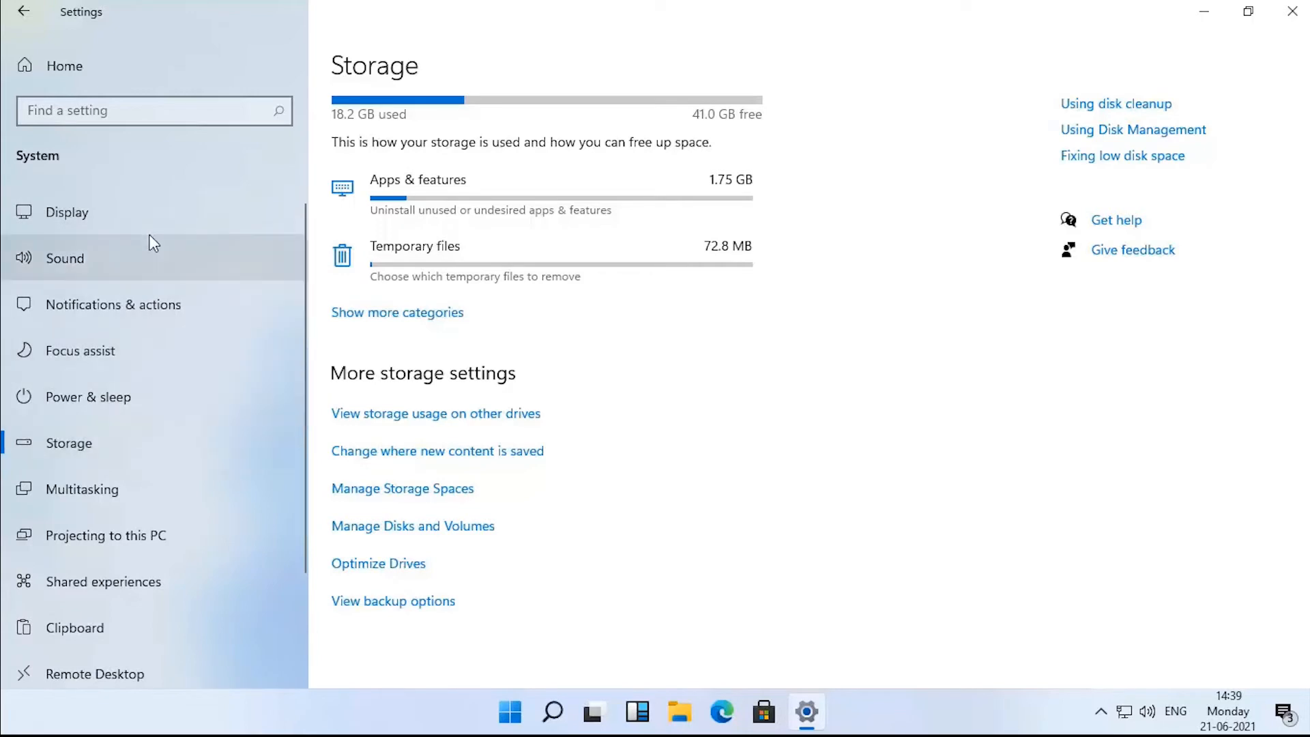
- Go from Display to the Graphics settings page listing per-app graphics preferences
{"action": "left_click", "coordinate": [66, 212]}
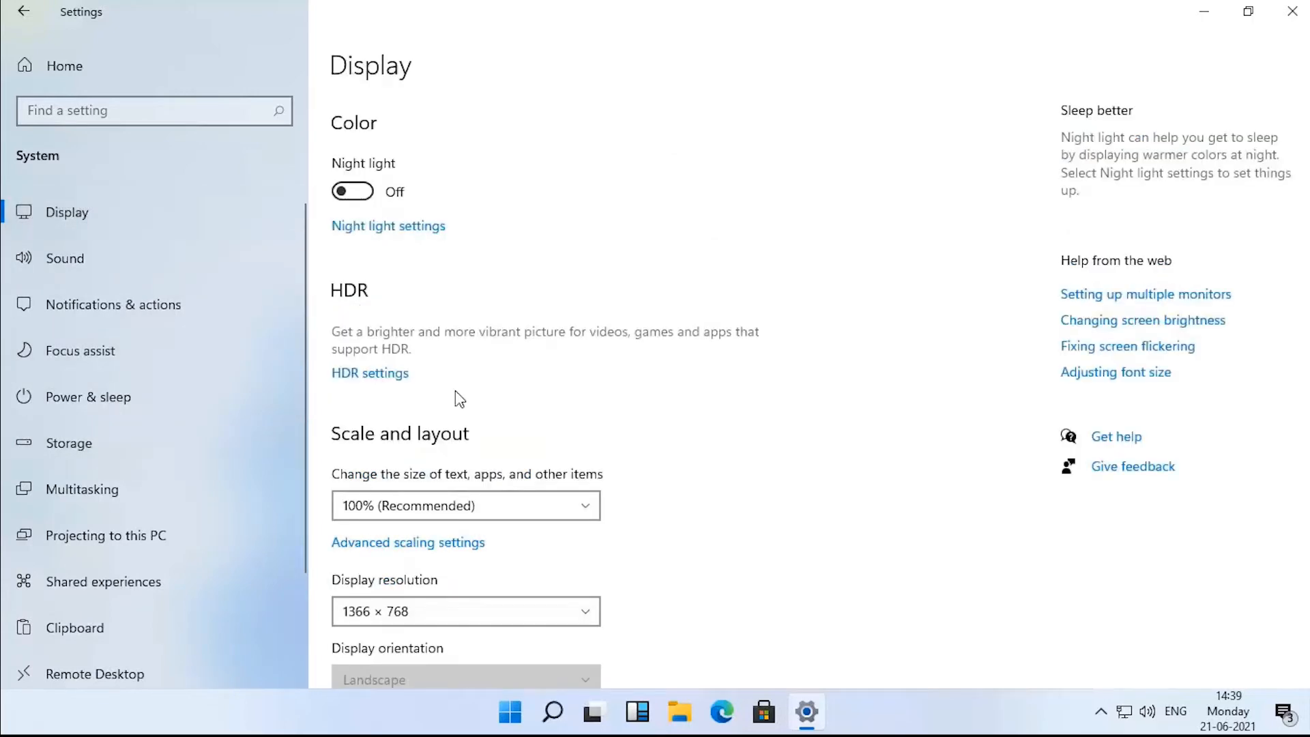
{"action": "scroll", "scroll_direction": "down", "scroll_amount": 3}
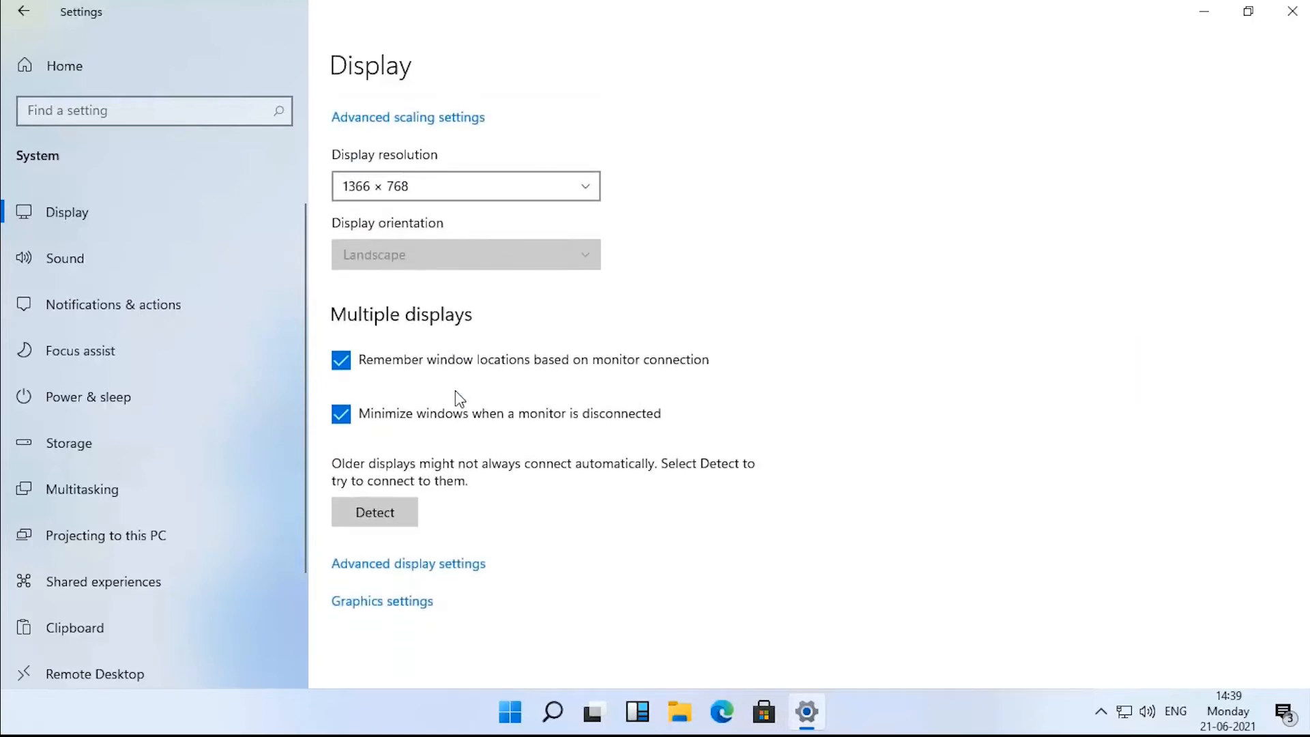
{"action": "left_click", "coordinate": [382, 600]}
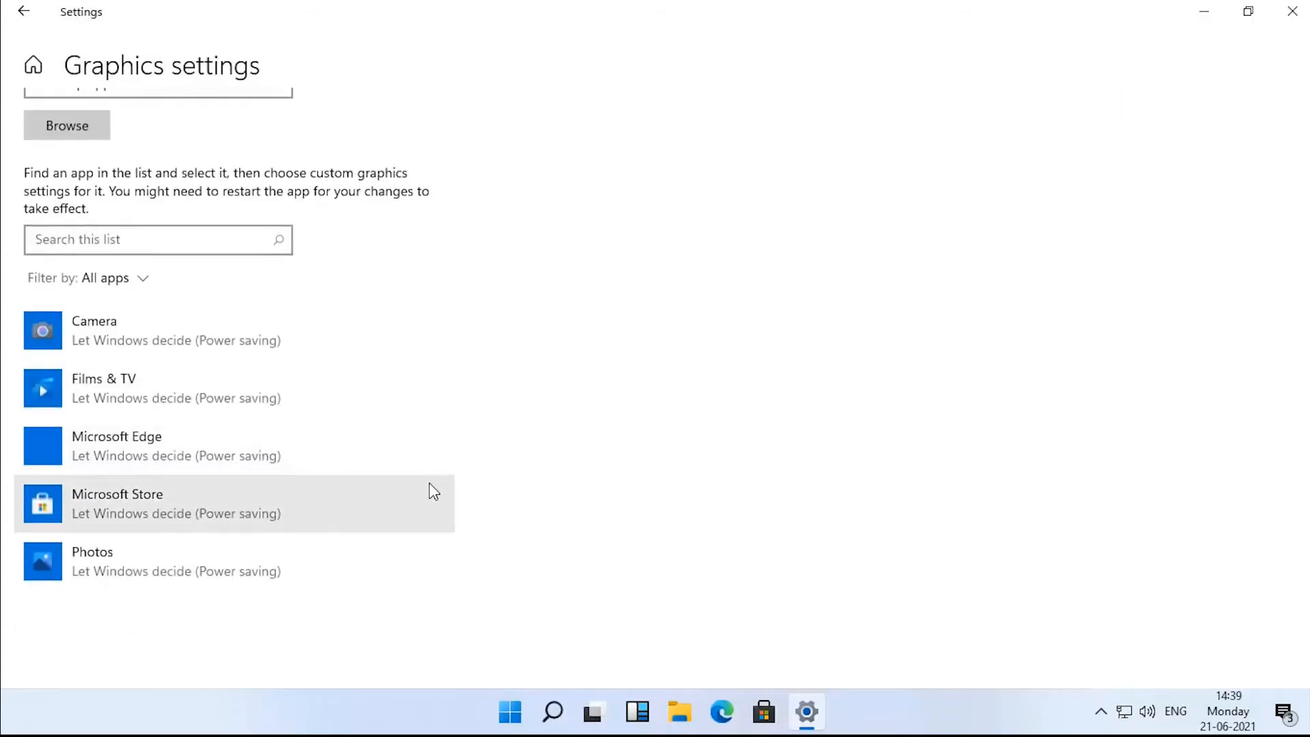
{"action": "mouse_move", "coordinate": [316, 387]}
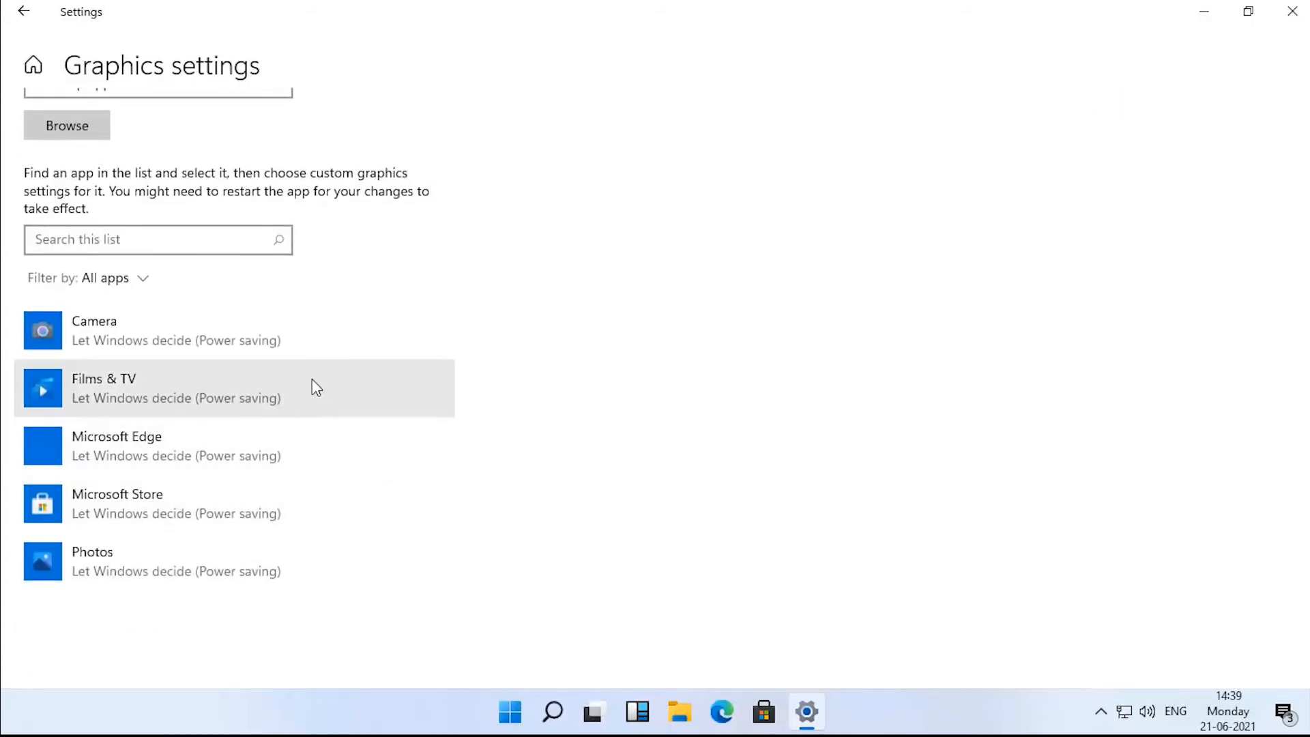
{"action": "mouse_move", "coordinate": [297, 345]}
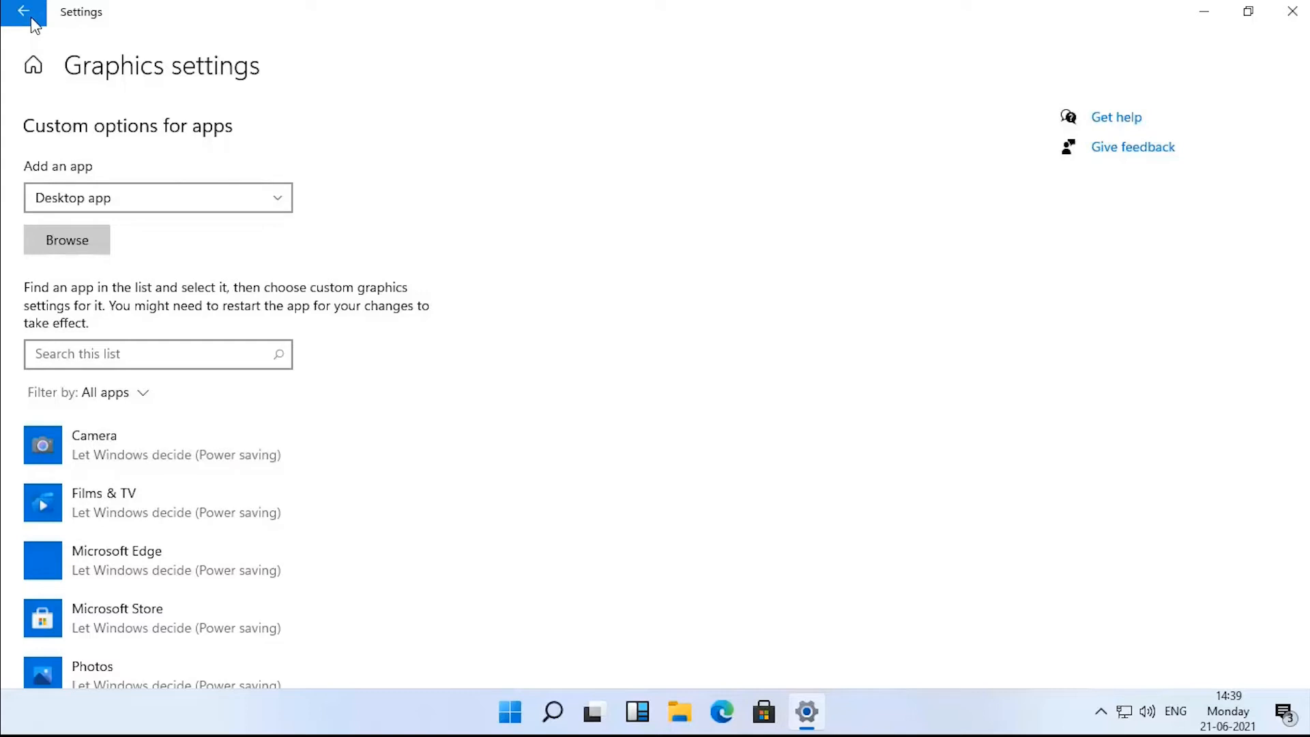
- View the Speakers and Microphone list under Manage sound devices, then return to Sound
{"action": "left_click", "coordinate": [24, 12]}
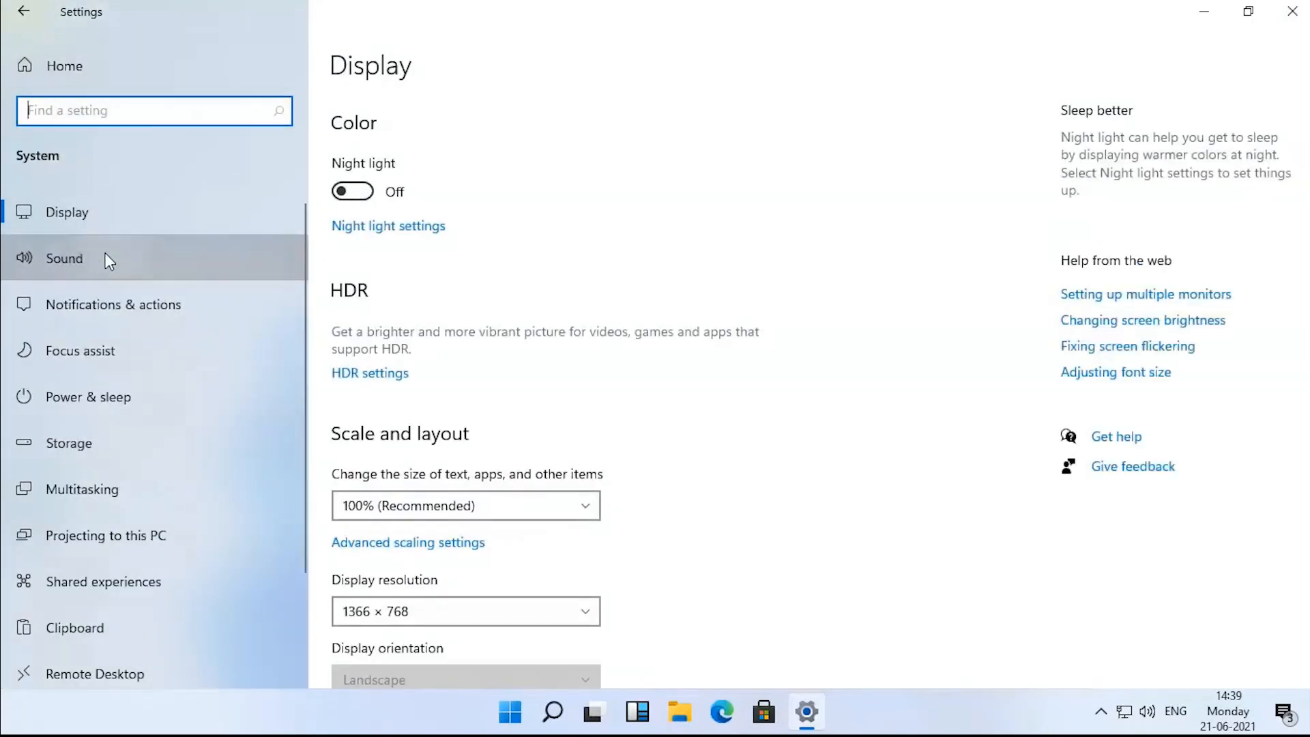
{"action": "left_click", "coordinate": [64, 258]}
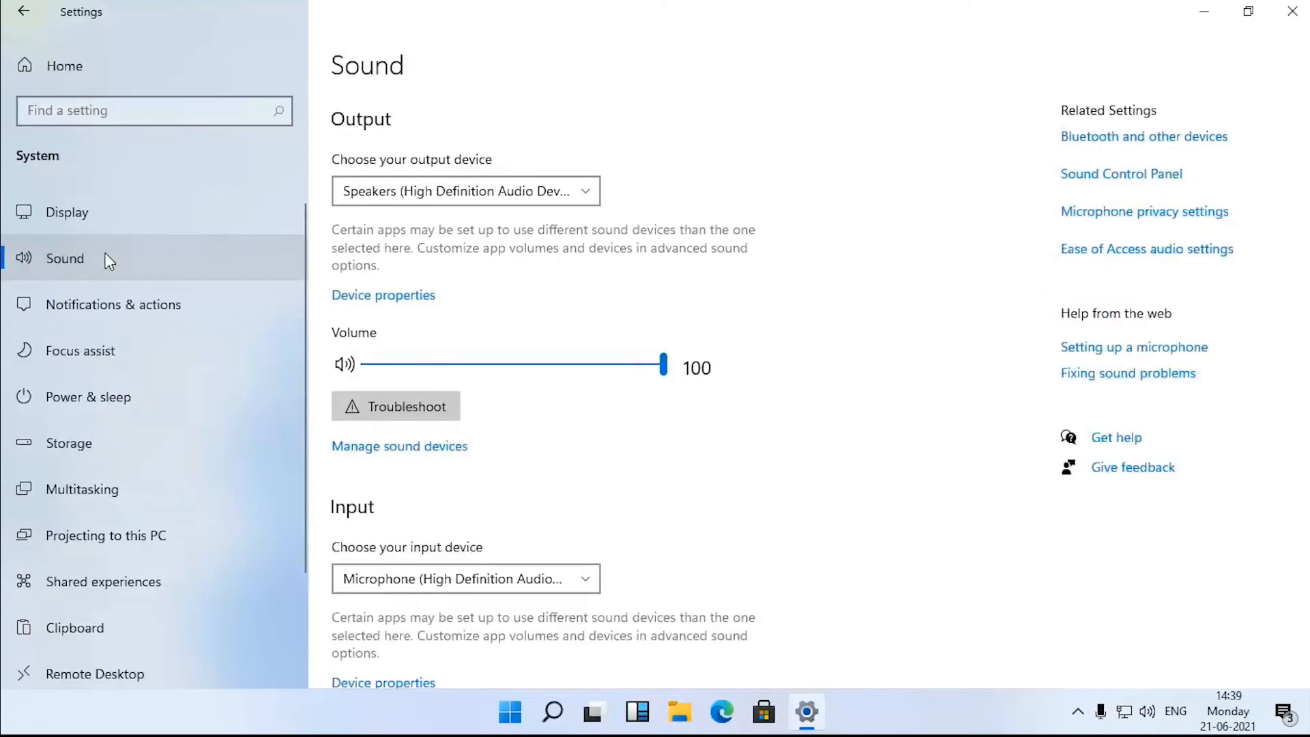
{"action": "scroll", "scroll_direction": "down", "scroll_amount": 3}
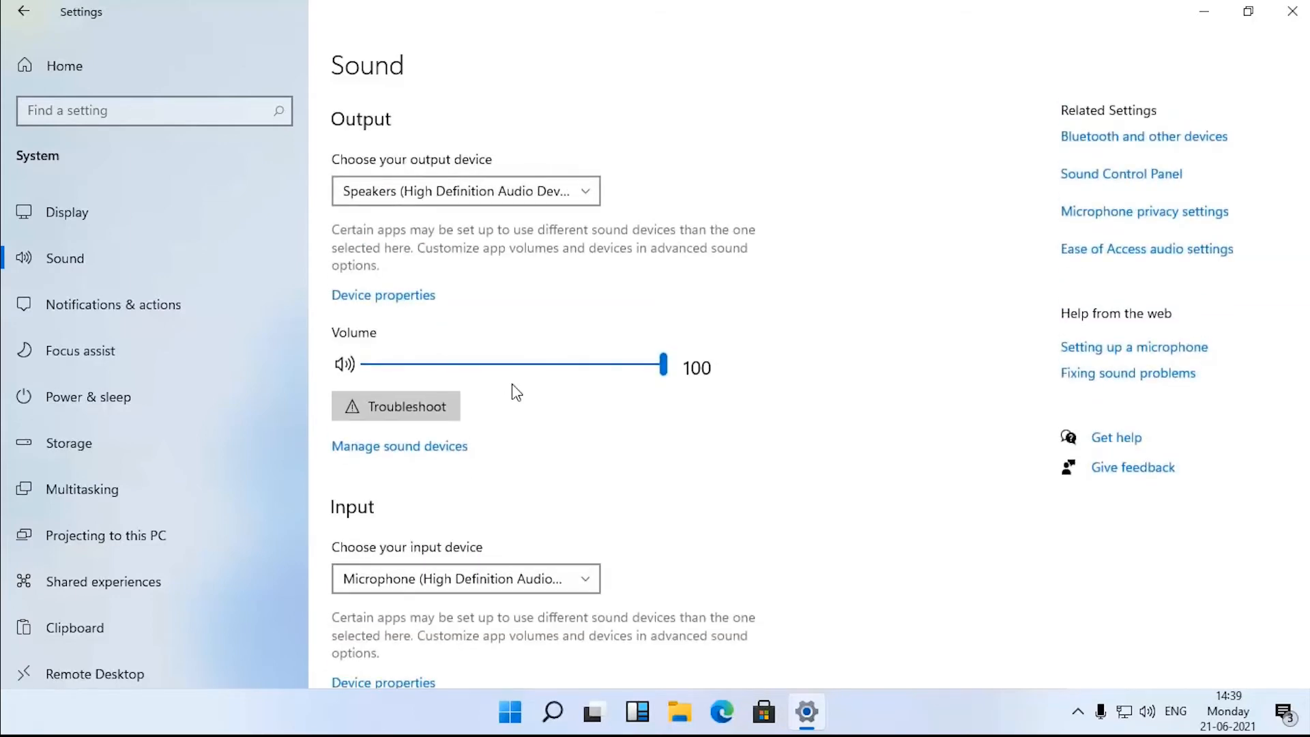
{"action": "mouse_move", "coordinate": [442, 445]}
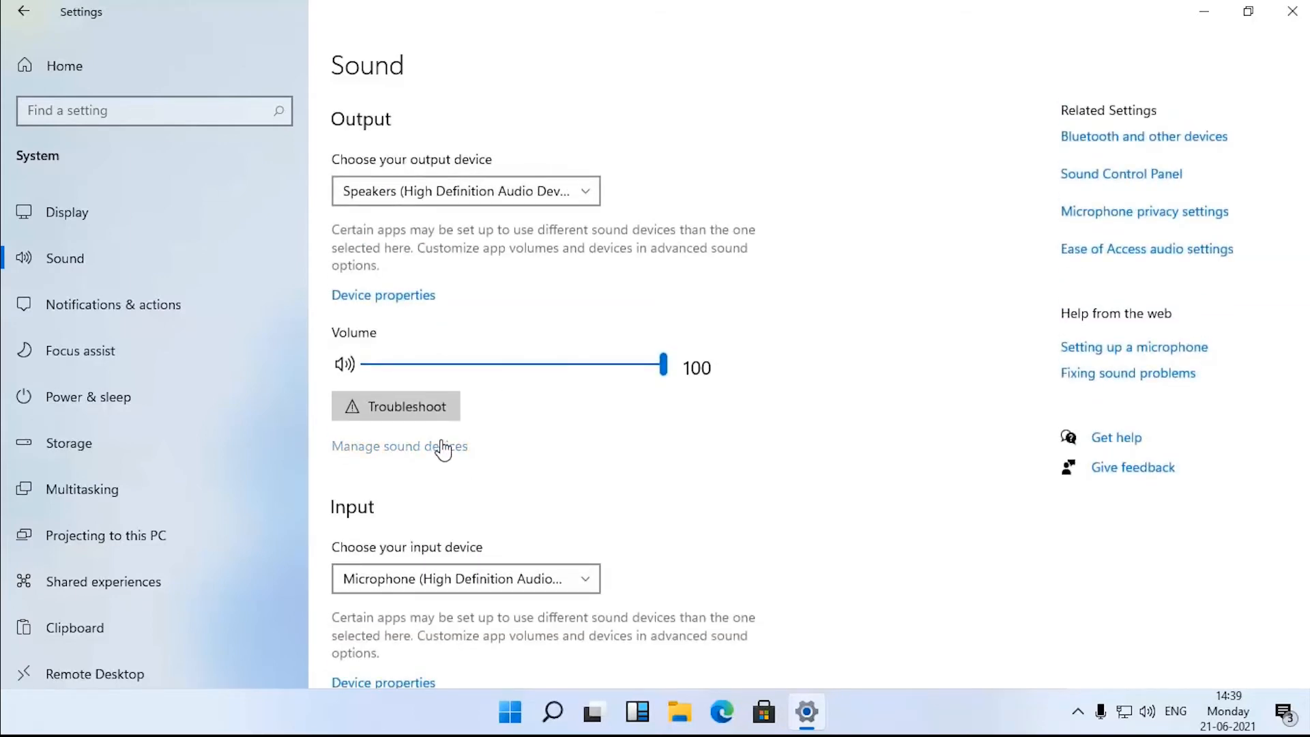
{"action": "left_click", "coordinate": [400, 446]}
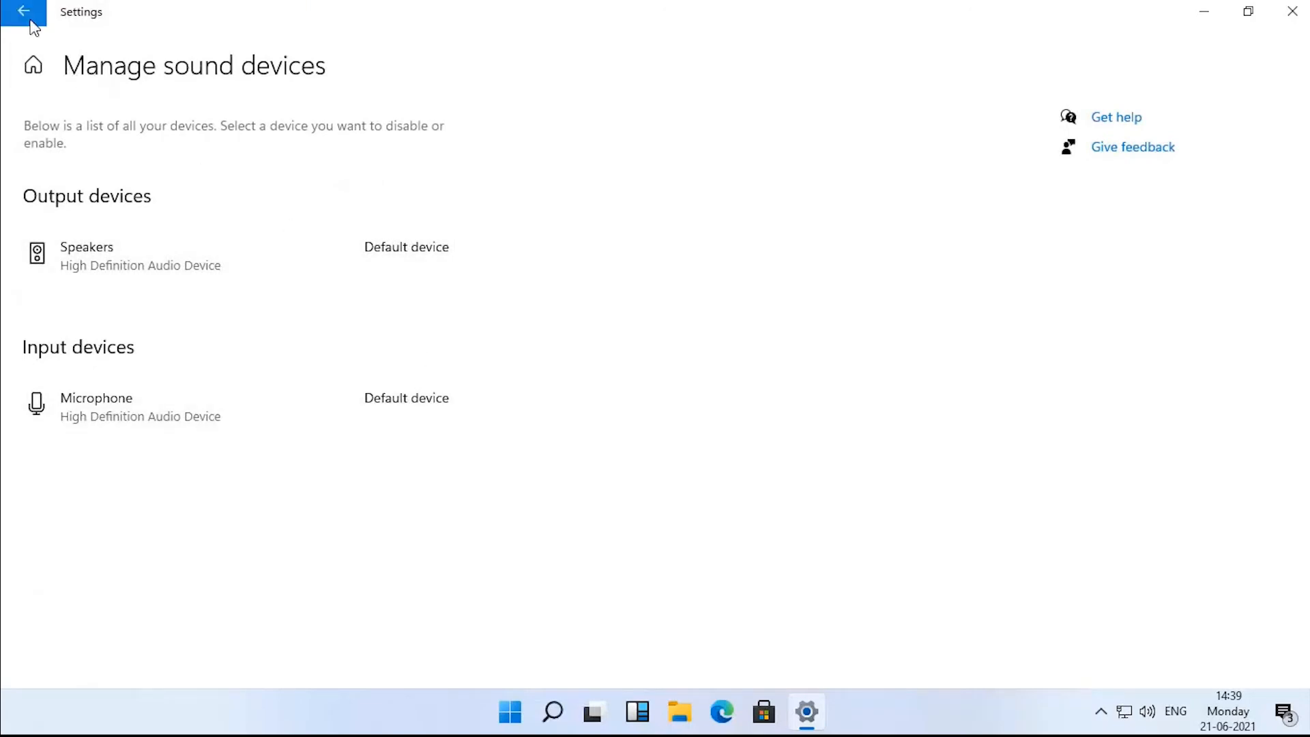
{"action": "left_click", "coordinate": [23, 12]}
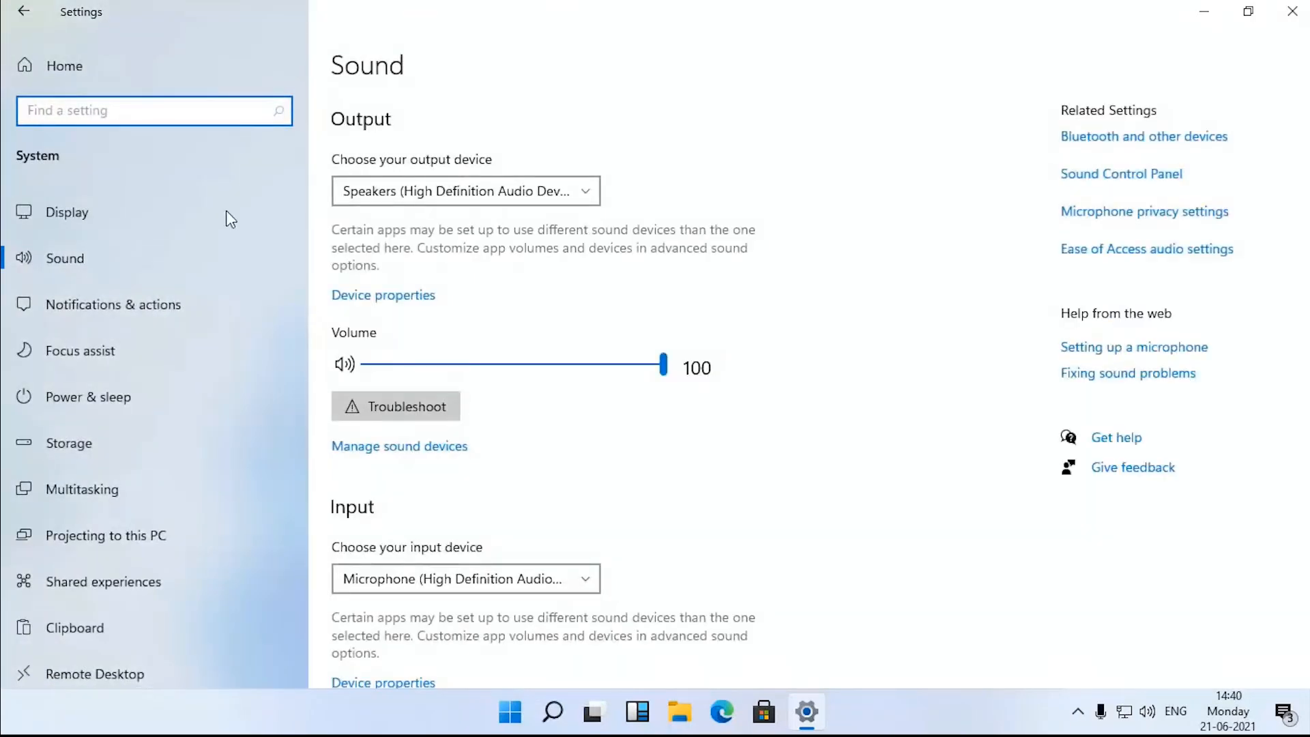
{"action": "scroll", "scroll_direction": "down", "scroll_amount": 3}
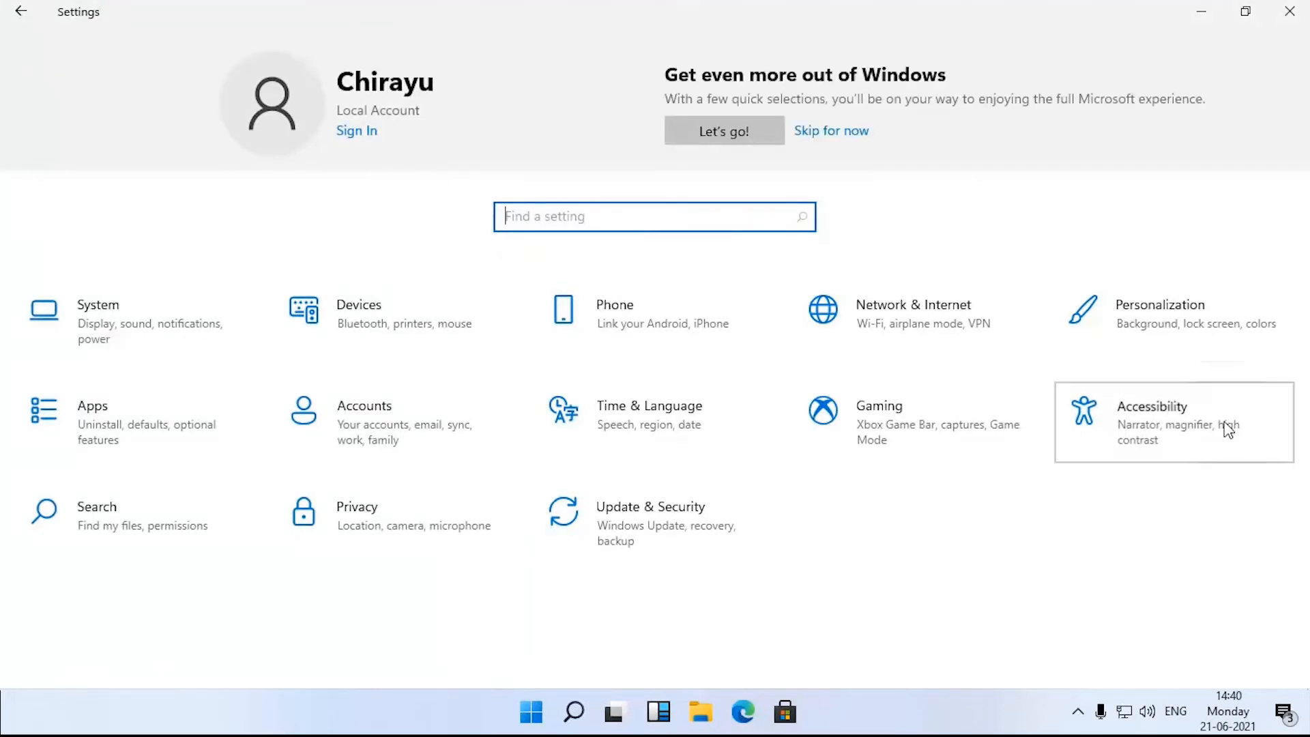
- Go to the Captions page under Accessibility in Windows 11 Settings
{"action": "left_click", "coordinate": [1151, 406]}
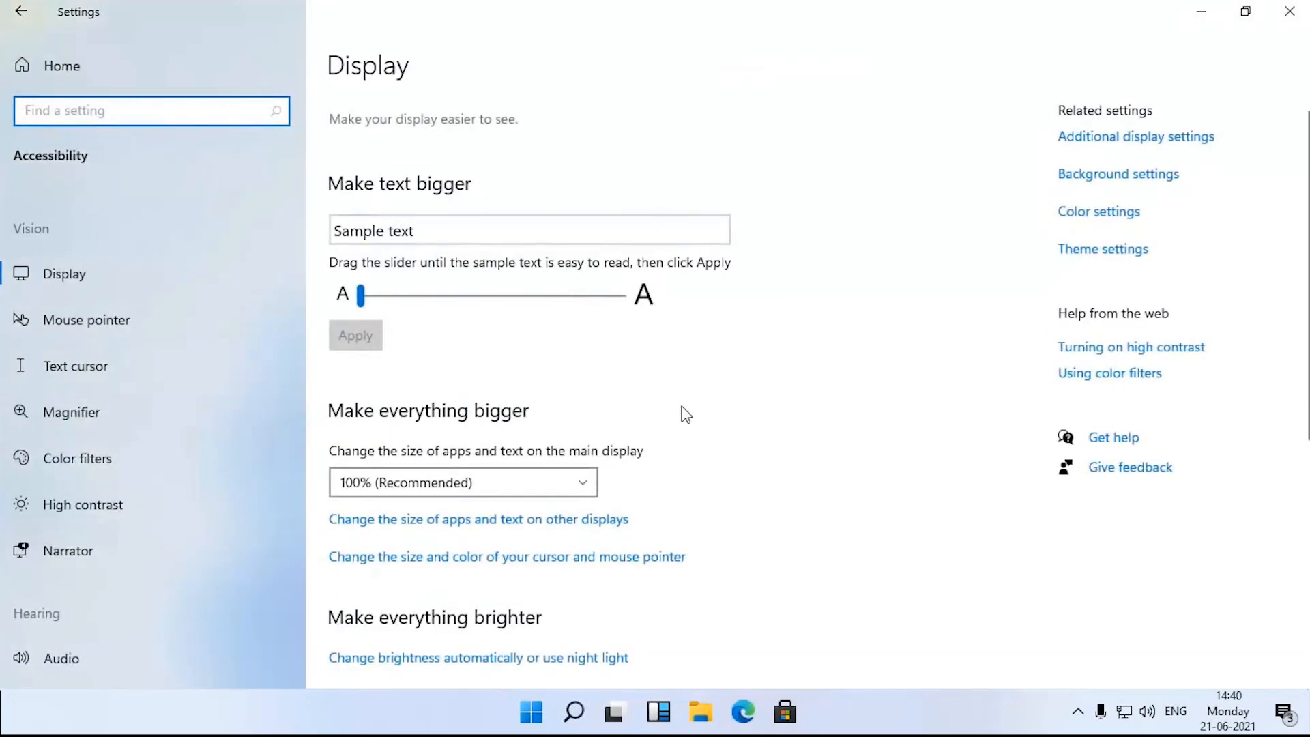
{"action": "scroll", "scroll_direction": "down", "scroll_amount": 3}
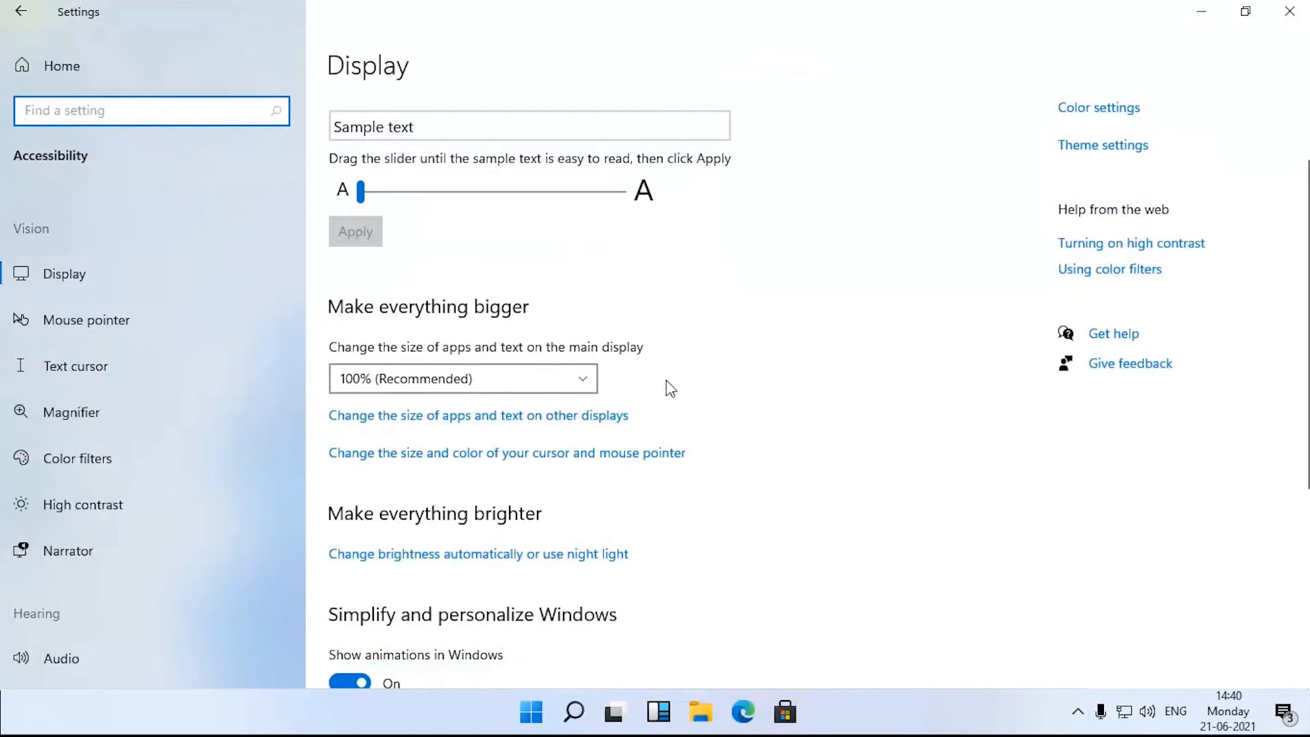
{"action": "scroll", "scroll_direction": "down", "scroll_amount": 3}
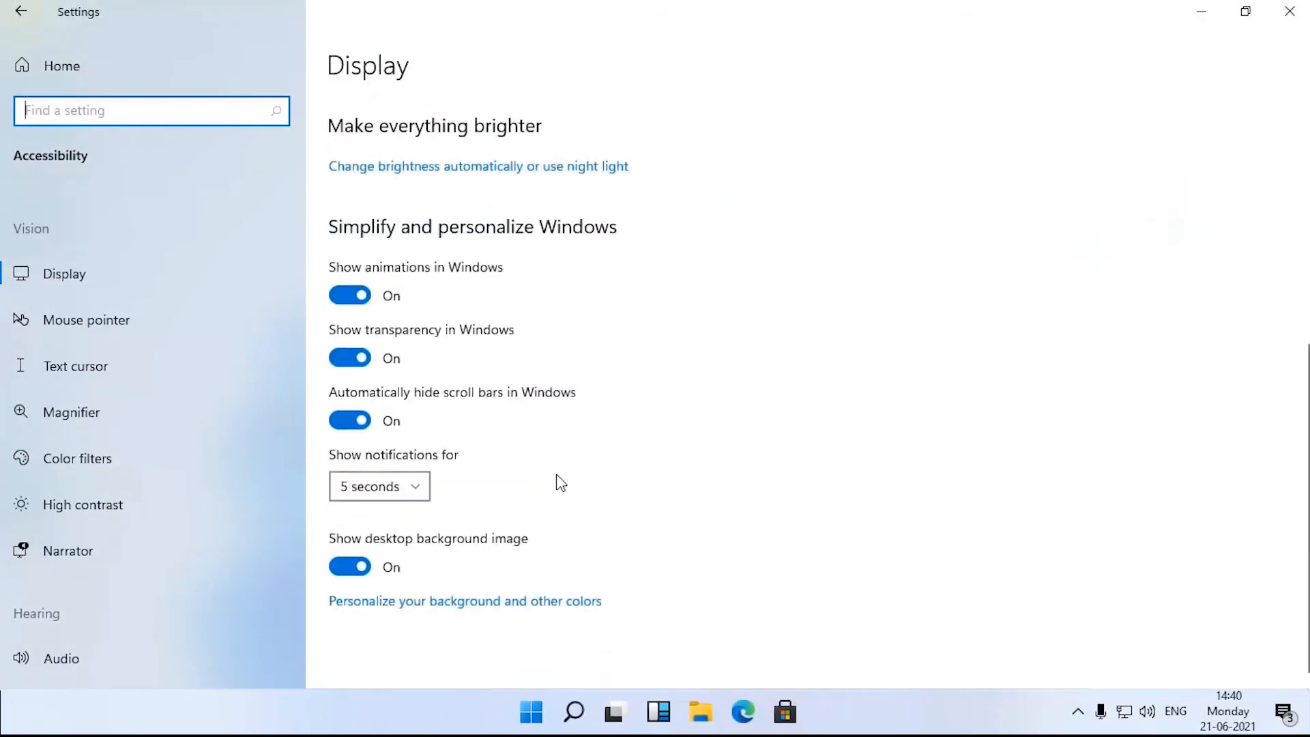
{"action": "scroll", "scroll_direction": "down", "scroll_amount": 3}
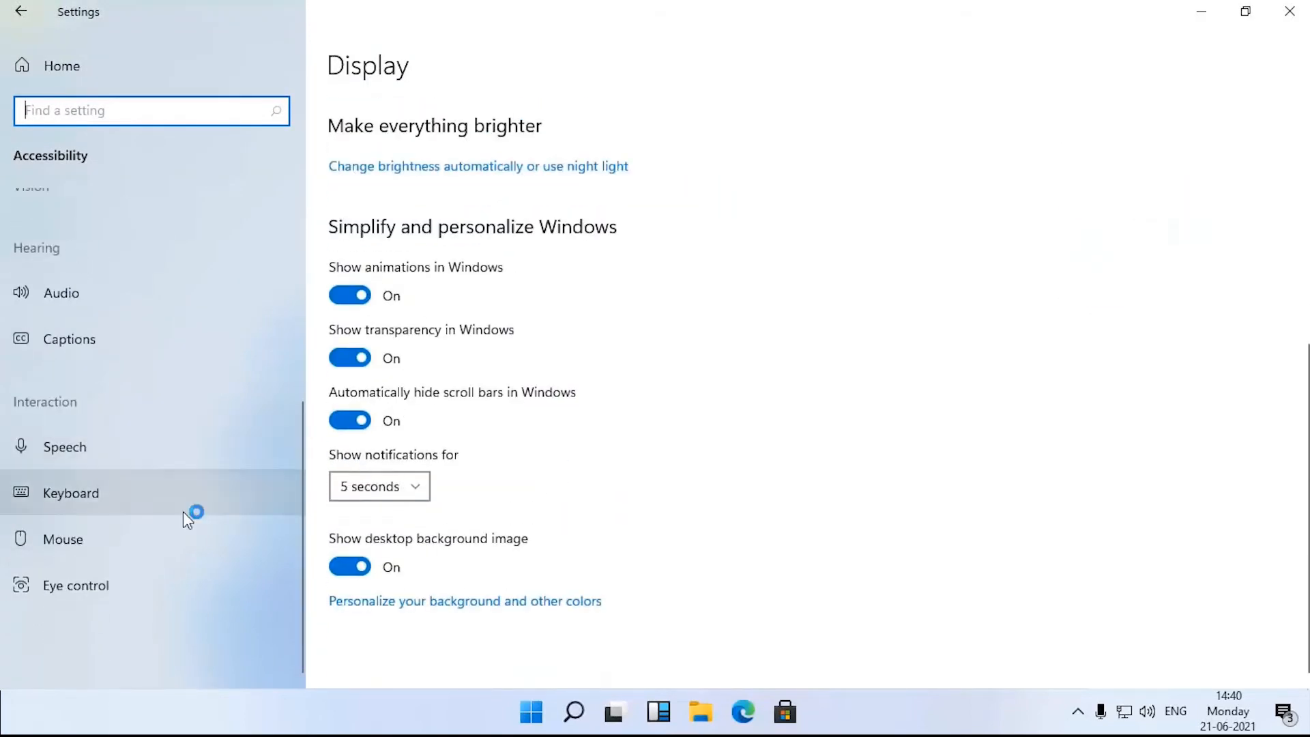
{"action": "left_click", "coordinate": [70, 339]}
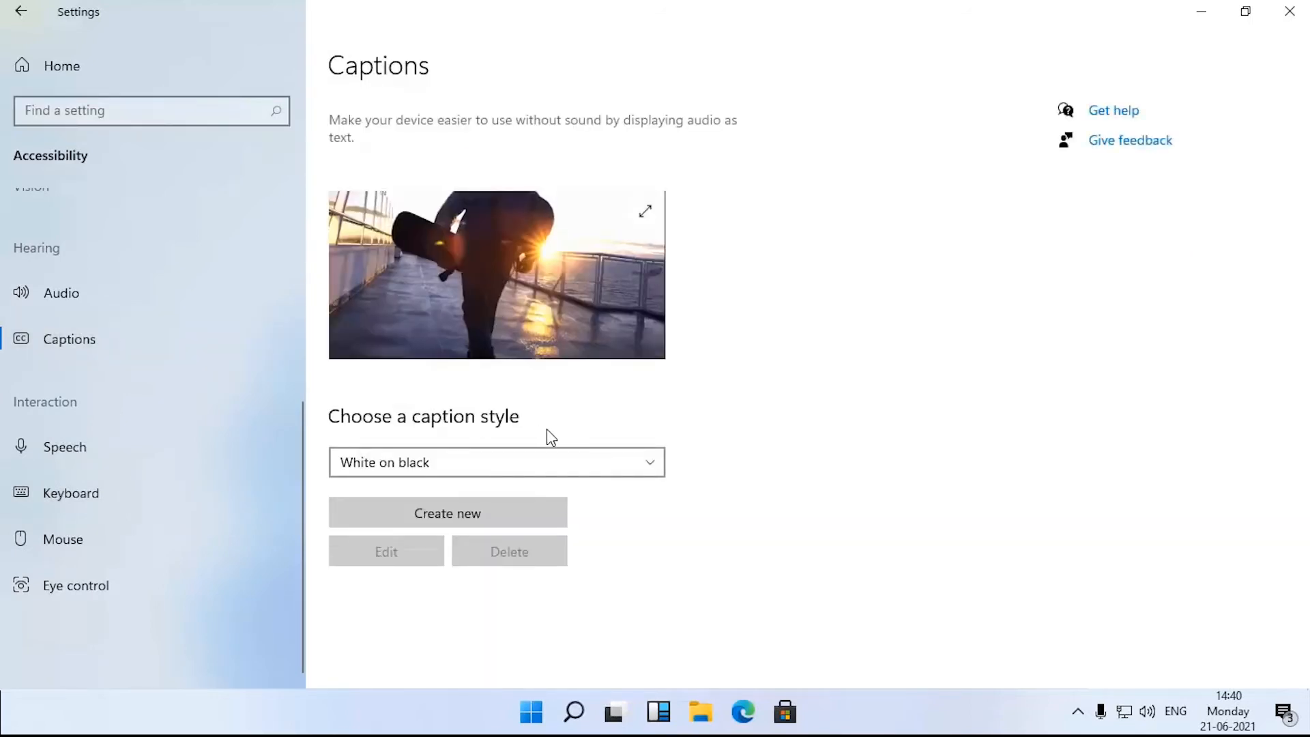
- Preview Small caps and Yellow on blue, then create a style from White on black with green text
{"action": "left_click", "coordinate": [496, 462]}
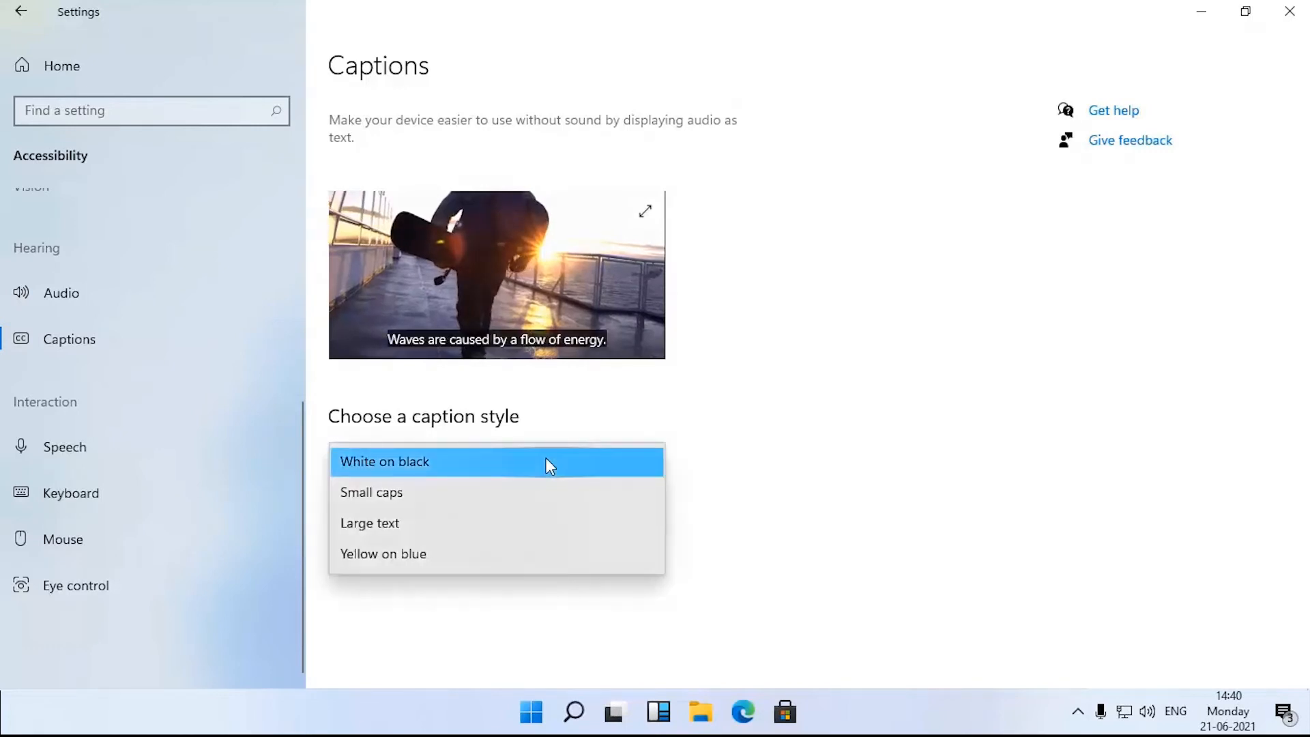
{"action": "left_click", "coordinate": [372, 492]}
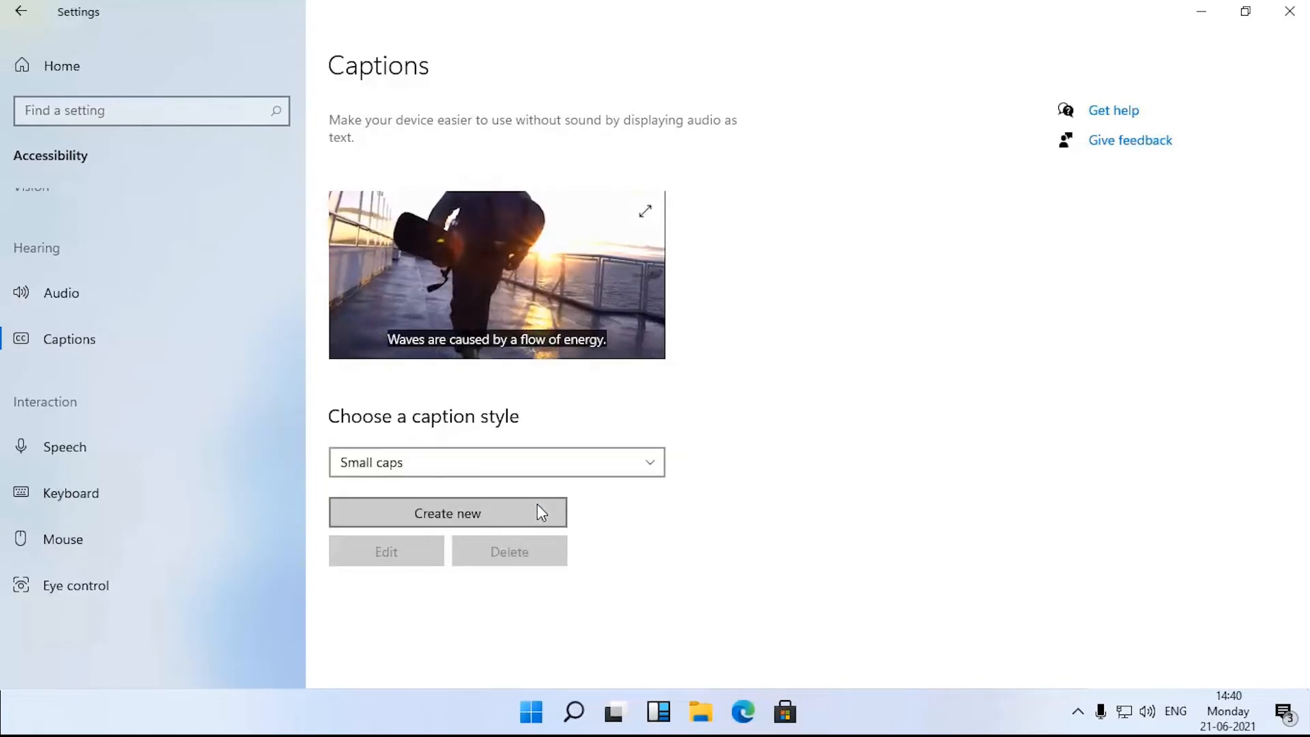
{"action": "left_click", "coordinate": [496, 462]}
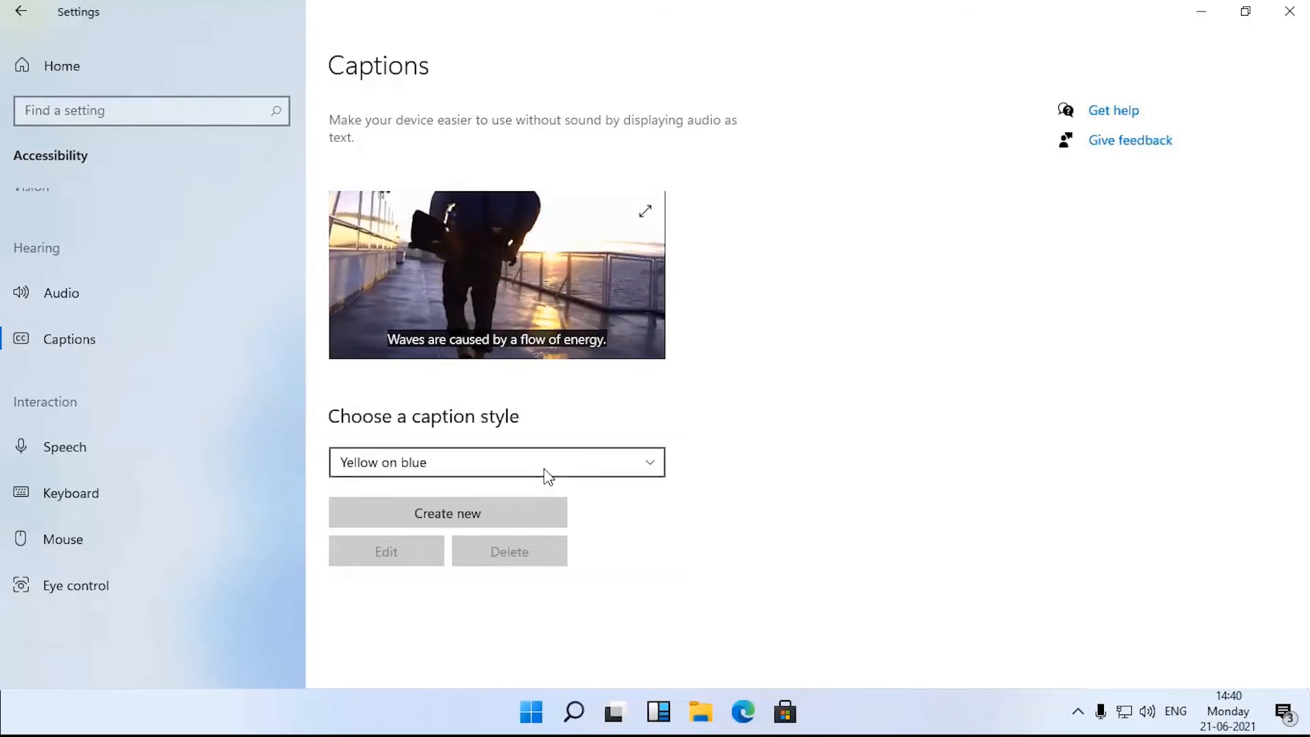
{"action": "left_click", "coordinate": [496, 462]}
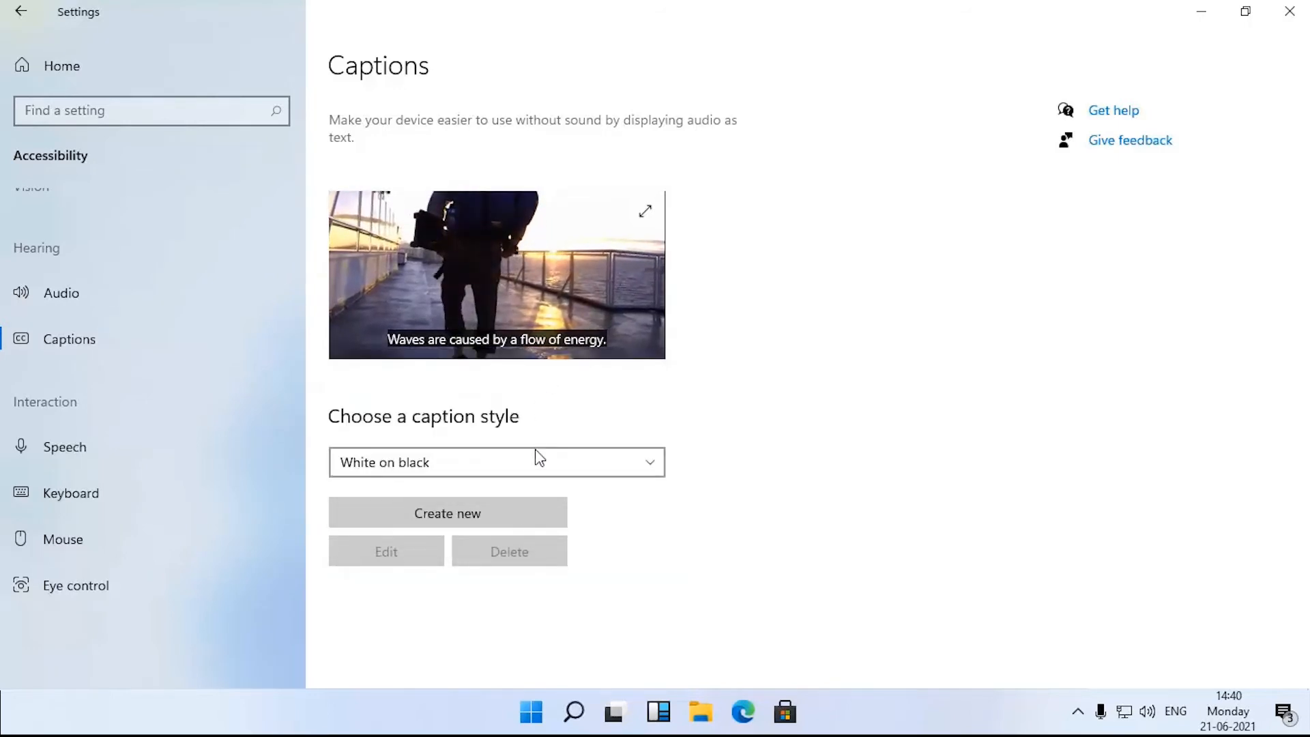
{"action": "left_click", "coordinate": [447, 513]}
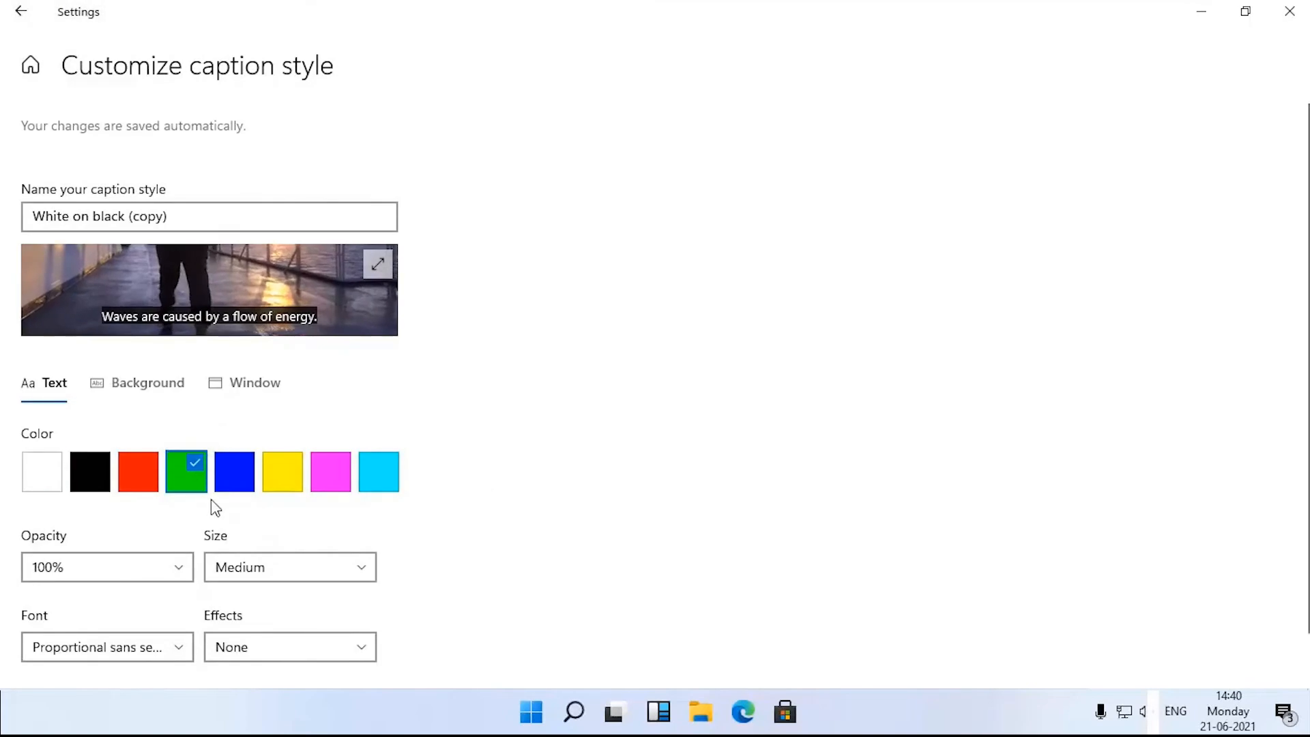
{"action": "left_click", "coordinate": [107, 647]}
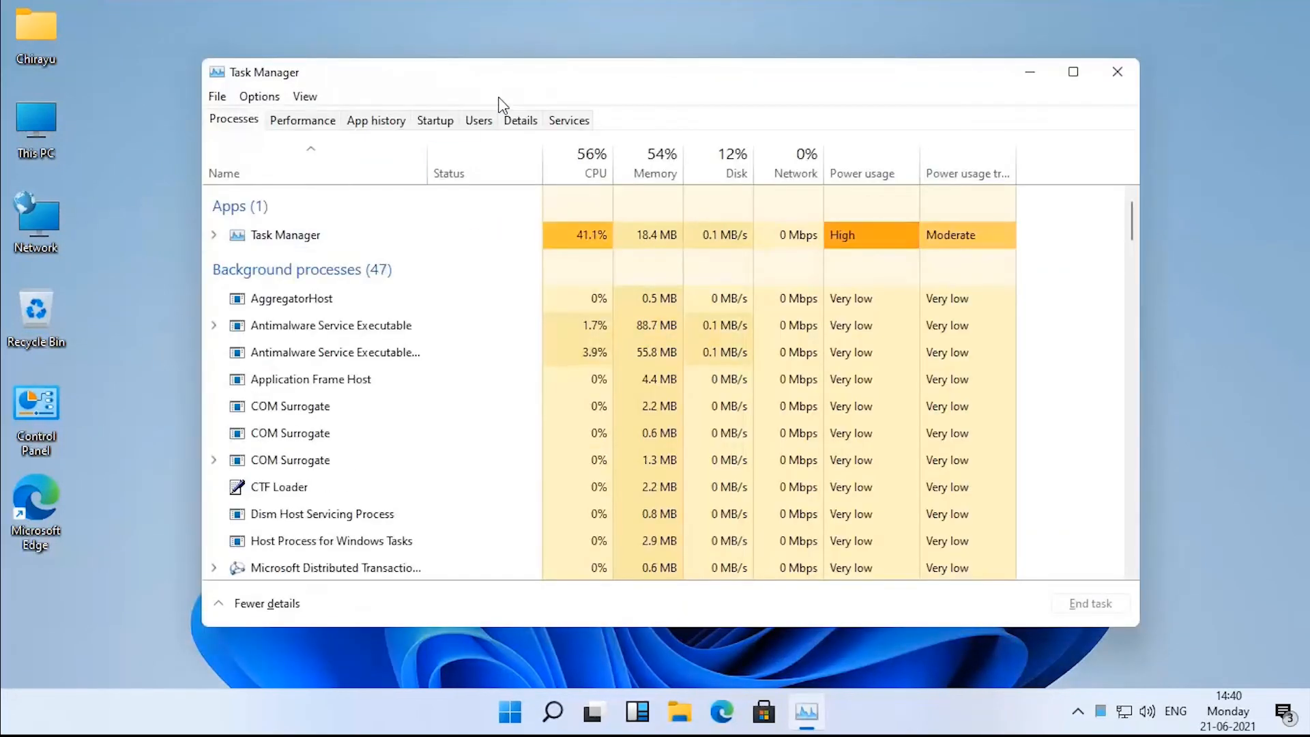
- Widen the Architecture column on the Details tab, then view the CPU performance graph
{"action": "left_click", "coordinate": [520, 119]}
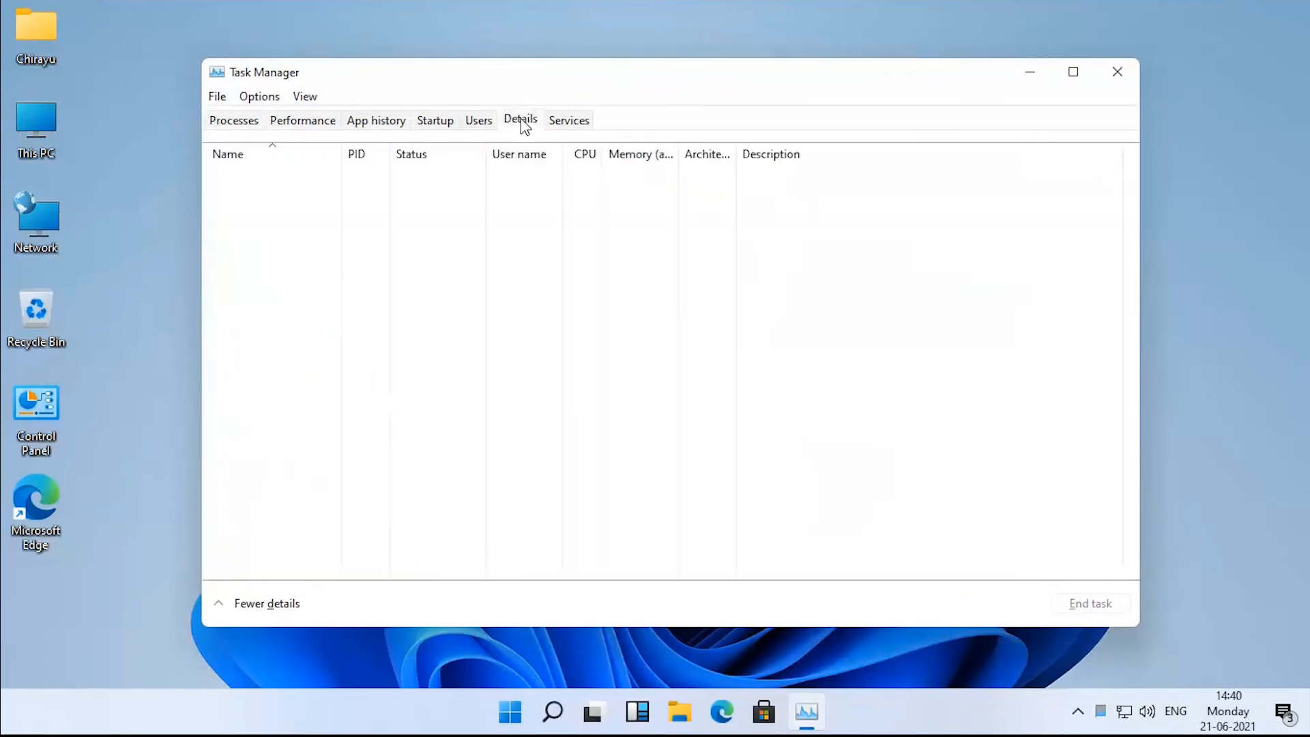
{"action": "left_click", "coordinate": [520, 119]}
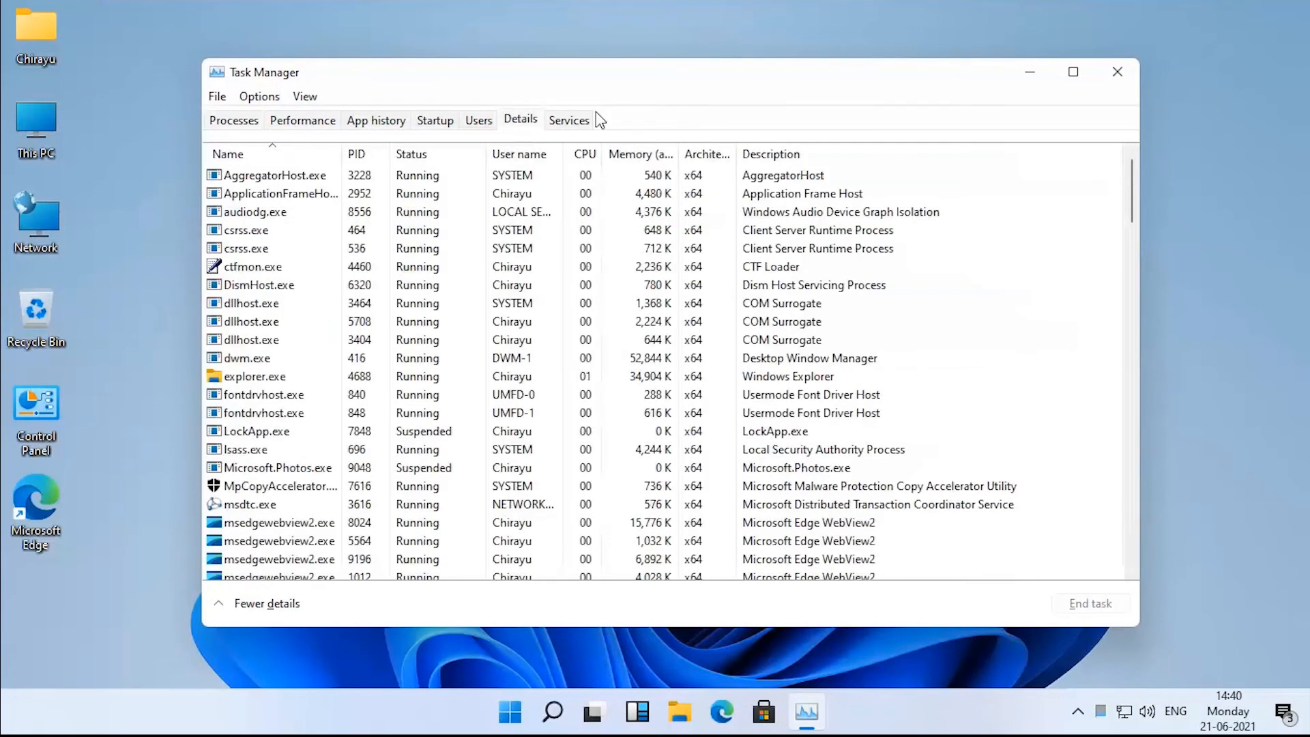
{"action": "left_click_drag", "start_coordinate": [740, 154], "coordinate": [818, 153]}
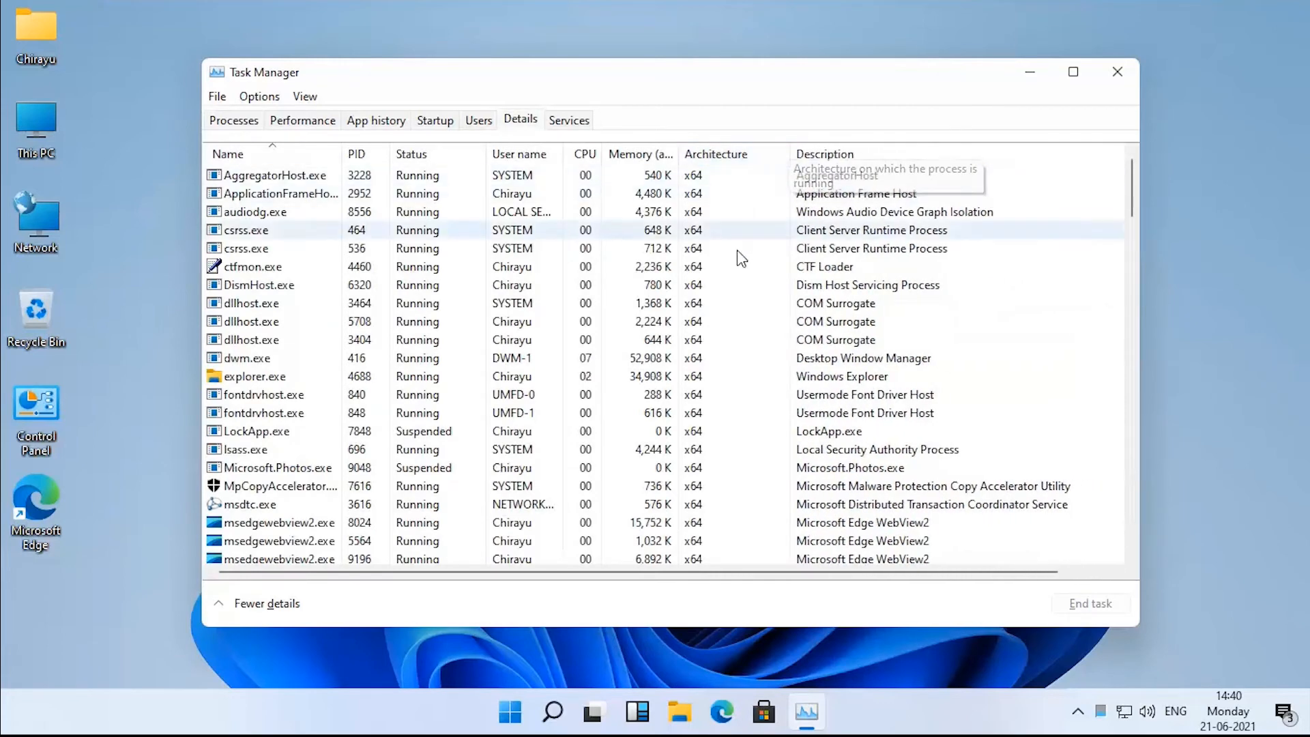
{"action": "scroll", "scroll_direction": "down", "scroll_amount": 3}
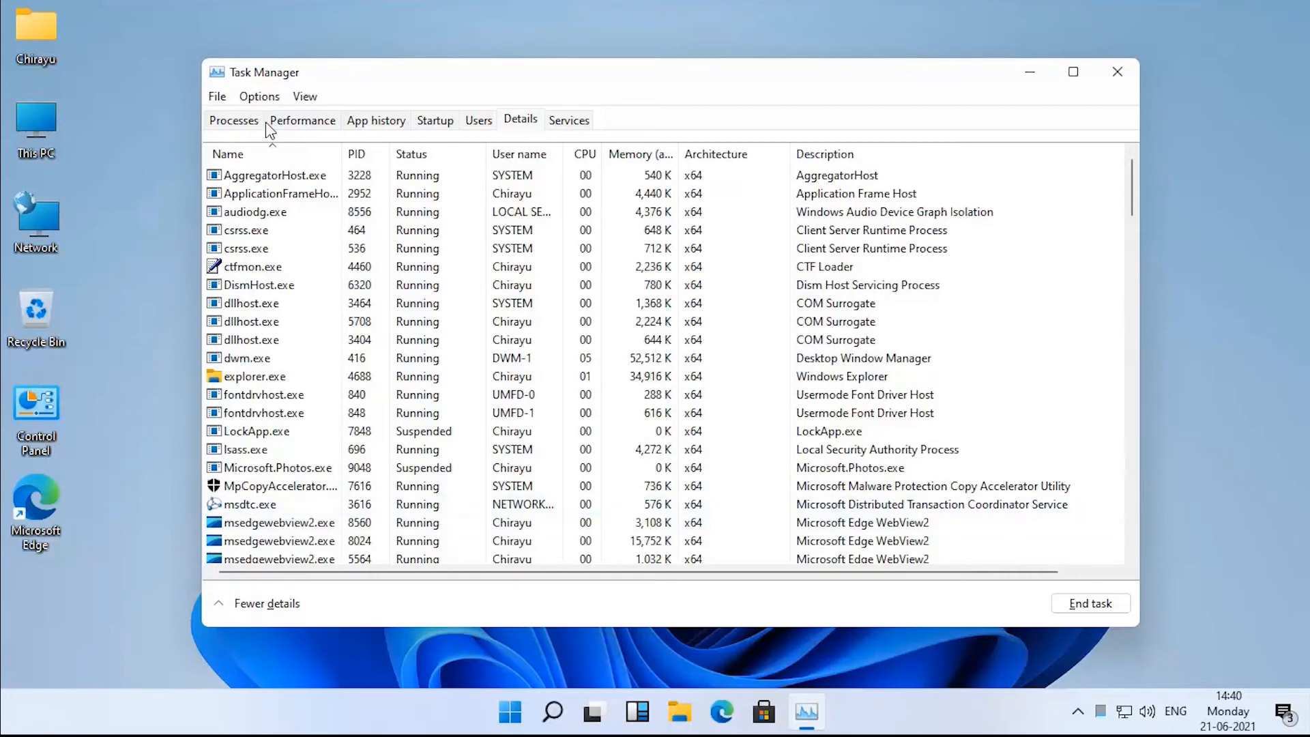
{"action": "left_click", "coordinate": [302, 119]}
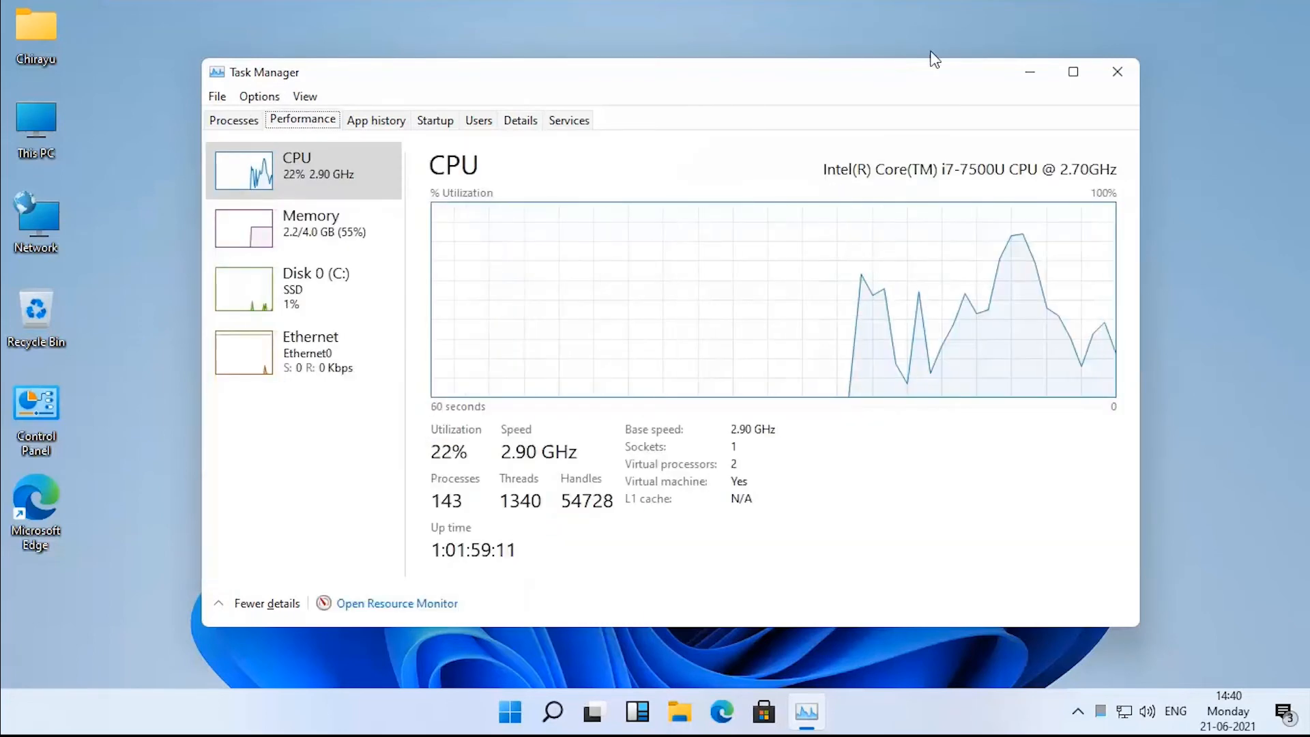
- Close Task Manager, switch to Desktop 2, and open Control Panel and This PC there
{"action": "left_click", "coordinate": [1116, 71]}
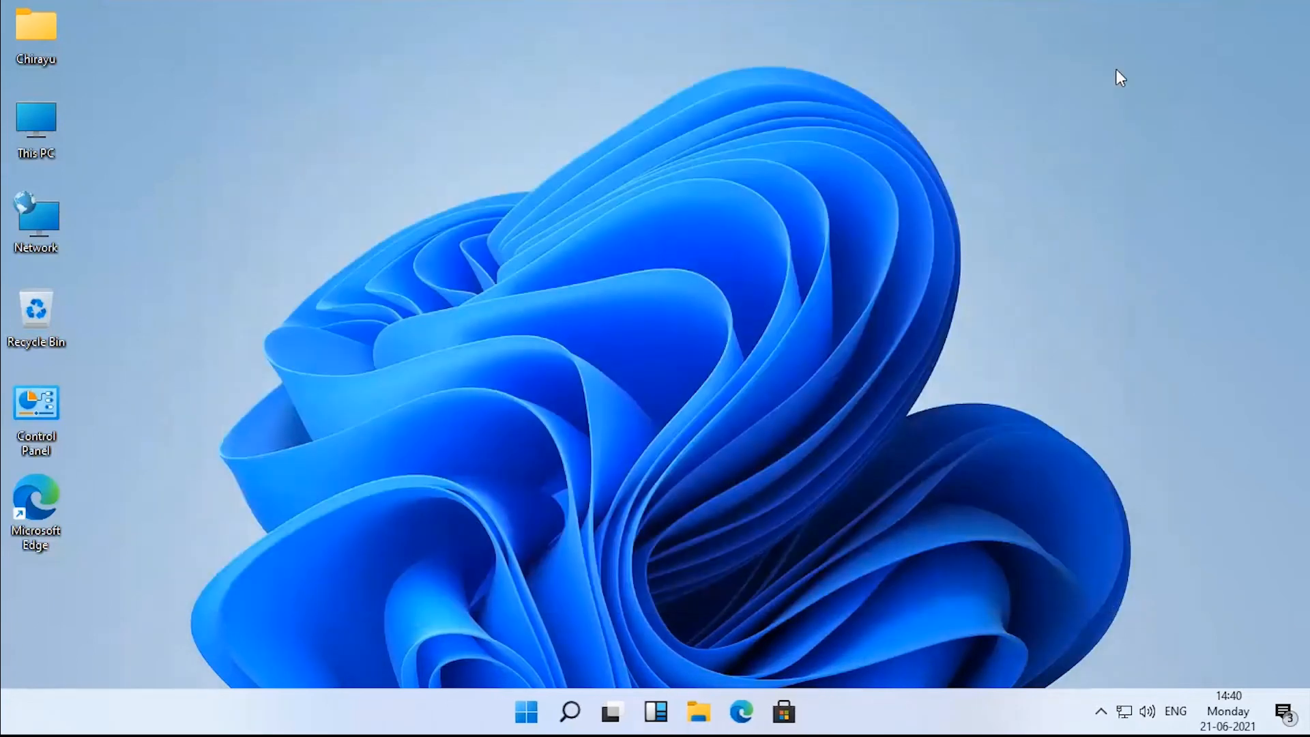
{"action": "mouse_move", "coordinate": [684, 230]}
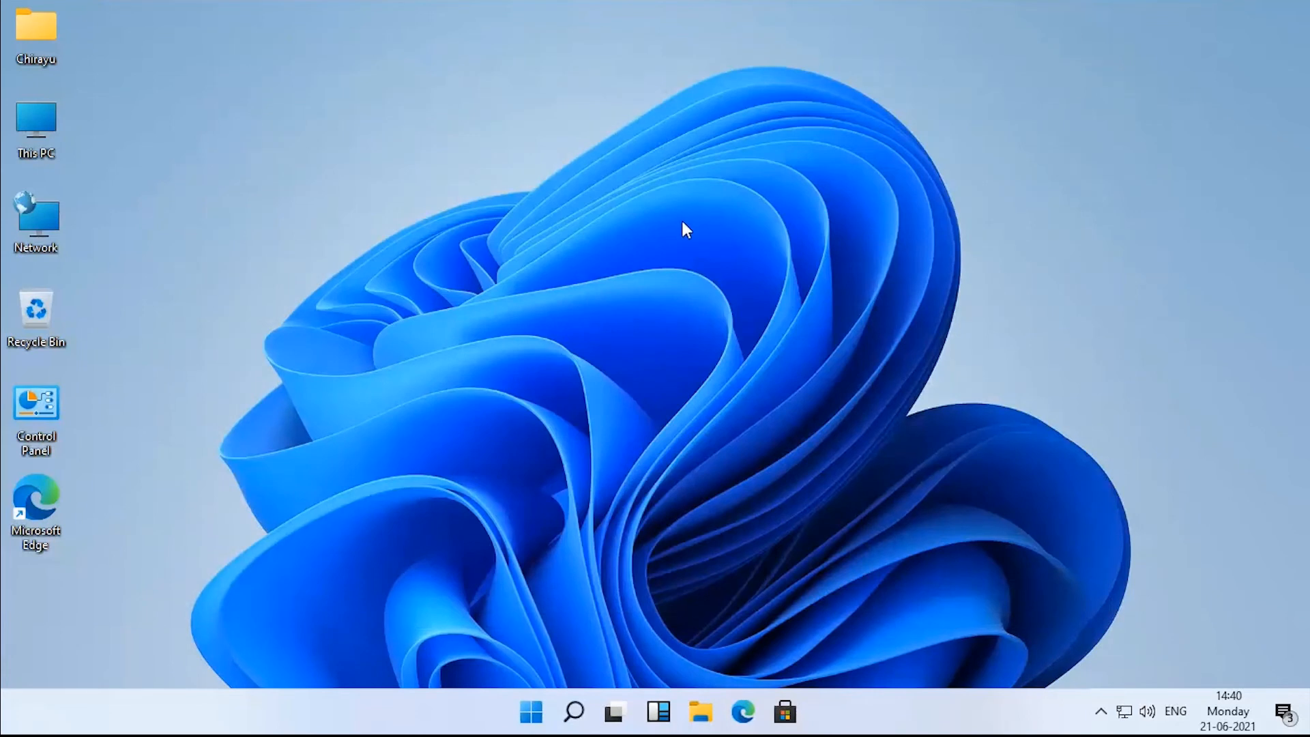
{"action": "mouse_move", "coordinate": [614, 711]}
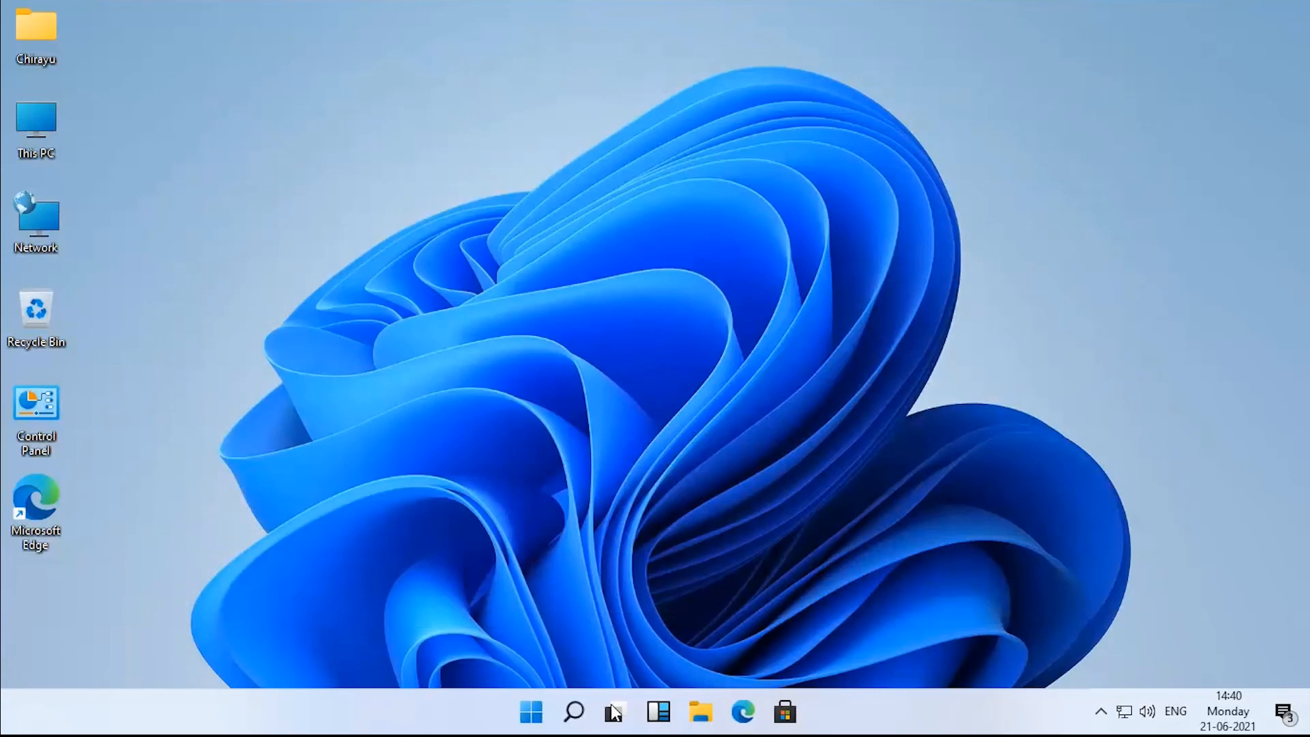
{"action": "mouse_move", "coordinate": [614, 712]}
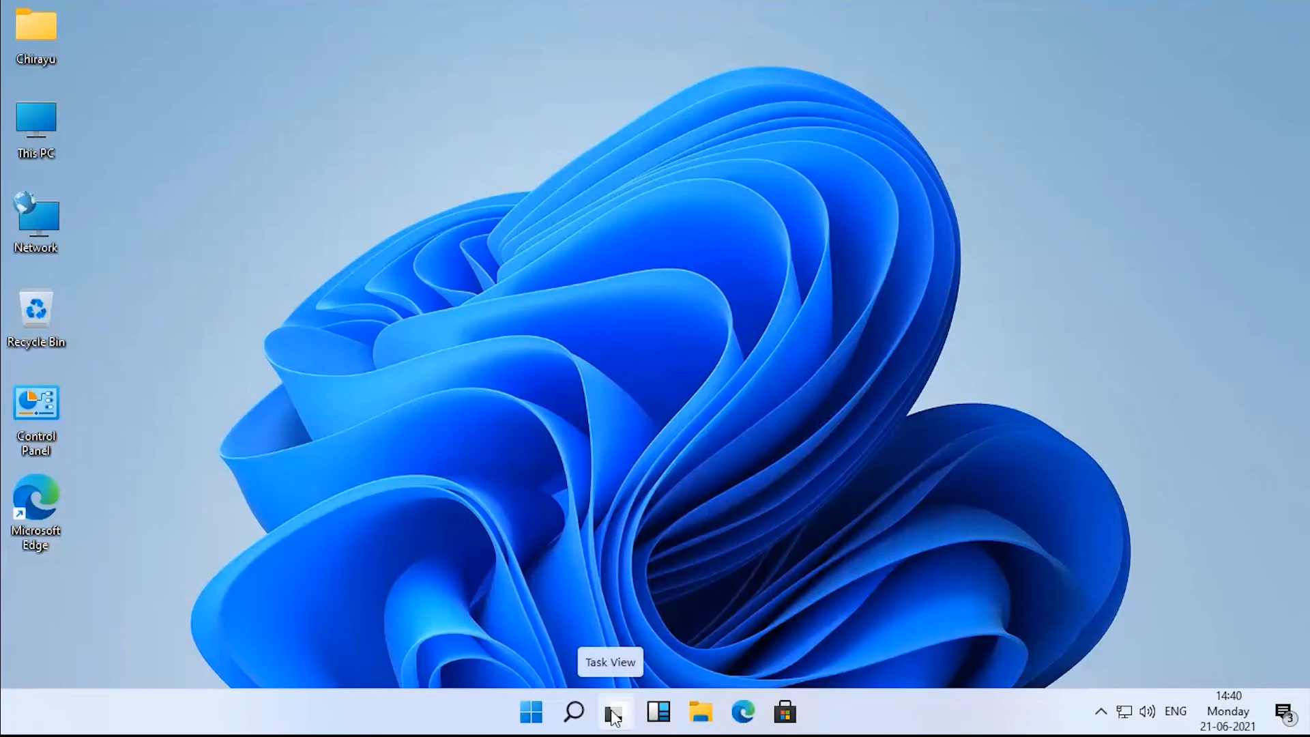
{"action": "left_click", "coordinate": [615, 712]}
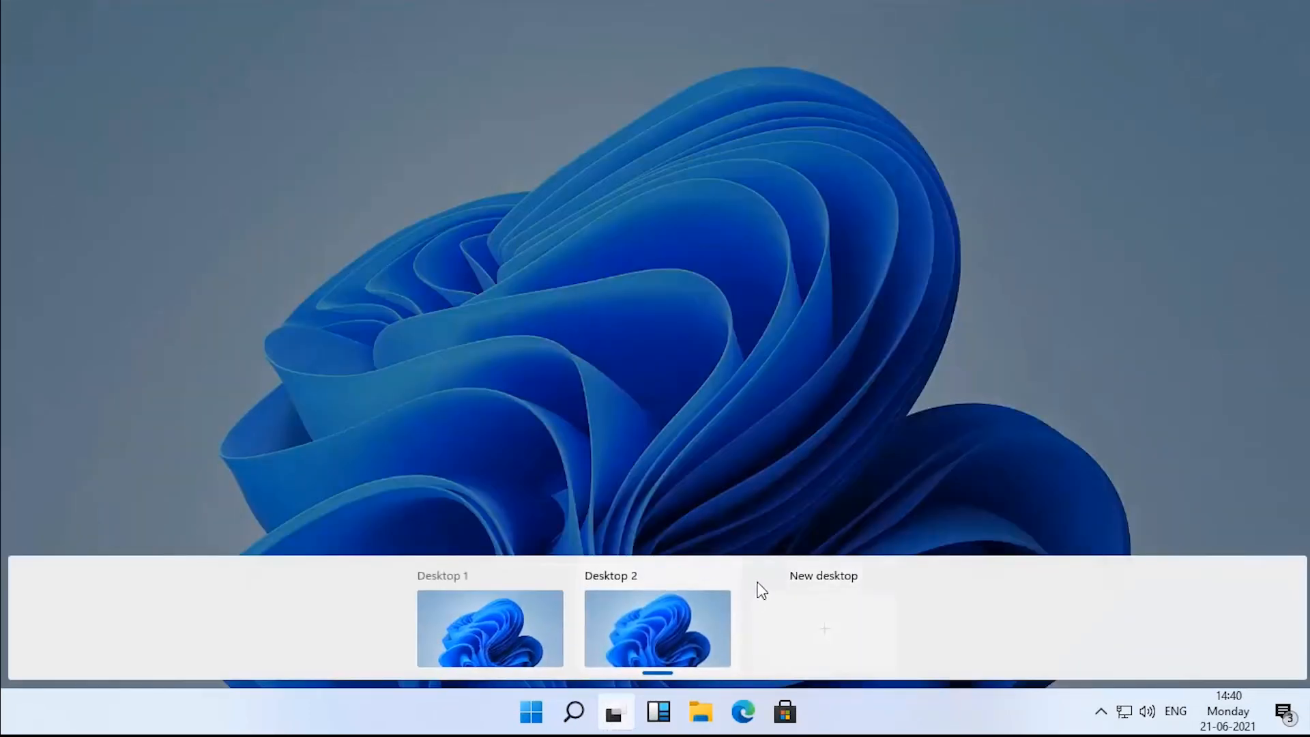
{"action": "left_click", "coordinate": [823, 629]}
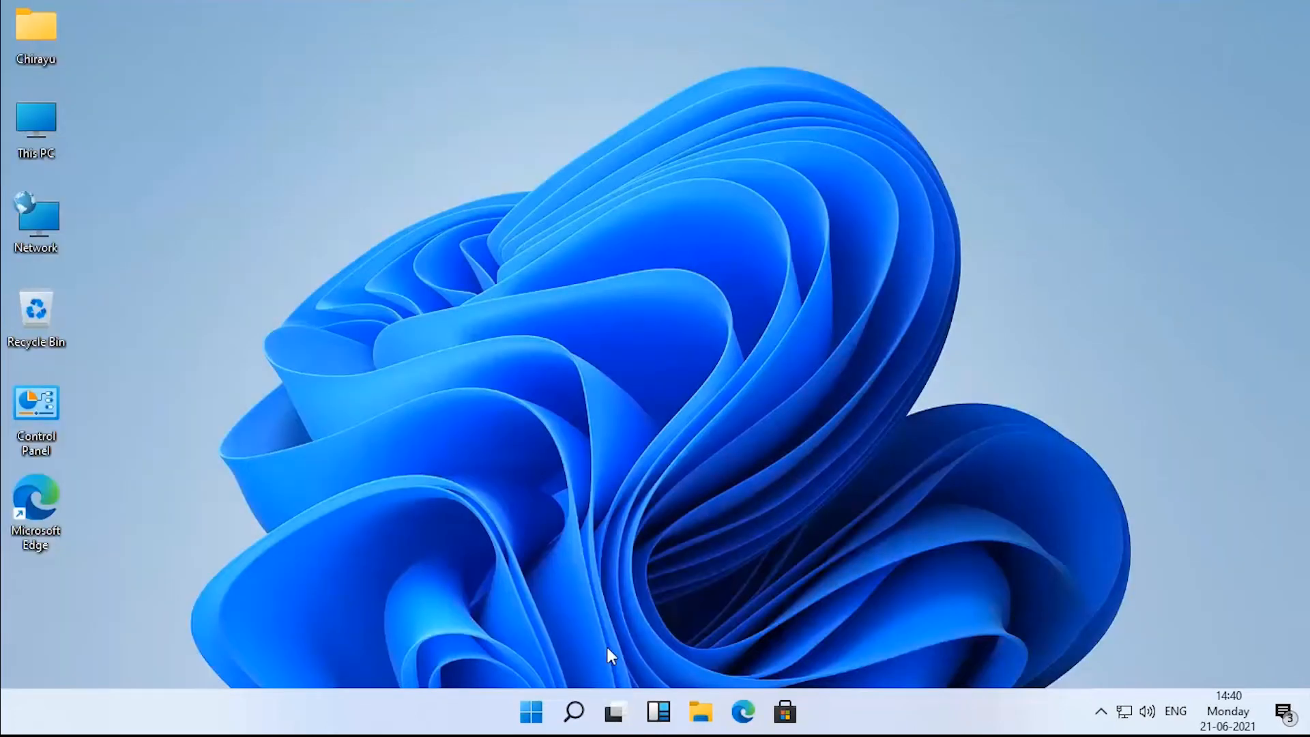
{"action": "mouse_move", "coordinate": [68, 432]}
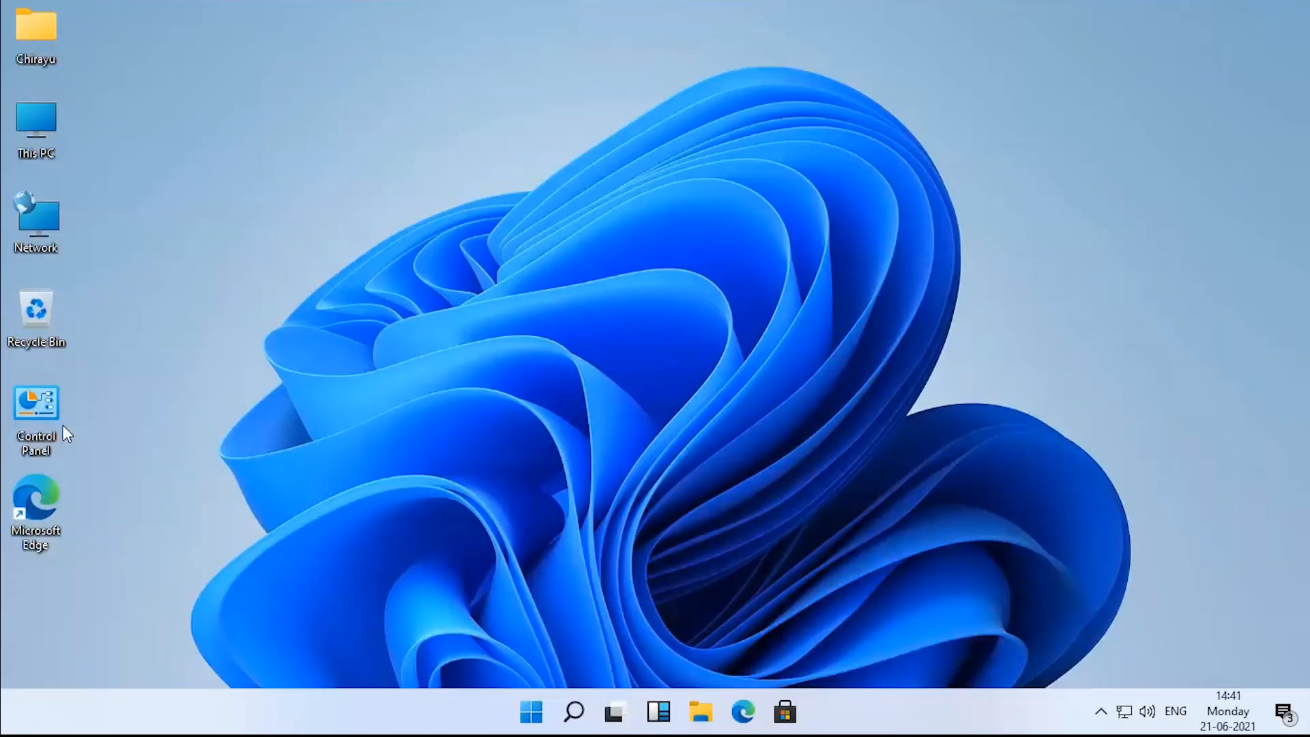
{"action": "double_click", "coordinate": [36, 409]}
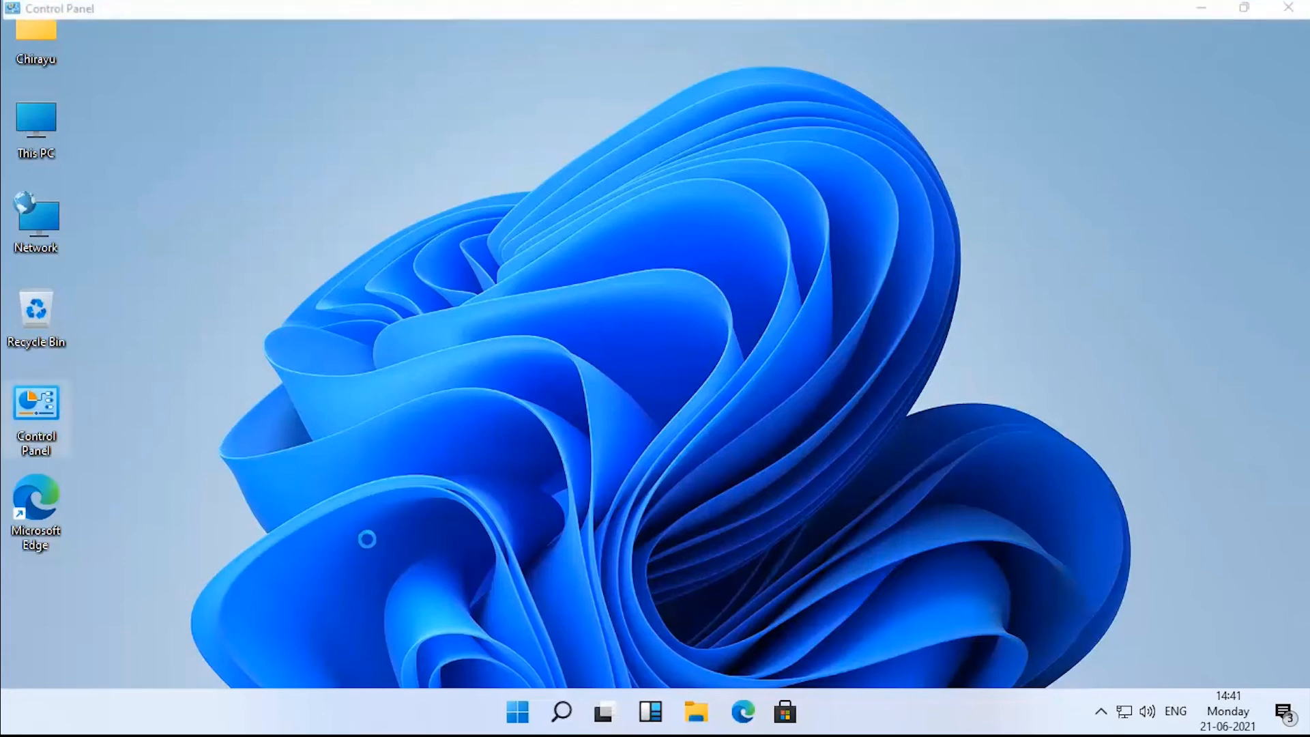
{"action": "double_click", "coordinate": [36, 405]}
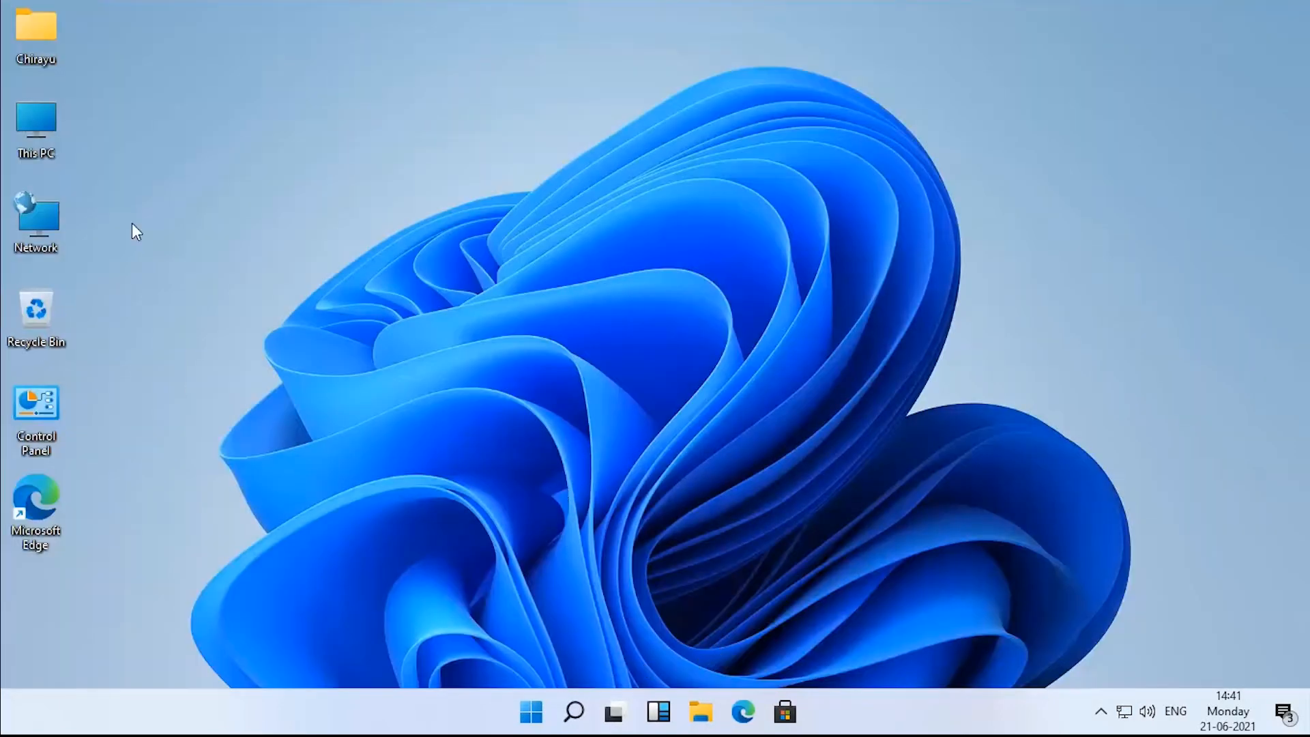
{"action": "mouse_move", "coordinate": [326, 333]}
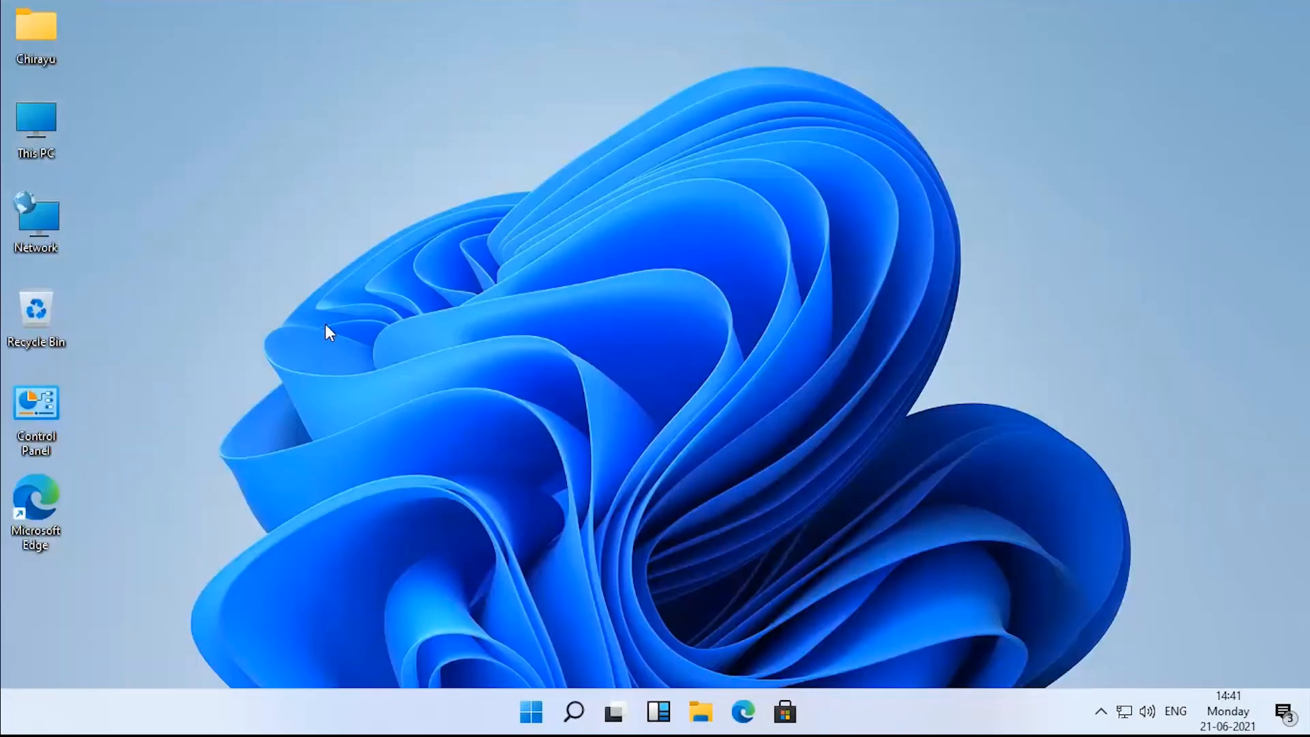
{"action": "left_click", "coordinate": [700, 712]}
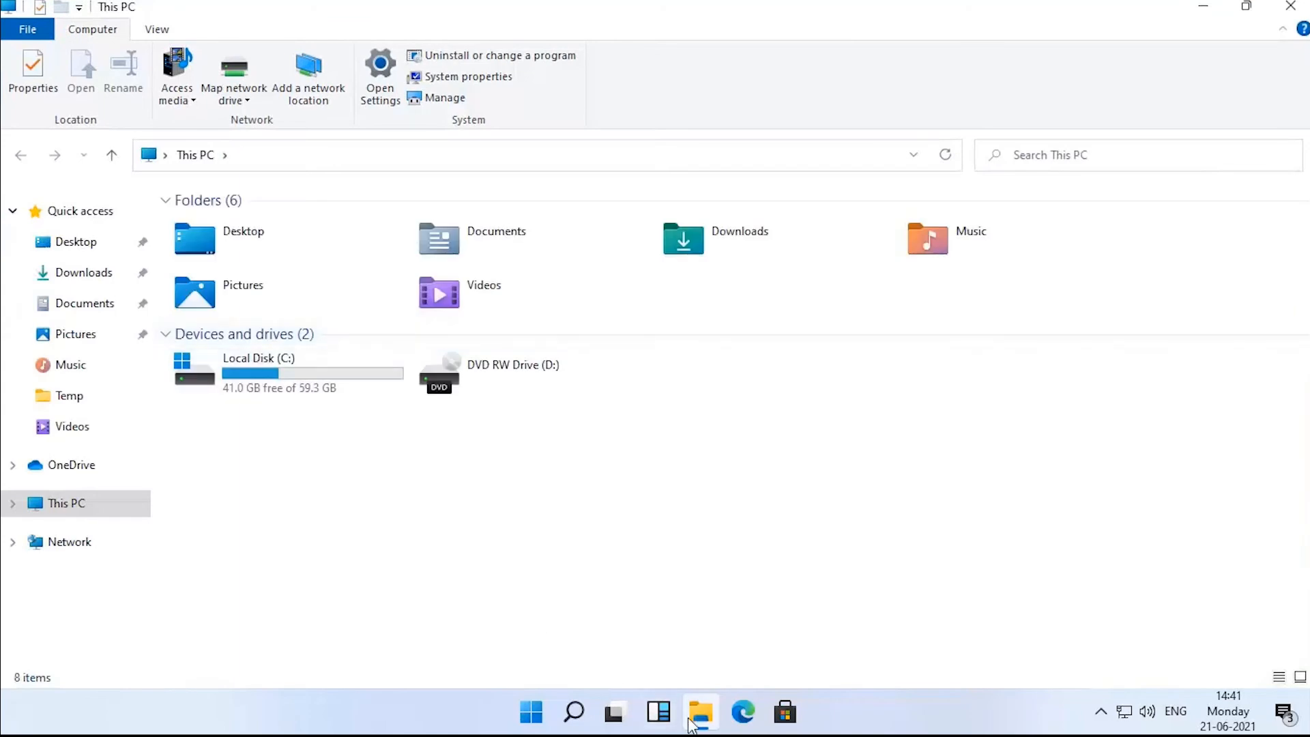
- Remove Desktop 2 in Task View and return to the This PC window
{"action": "left_click", "coordinate": [616, 712]}
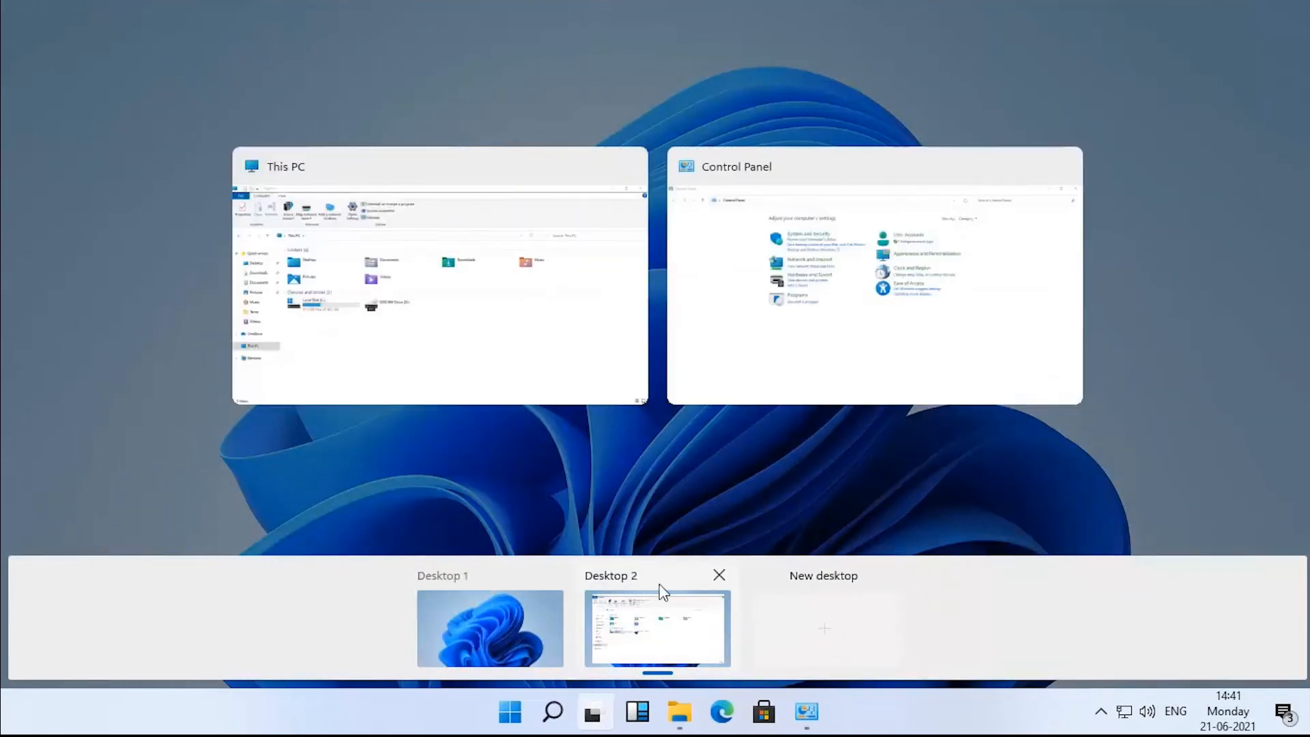
{"action": "left_click", "coordinate": [718, 575]}
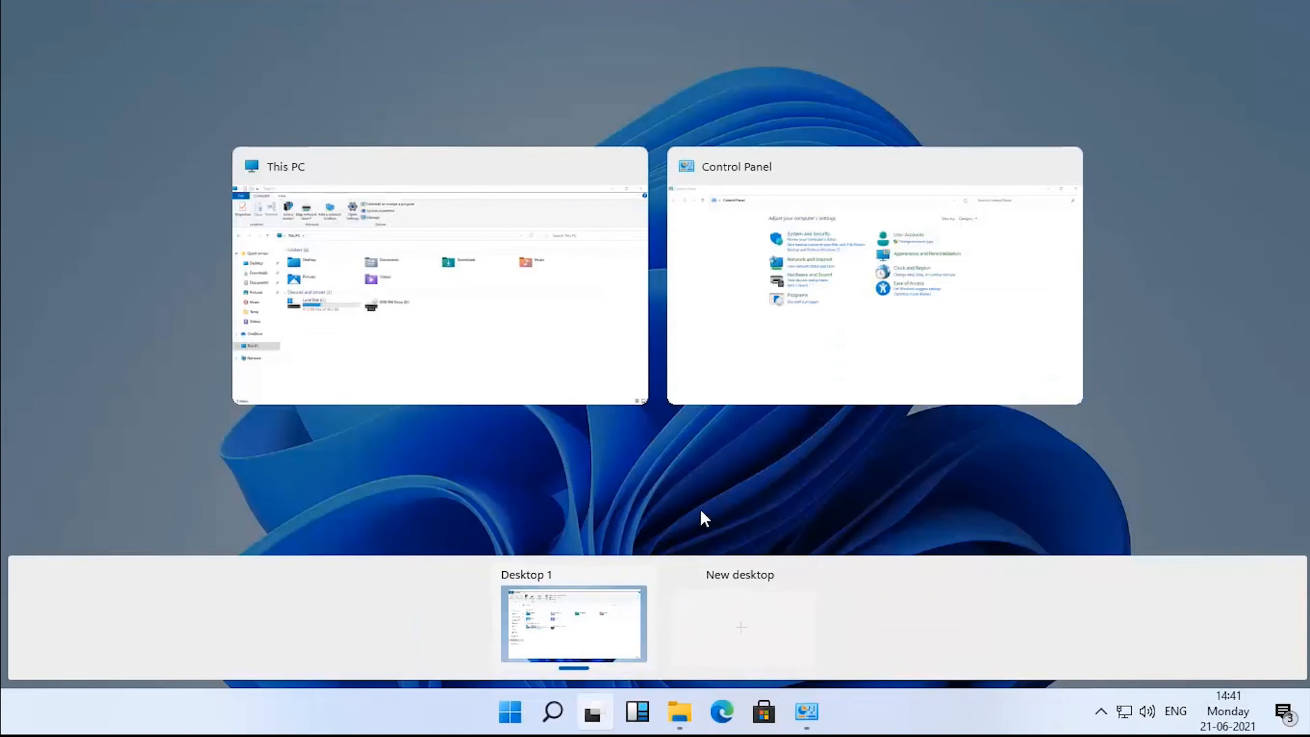
{"action": "left_click", "coordinate": [573, 622]}
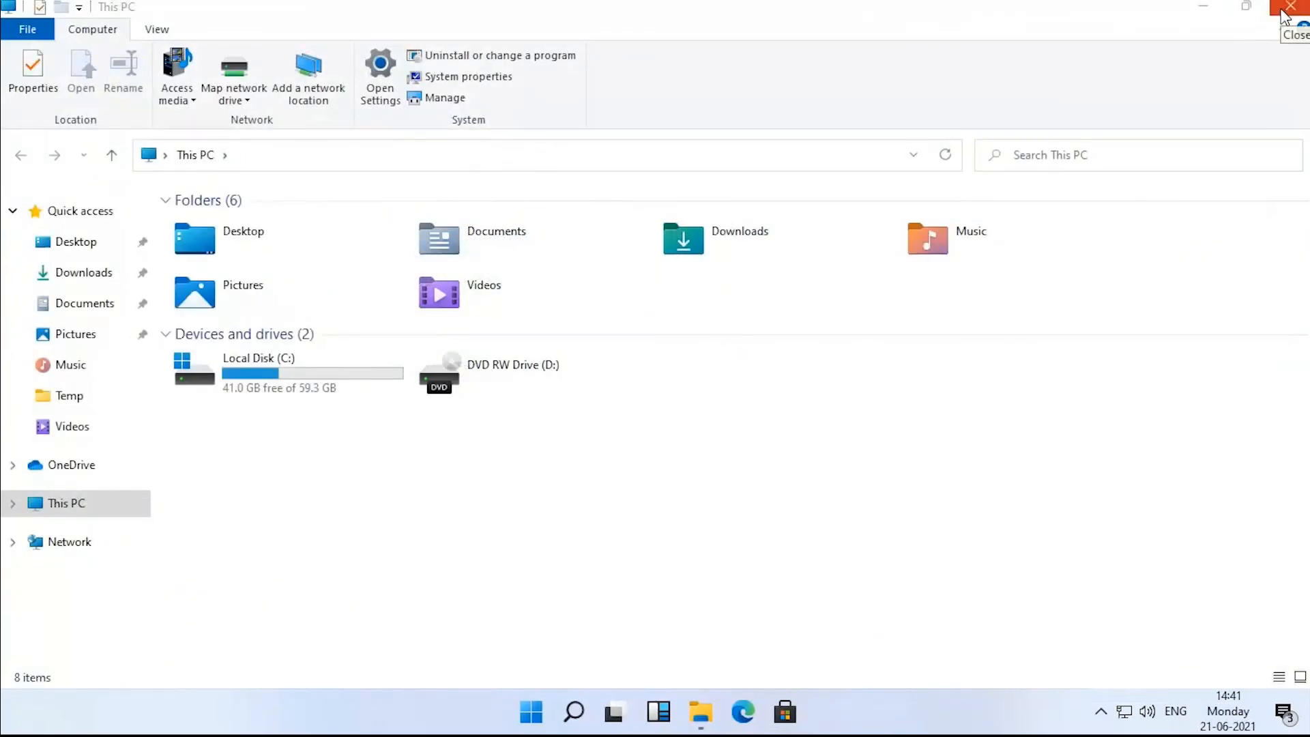
- Close the This PC window and reopen it from the desktop icon
{"action": "left_click", "coordinate": [1295, 10]}
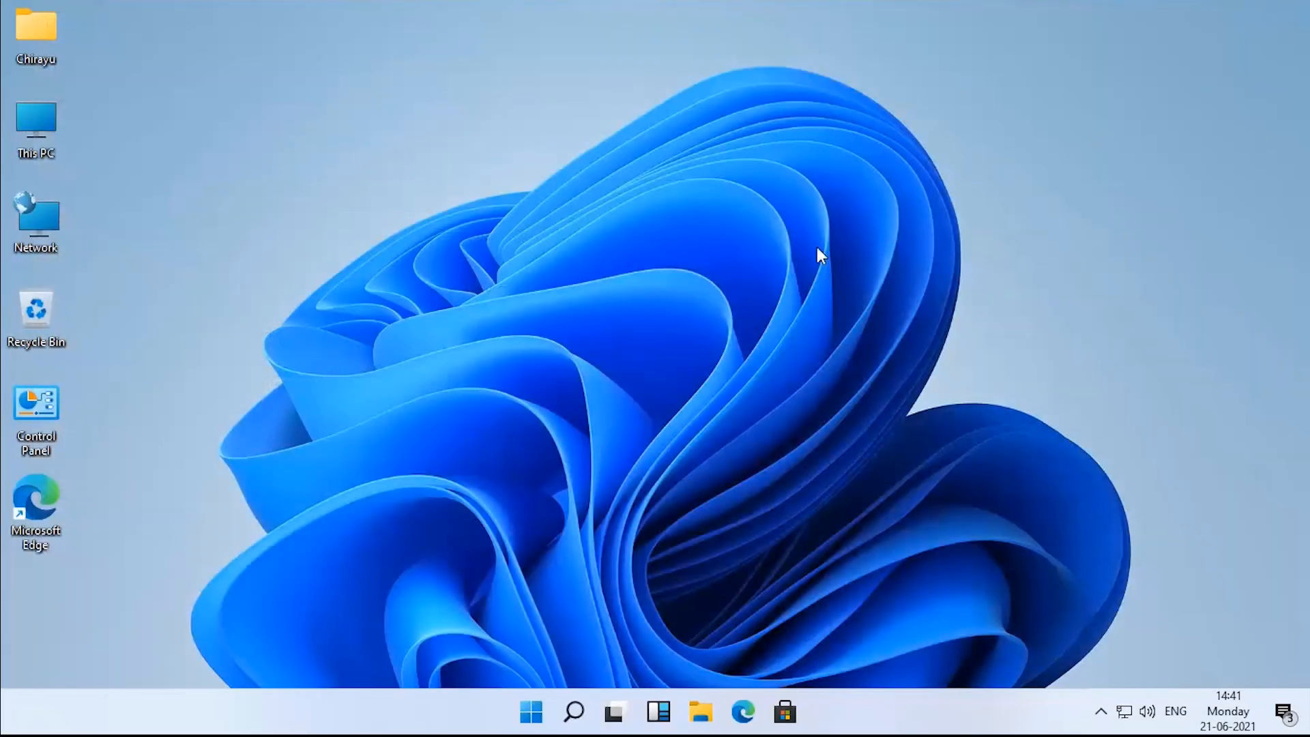
{"action": "mouse_move", "coordinate": [201, 201]}
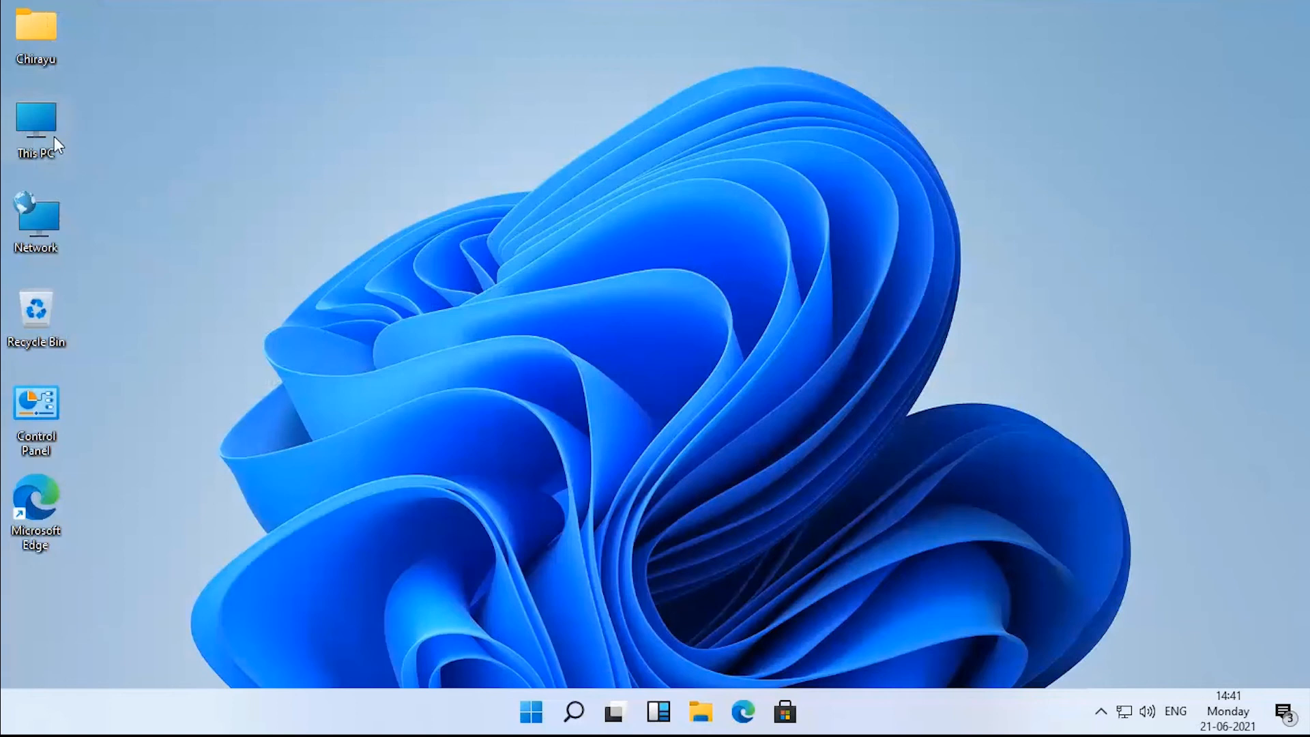
{"action": "double_click", "coordinate": [35, 126]}
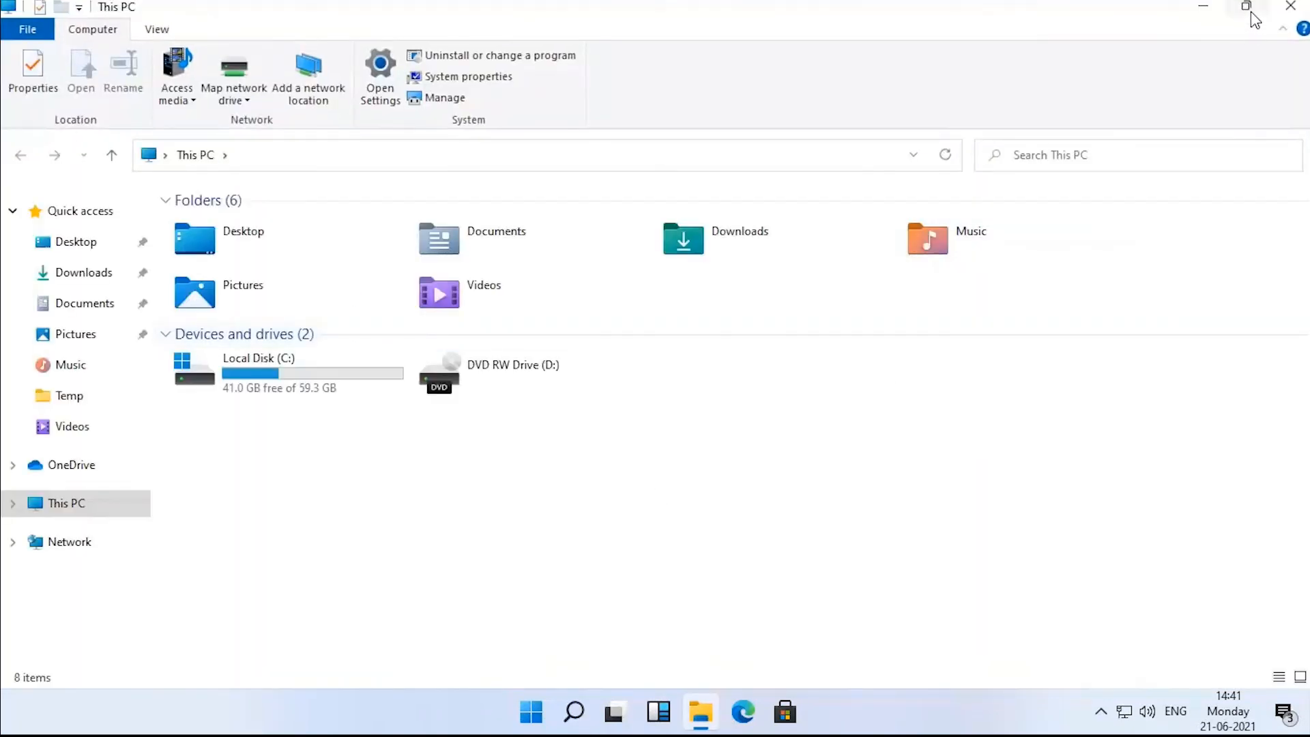
{"action": "mouse_move", "coordinate": [1246, 8]}
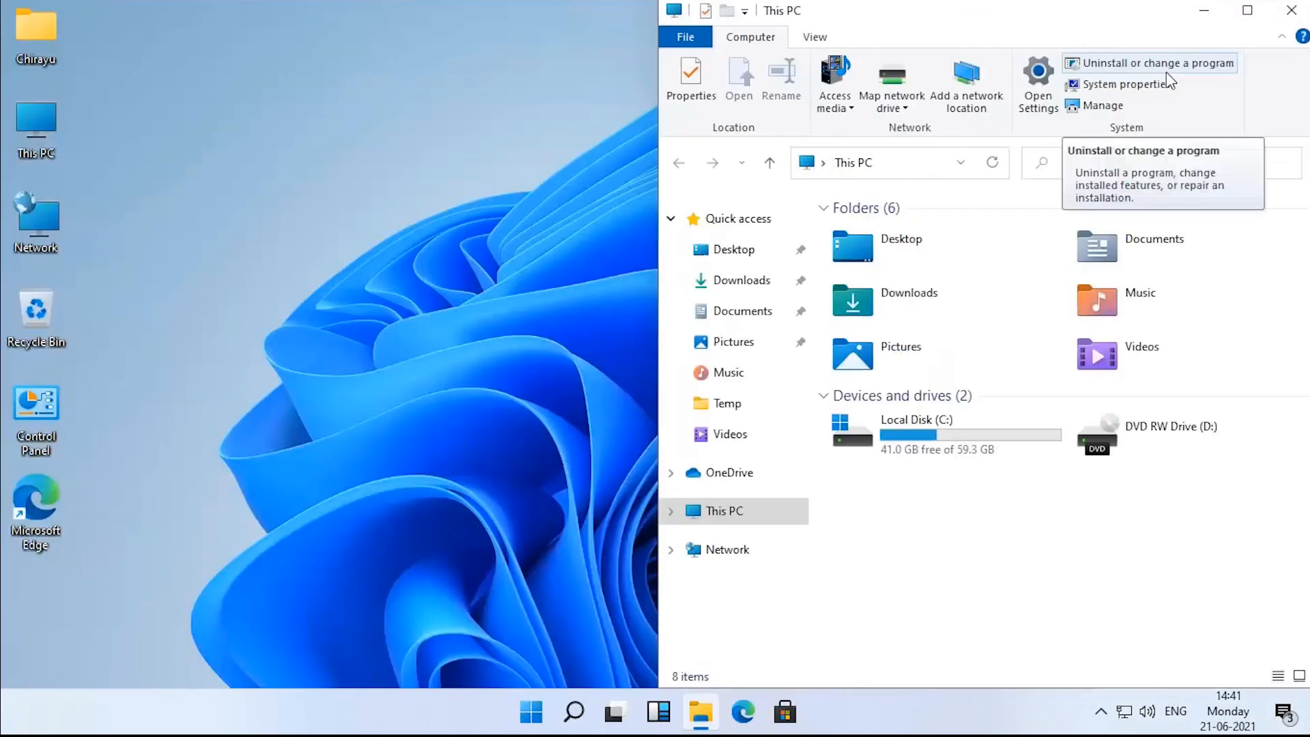
{"action": "mouse_move", "coordinate": [1246, 11]}
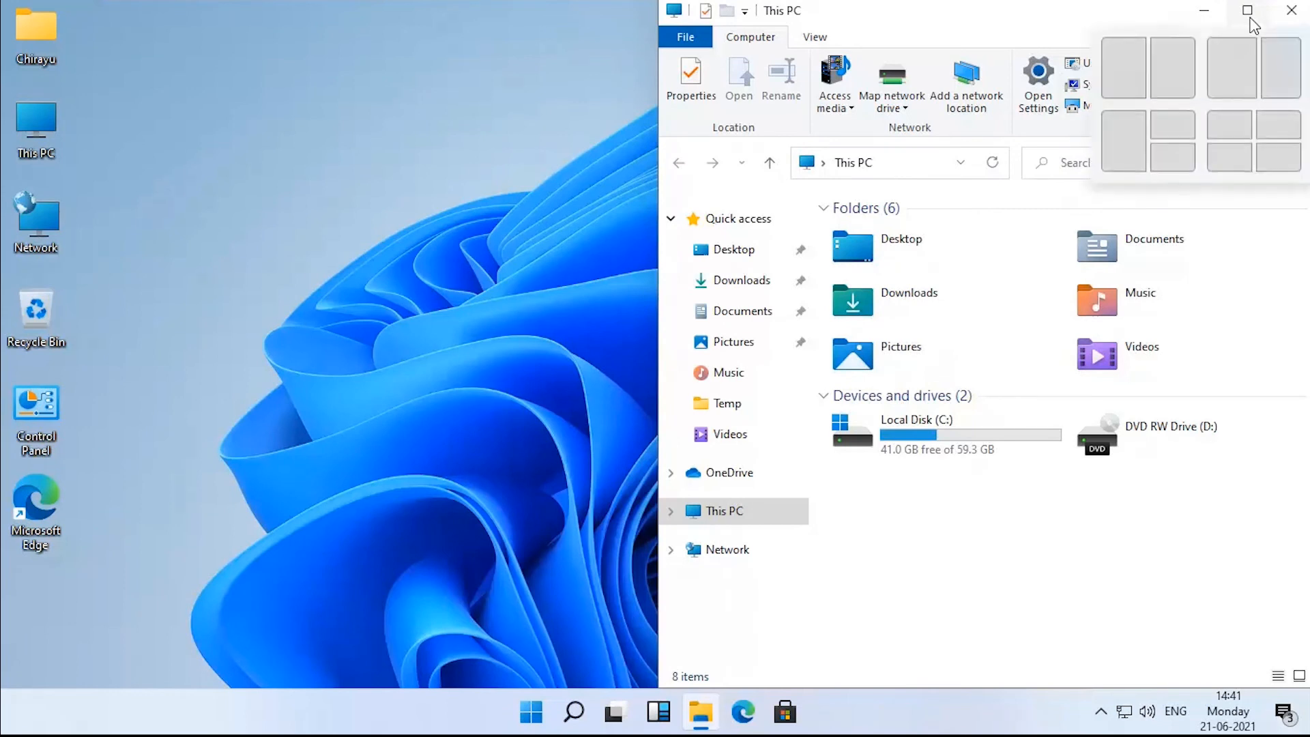
{"action": "mouse_move", "coordinate": [1228, 130]}
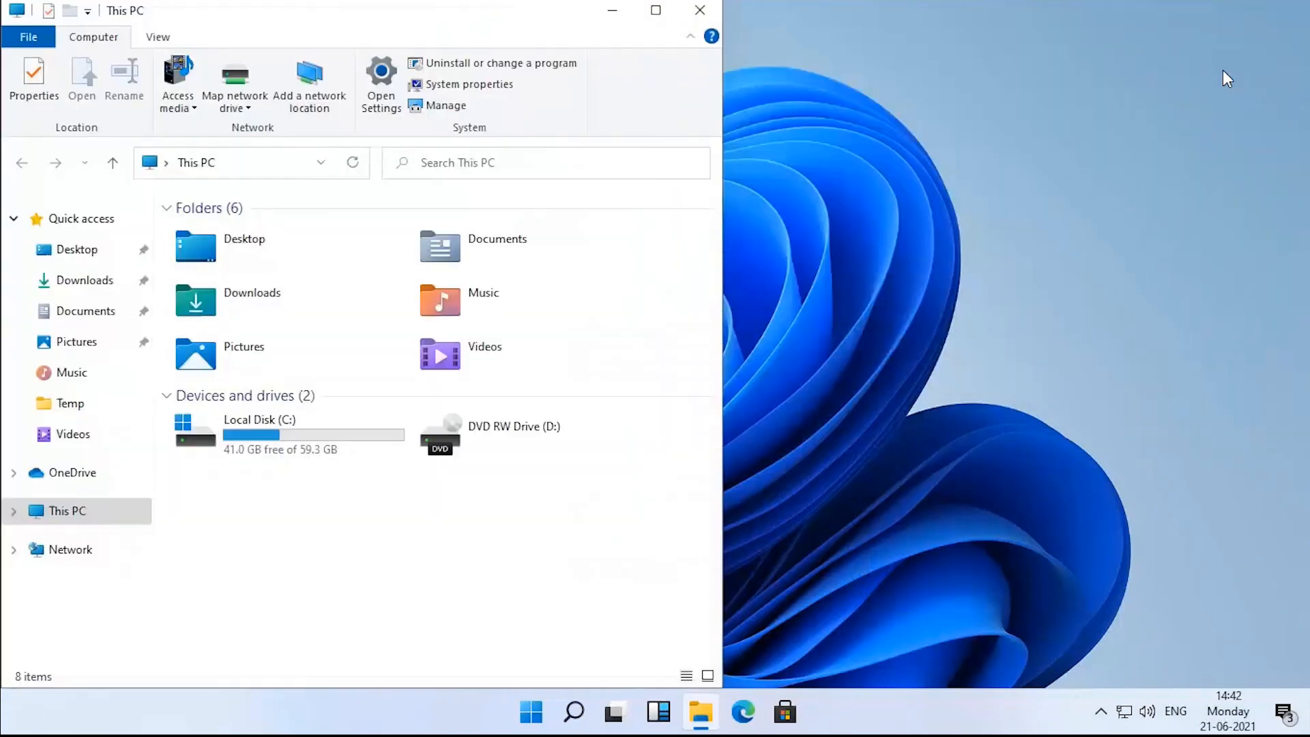
{"action": "mouse_move", "coordinate": [688, 38]}
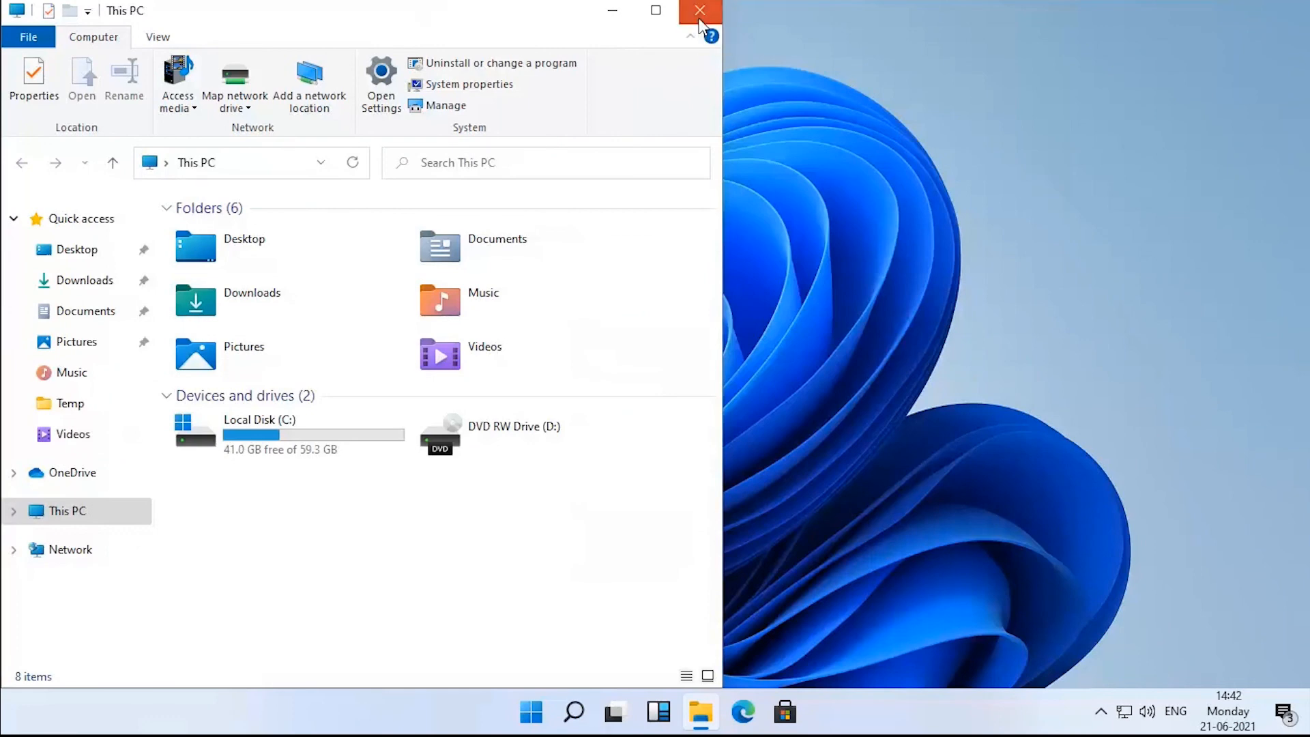
- Close This PC, then briefly open and dismiss the Start menu
{"action": "left_click", "coordinate": [699, 10]}
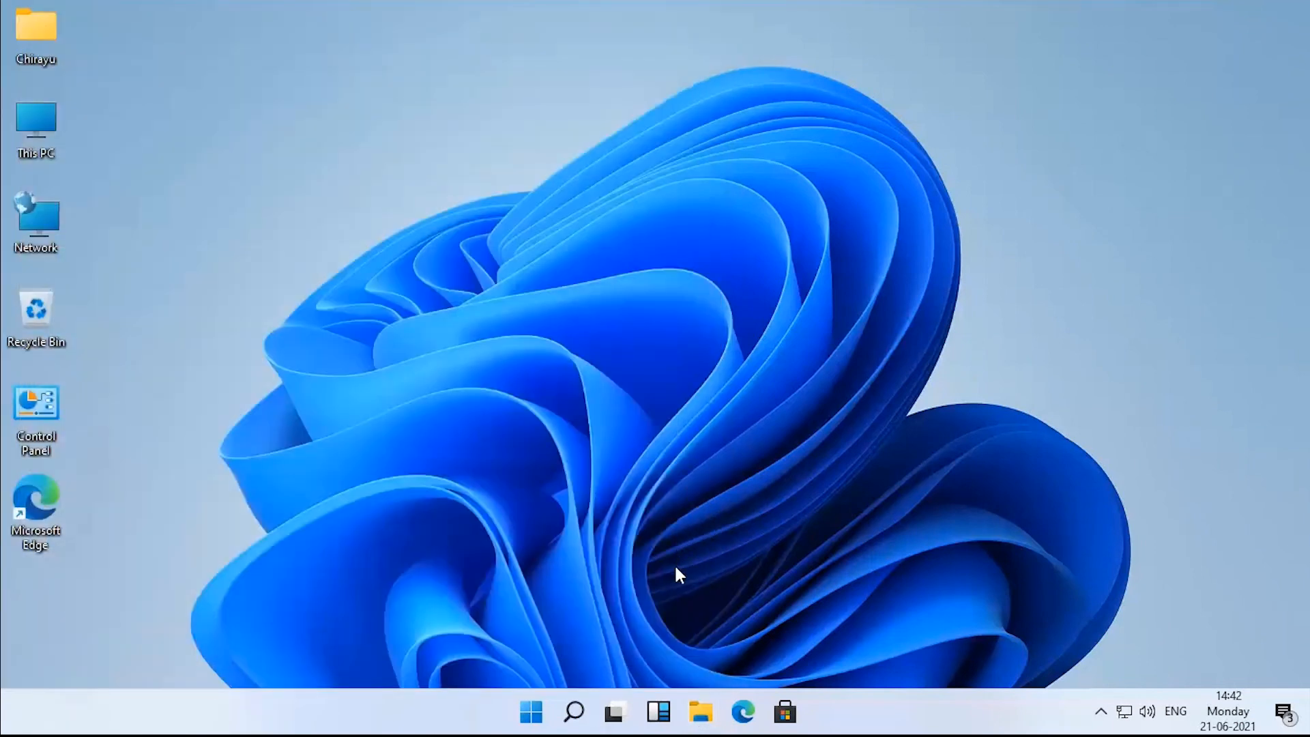
{"action": "mouse_move", "coordinate": [656, 711]}
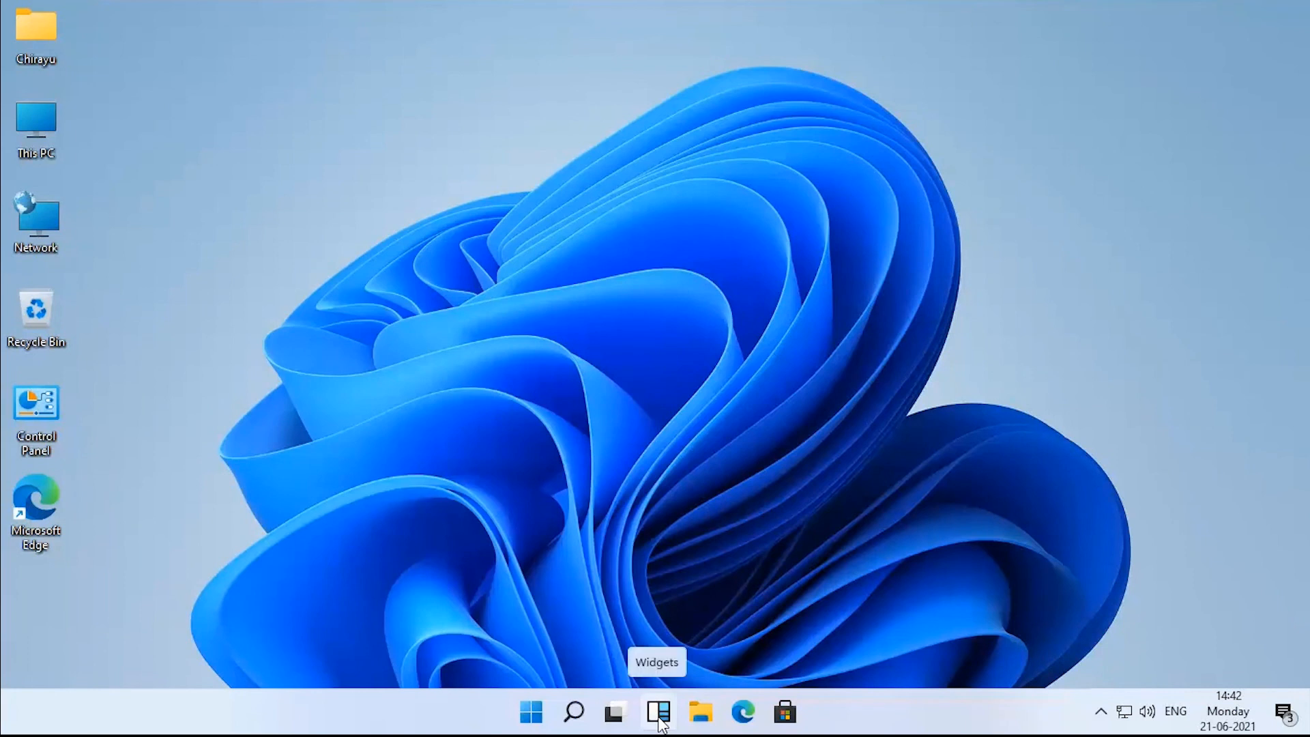
{"action": "mouse_move", "coordinate": [807, 644]}
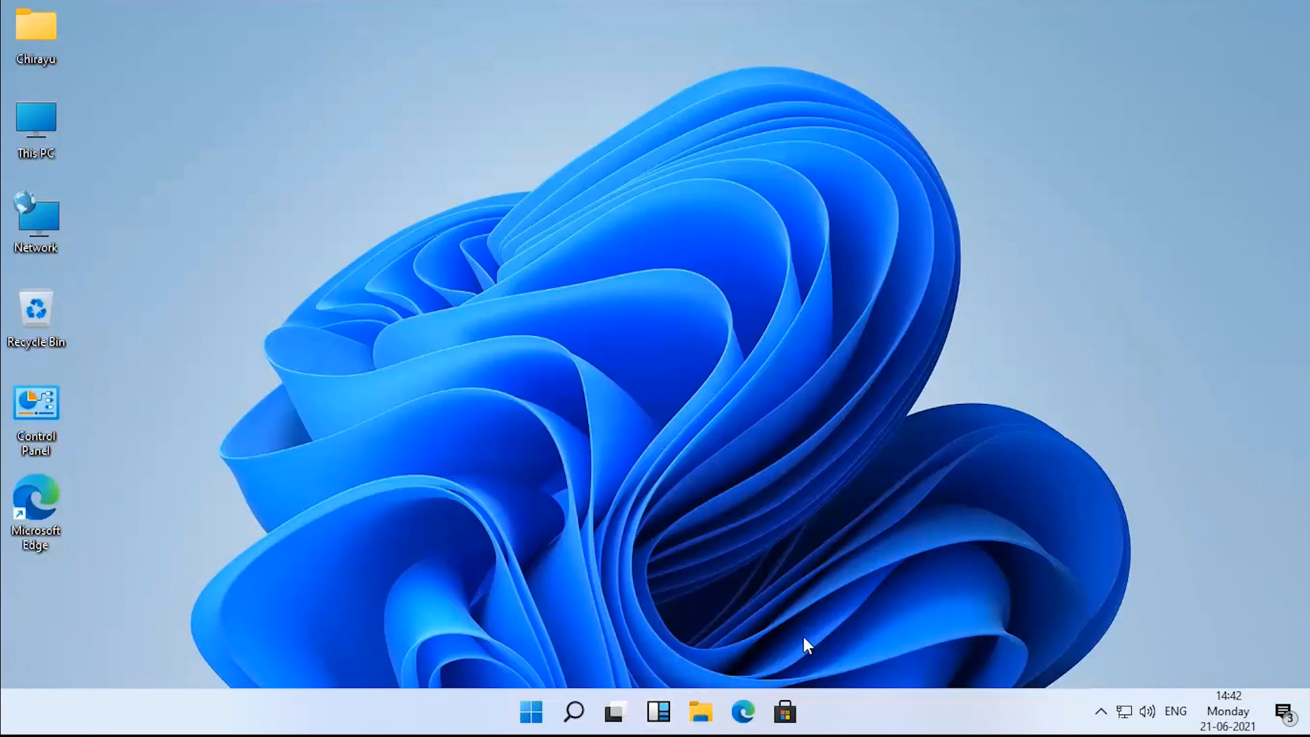
{"action": "mouse_move", "coordinate": [656, 712]}
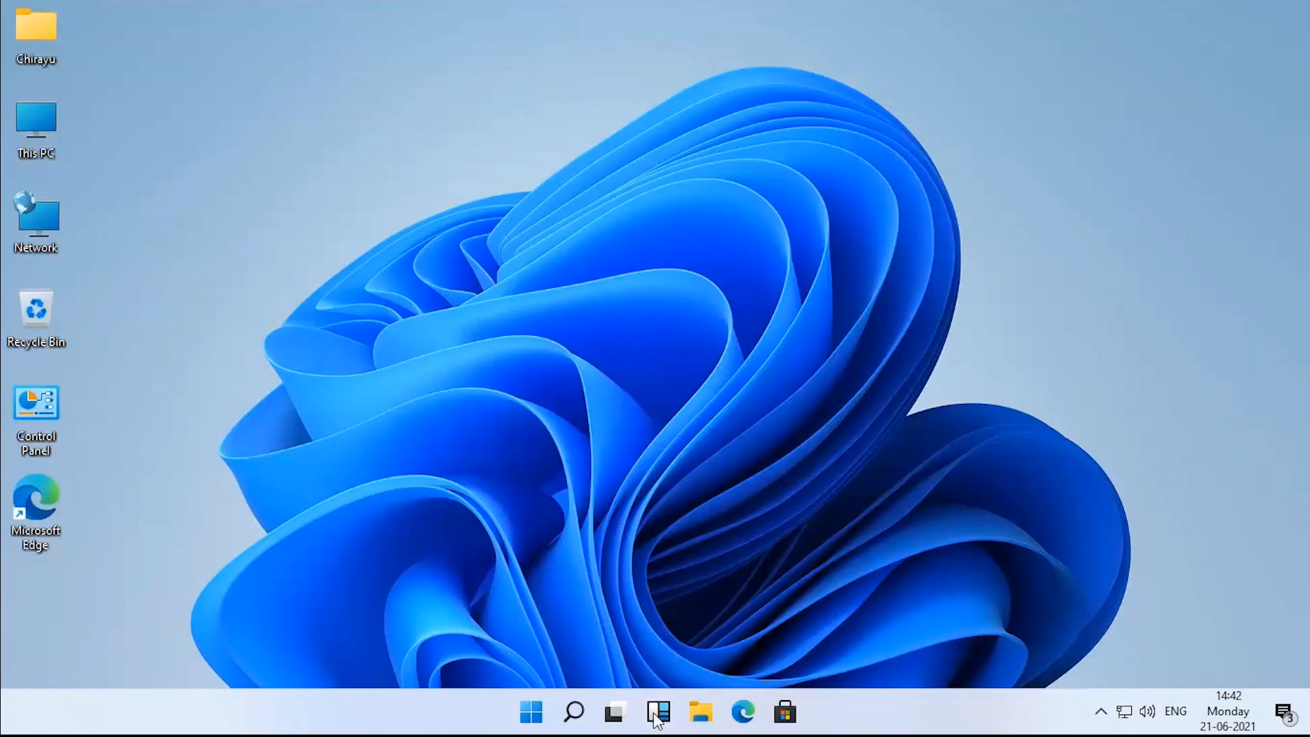
{"action": "left_click", "coordinate": [529, 711]}
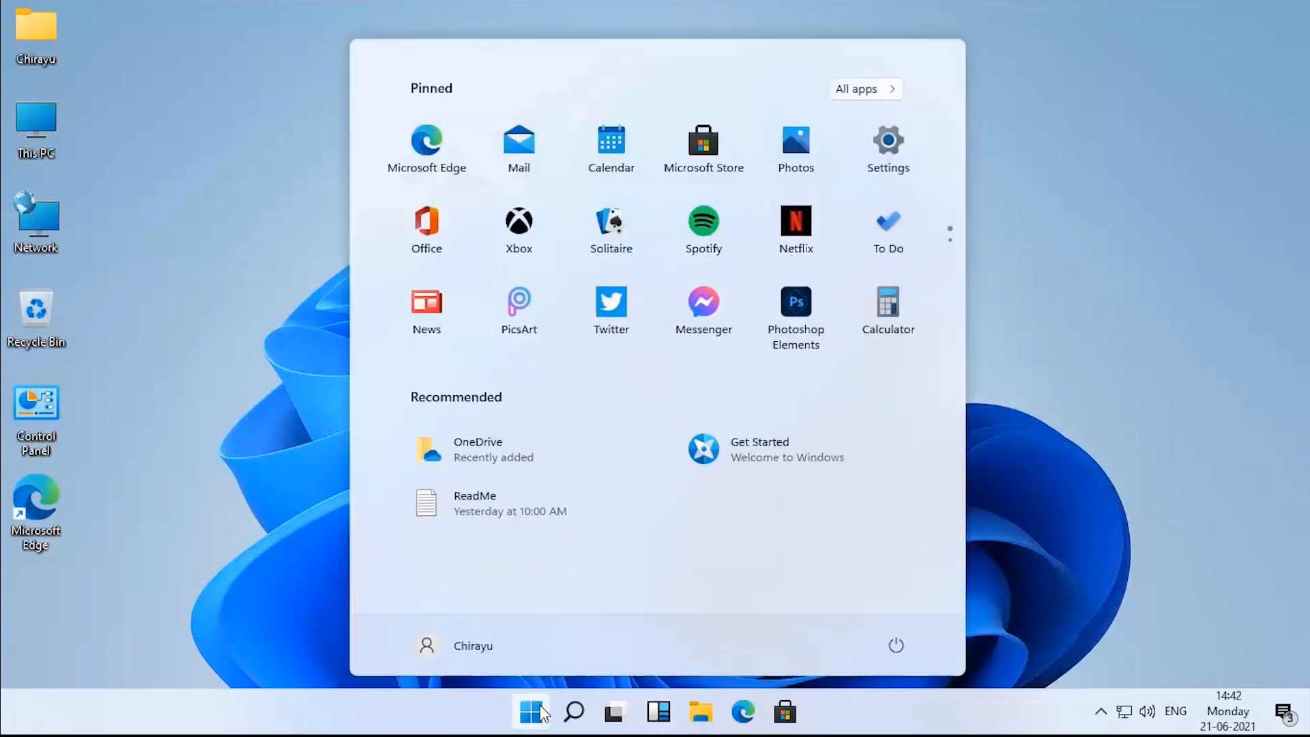
{"action": "mouse_move", "coordinate": [794, 311]}
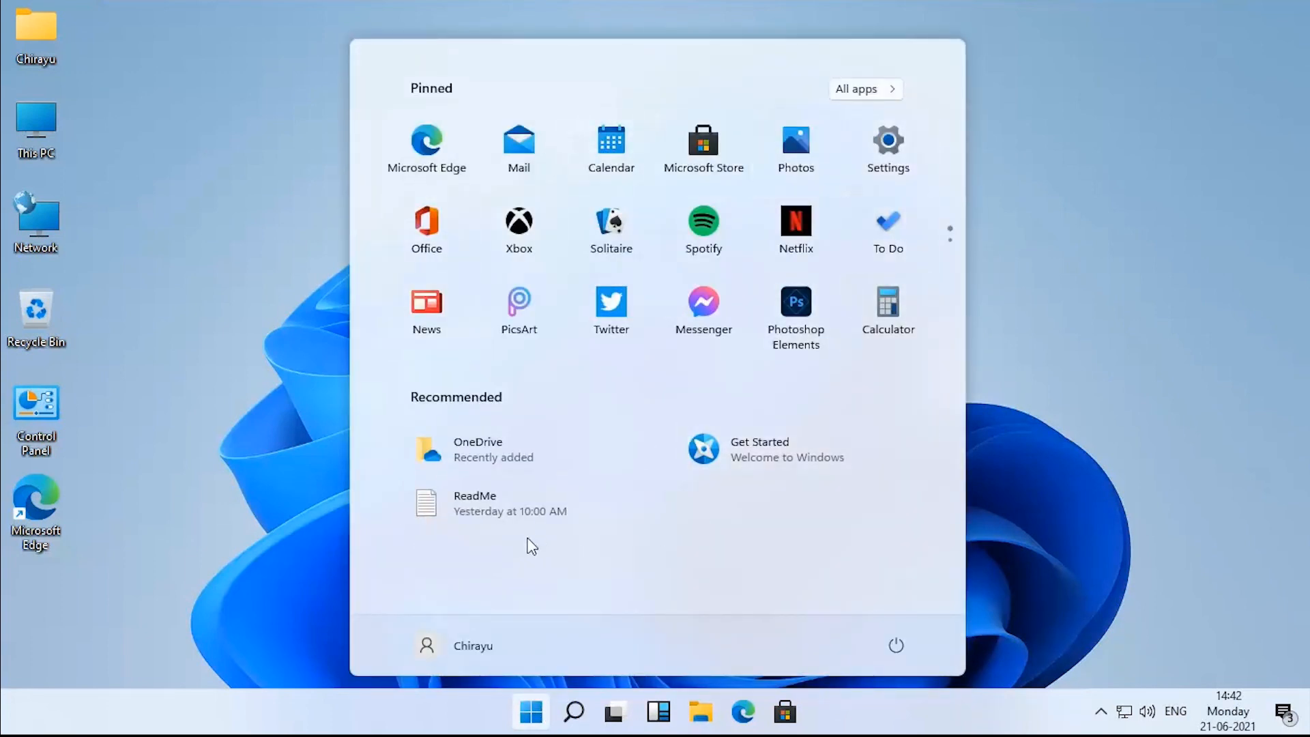
{"action": "mouse_move", "coordinate": [1040, 499]}
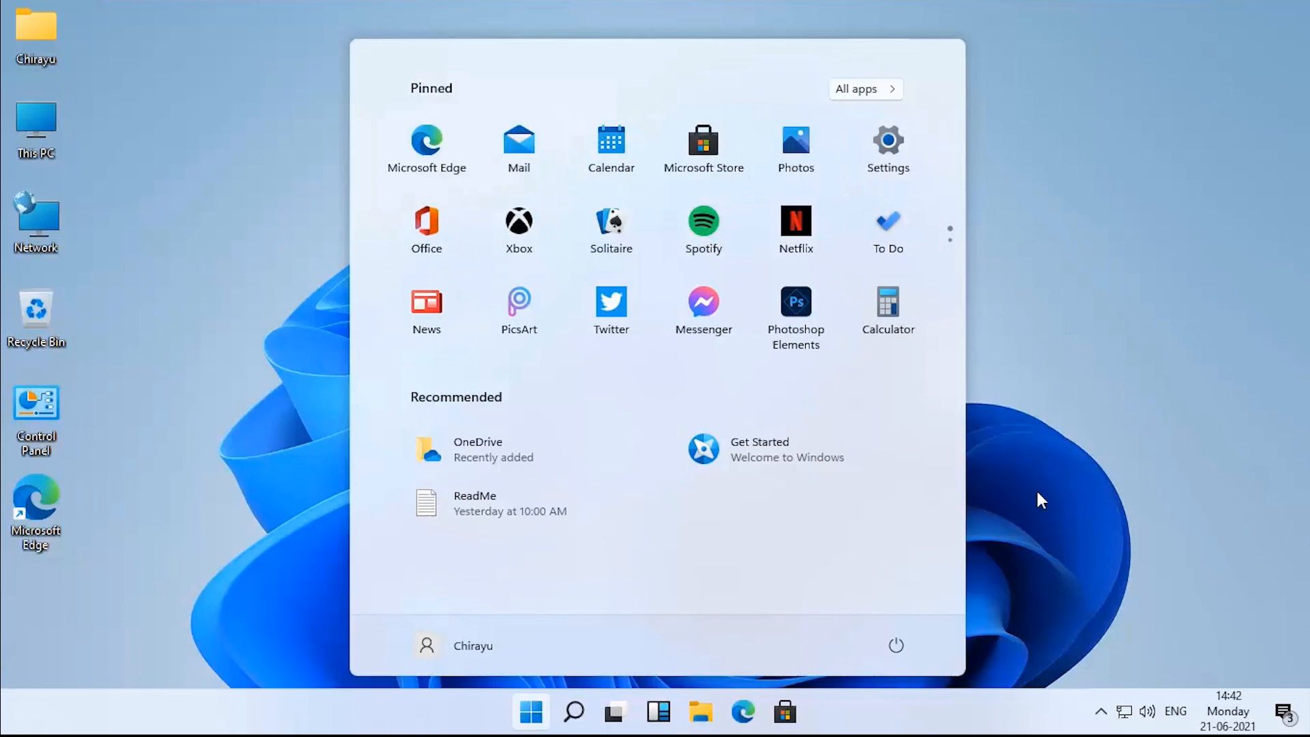
{"action": "left_click", "coordinate": [530, 711]}
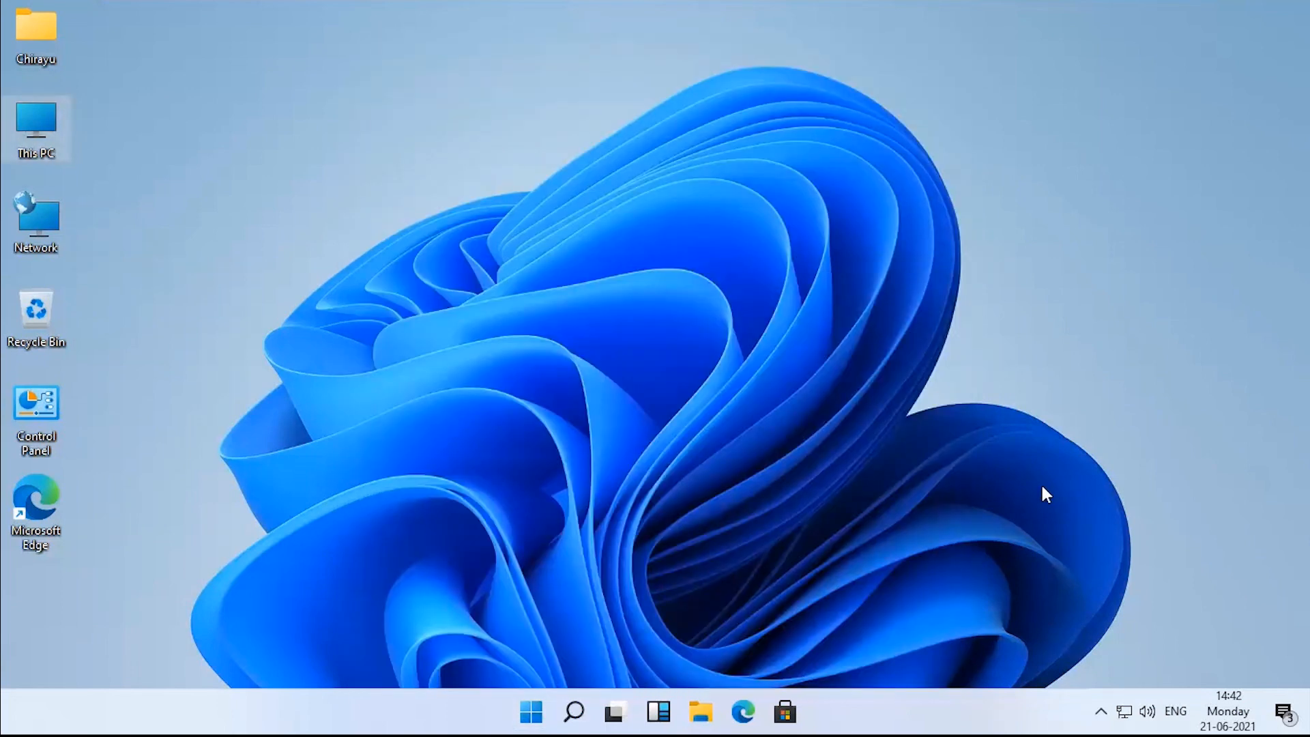